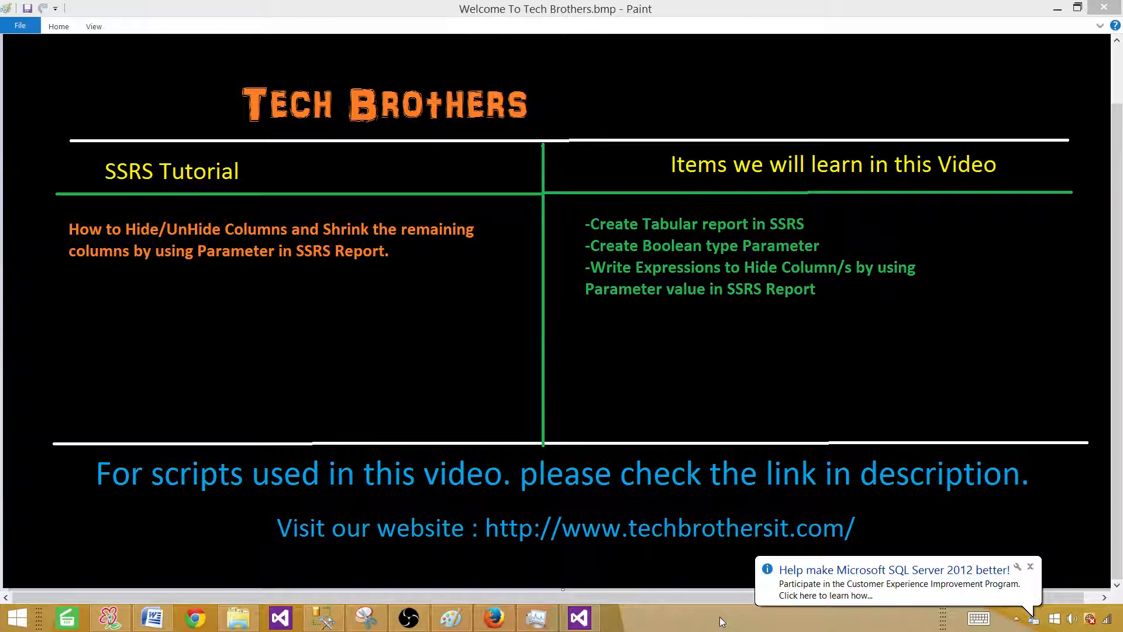
mouse_move(1100, 594)
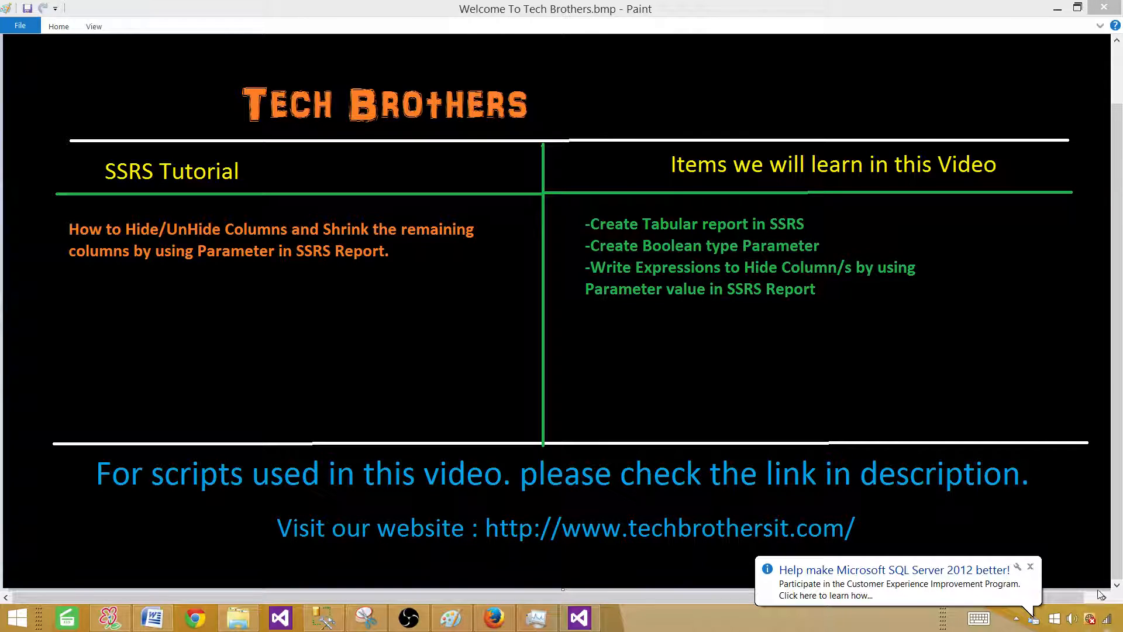
Step: Switch to SSMS showing the TotalSale SELECT query and its 12 result rows
click(1029, 566)
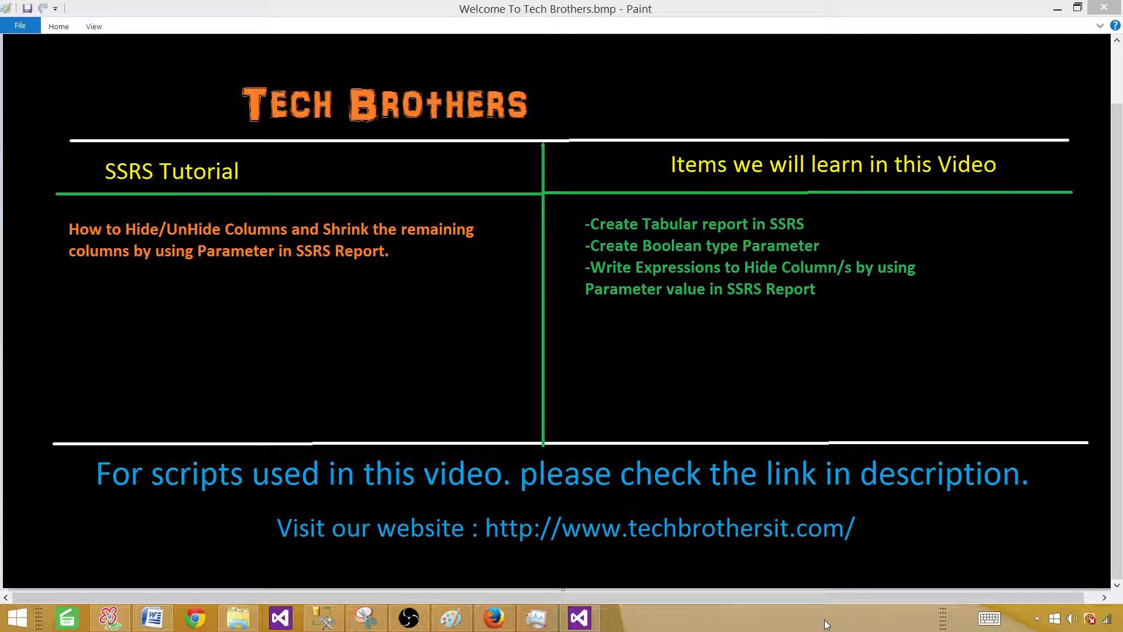
mouse_move(818, 586)
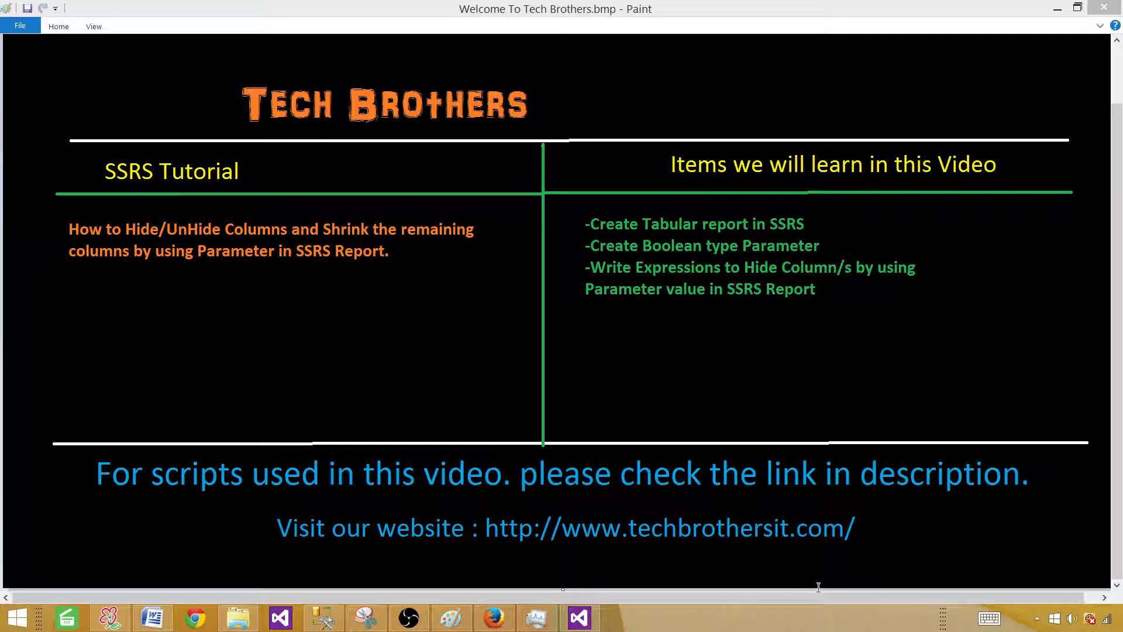
mouse_move(323, 618)
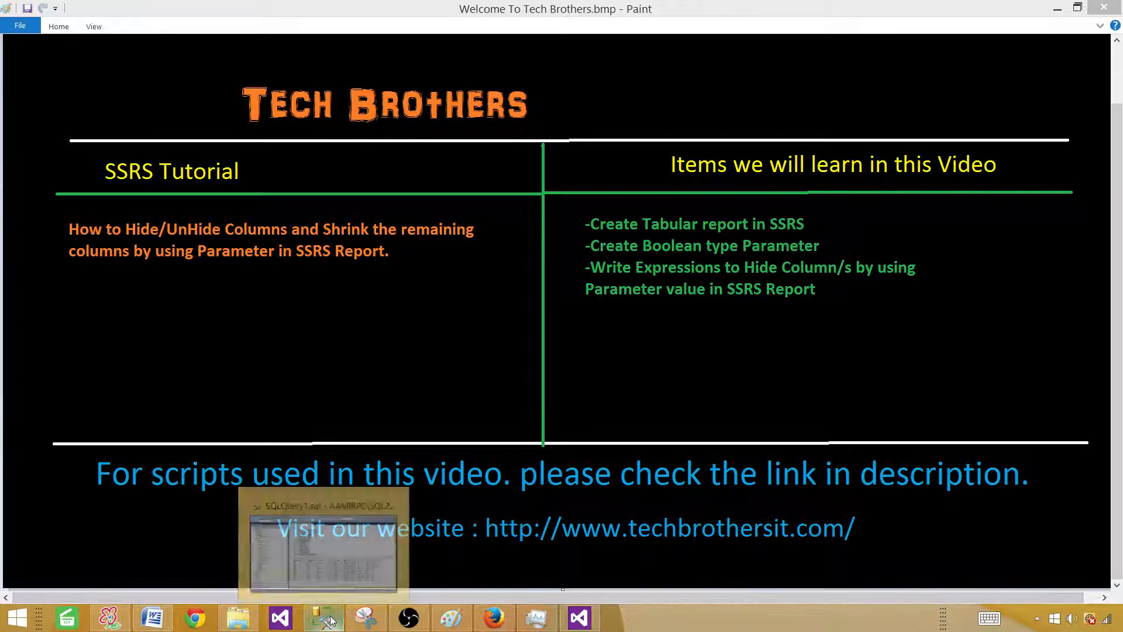
click(323, 618)
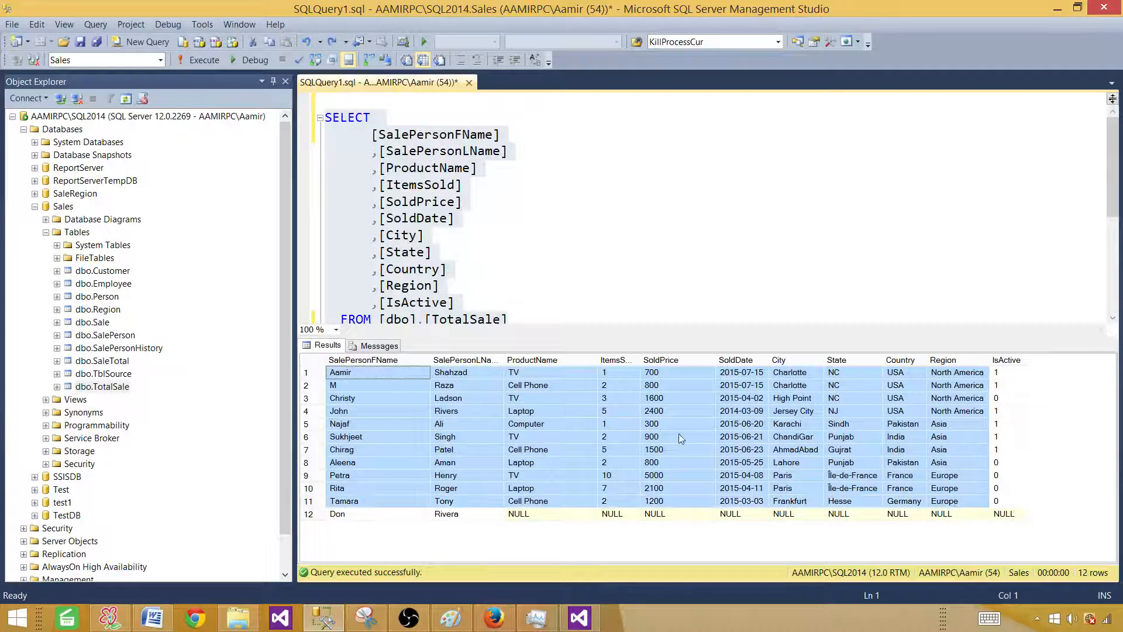
Step: Walk through the result columns: salesperson last and first name, ItemsSold, product and price
click(466, 372)
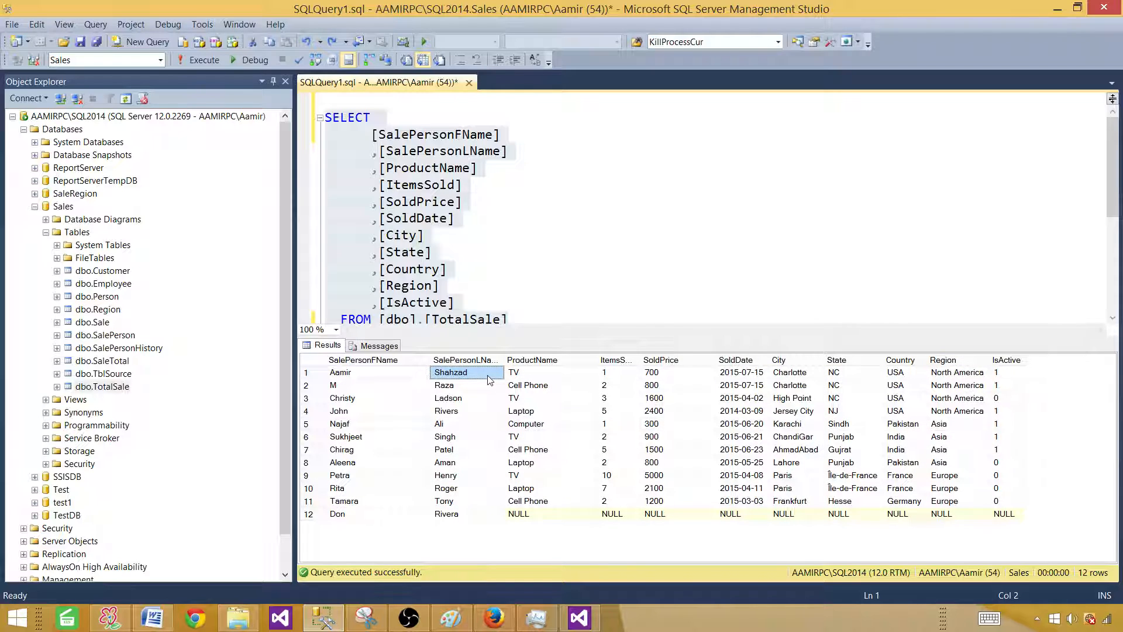
mouse_move(378, 376)
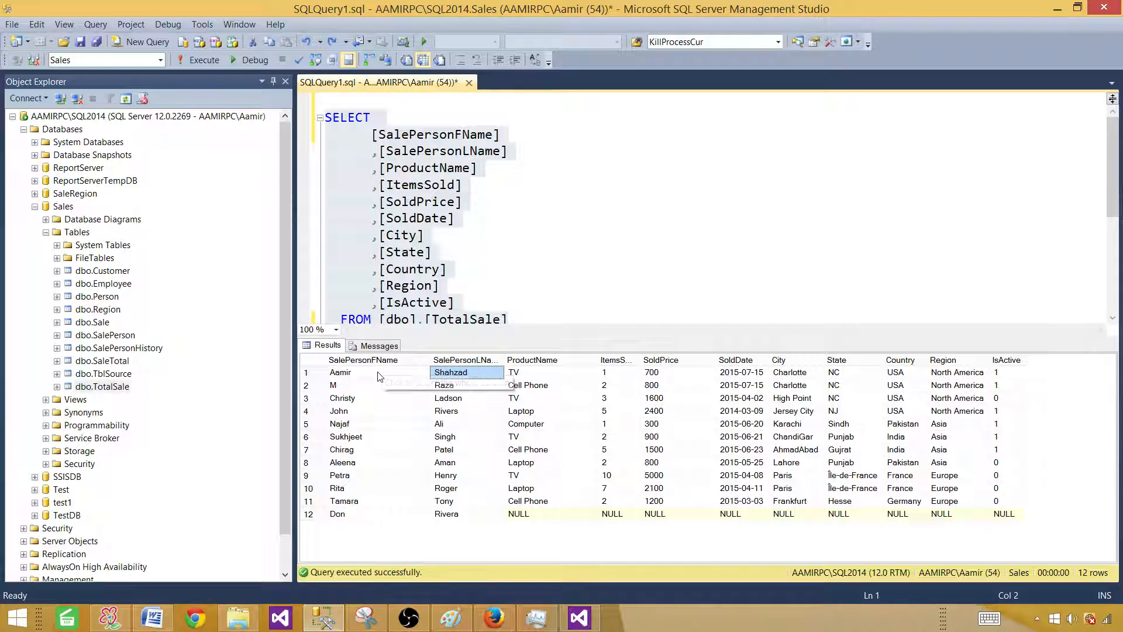
click(363, 359)
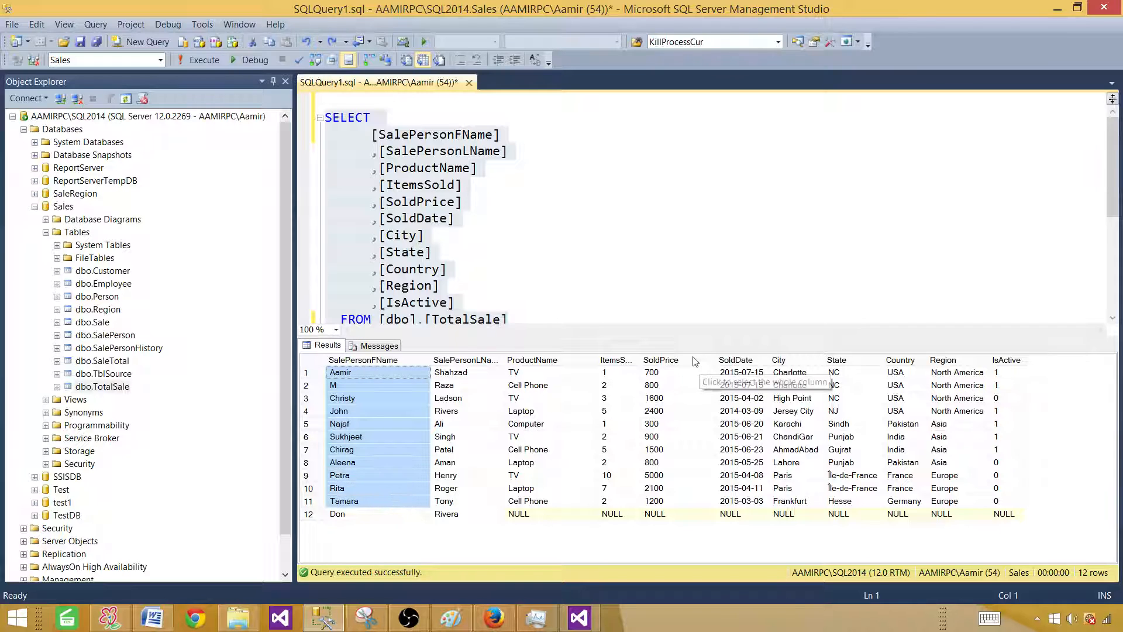
click(660, 359)
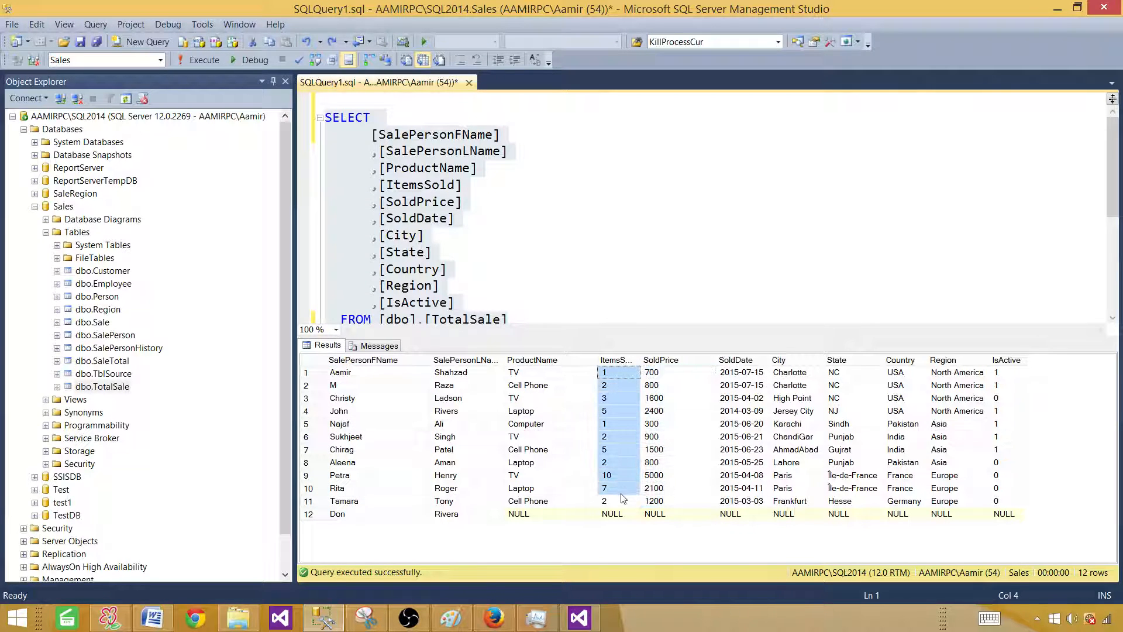
click(531, 360)
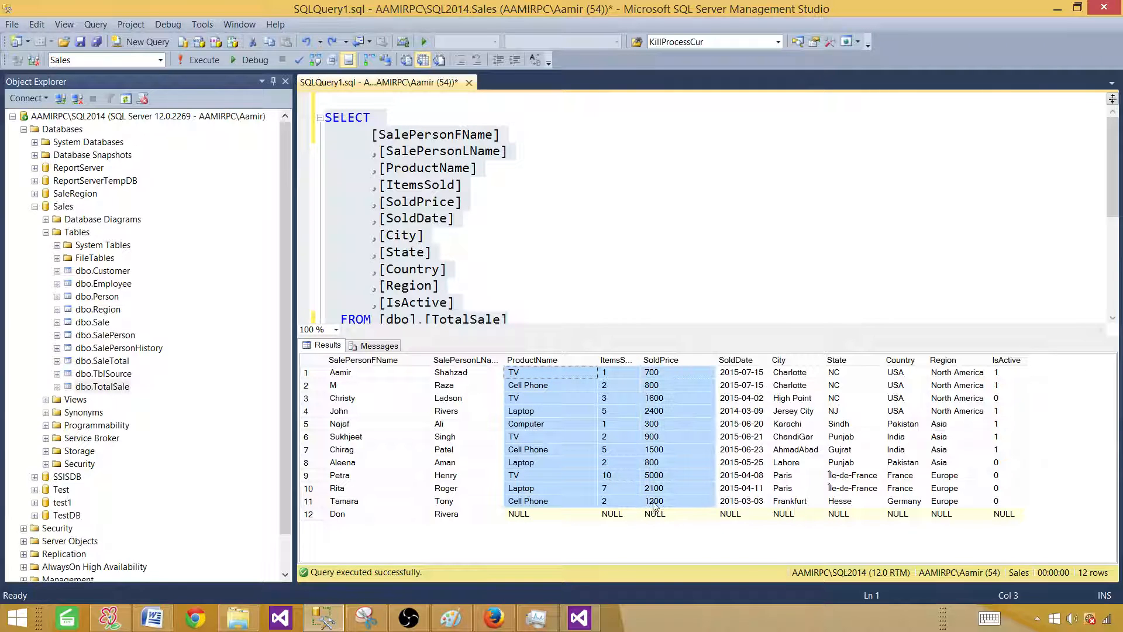
mouse_move(68, 59)
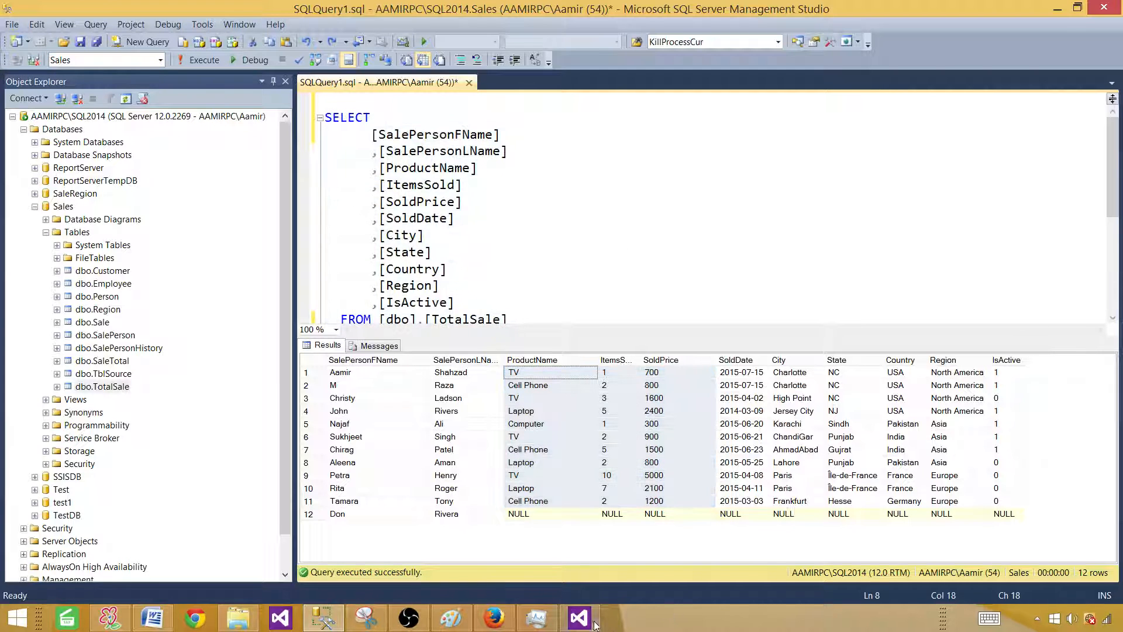
Step: In the SSRS project, show the shared Sales.rds data source and highlight its SQL Server connection string
click(579, 617)
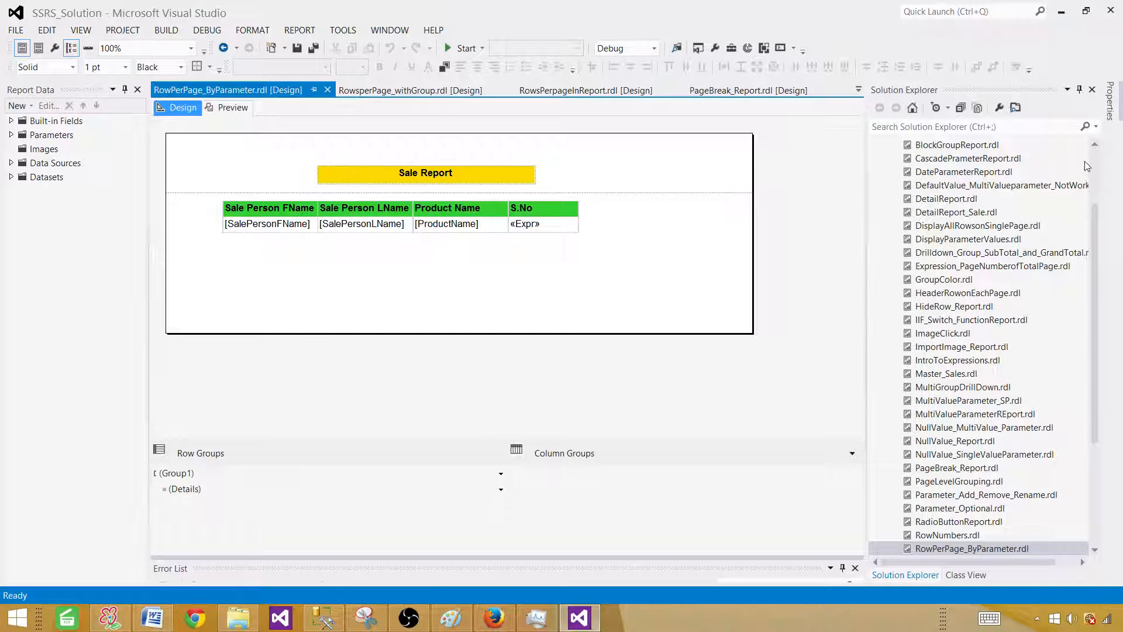
scroll(up, 3)
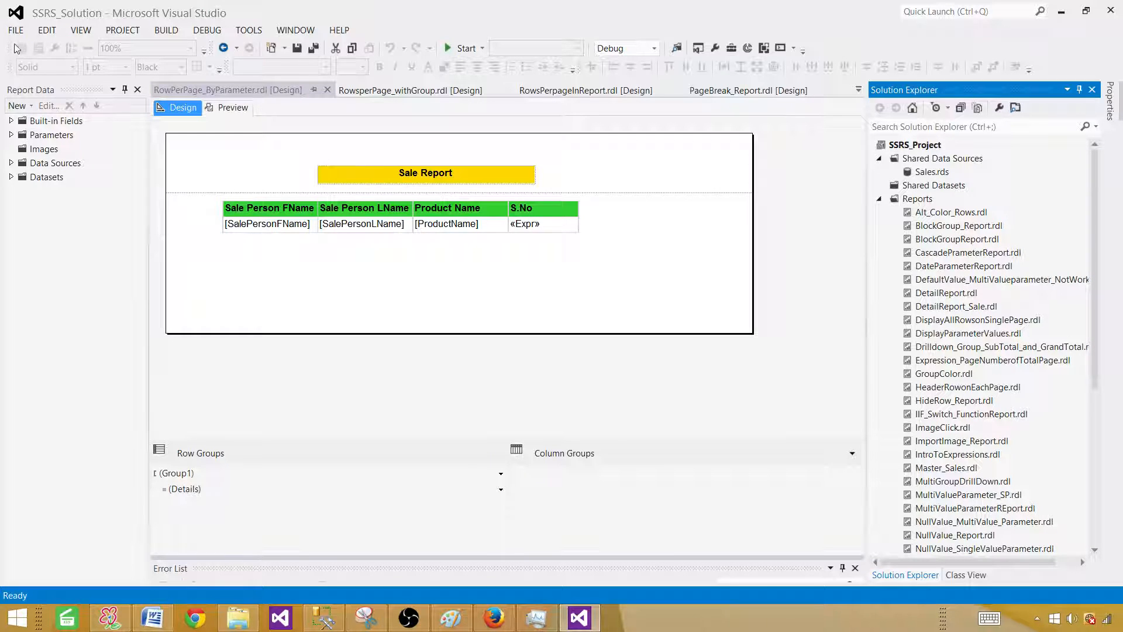
click(14, 31)
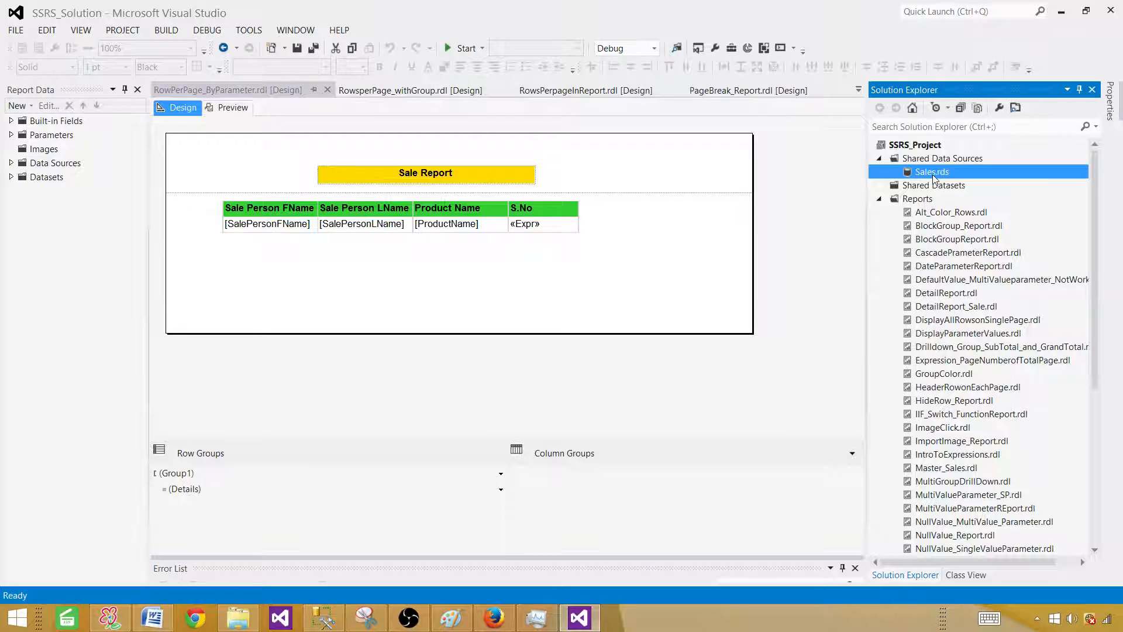
double_click(932, 171)
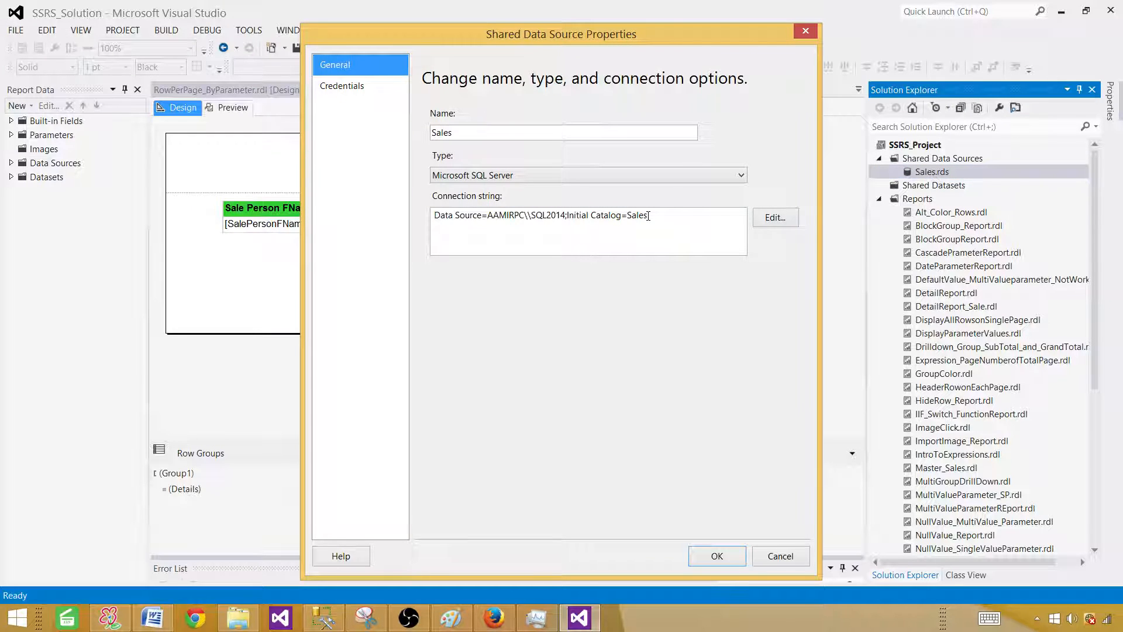
triple_click(540, 215)
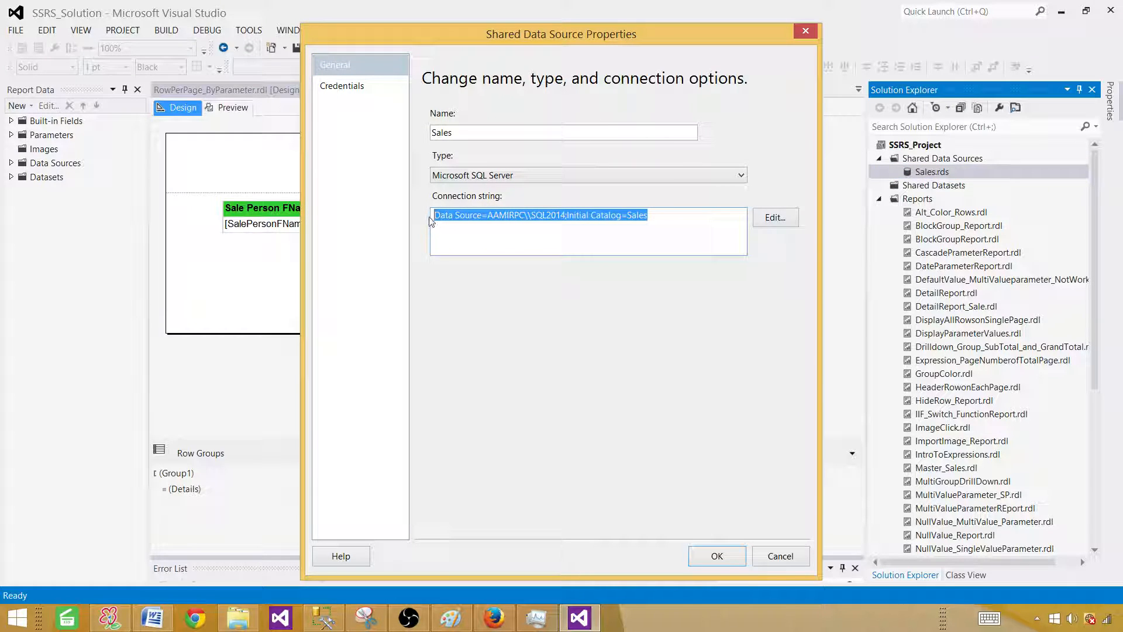
mouse_move(772, 580)
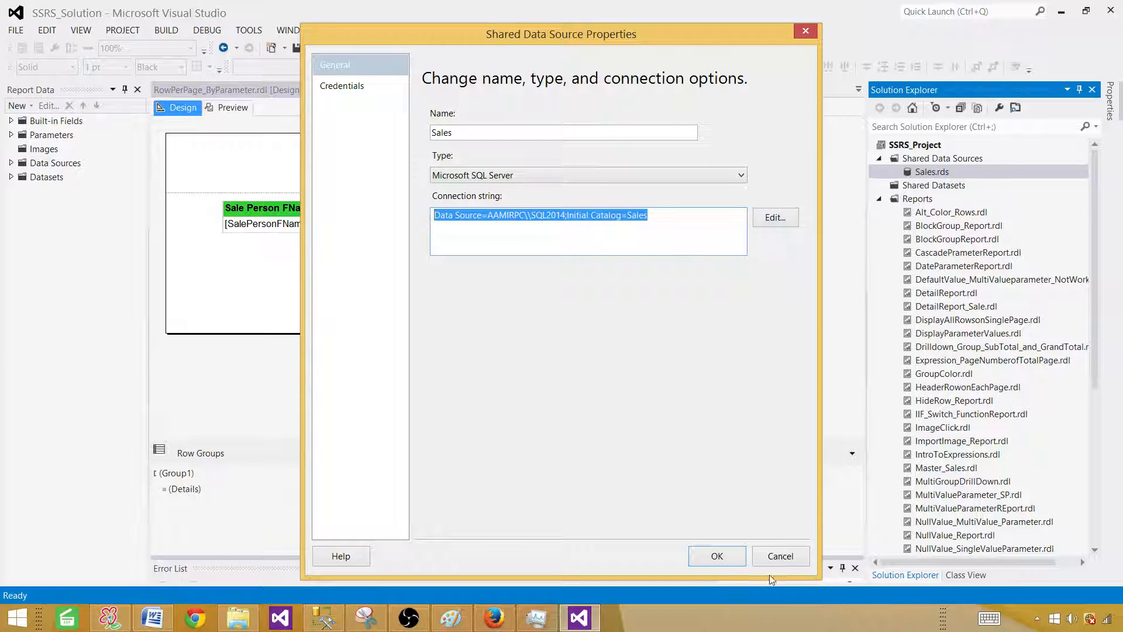
Step: Close the data source dialog and add a new report named HideUnhideColumns.rdl
click(716, 556)
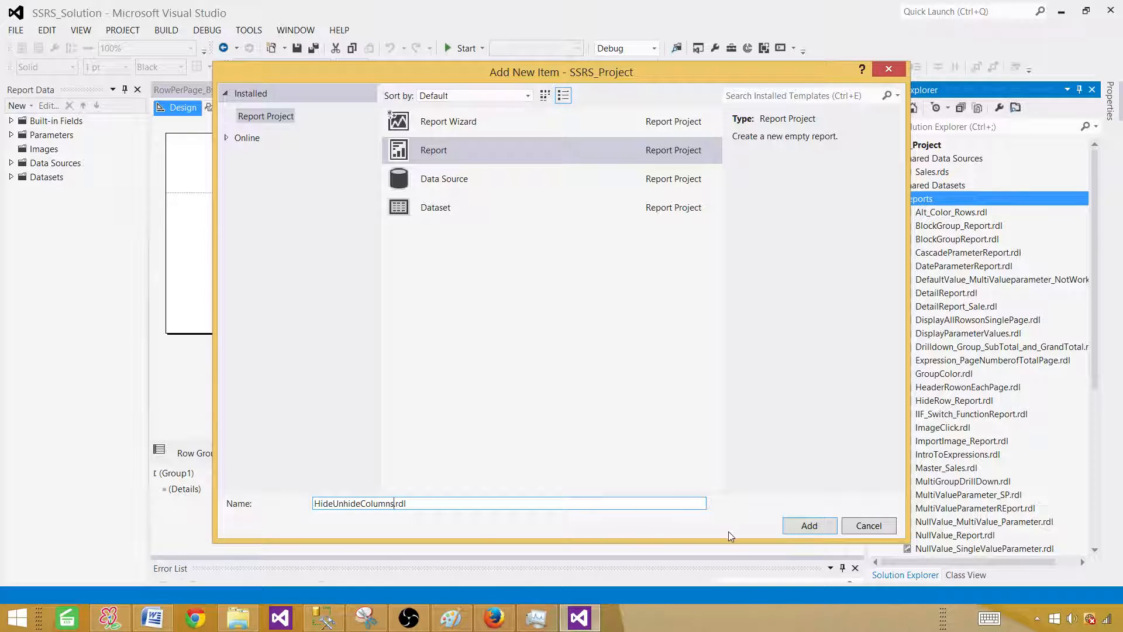
click(809, 526)
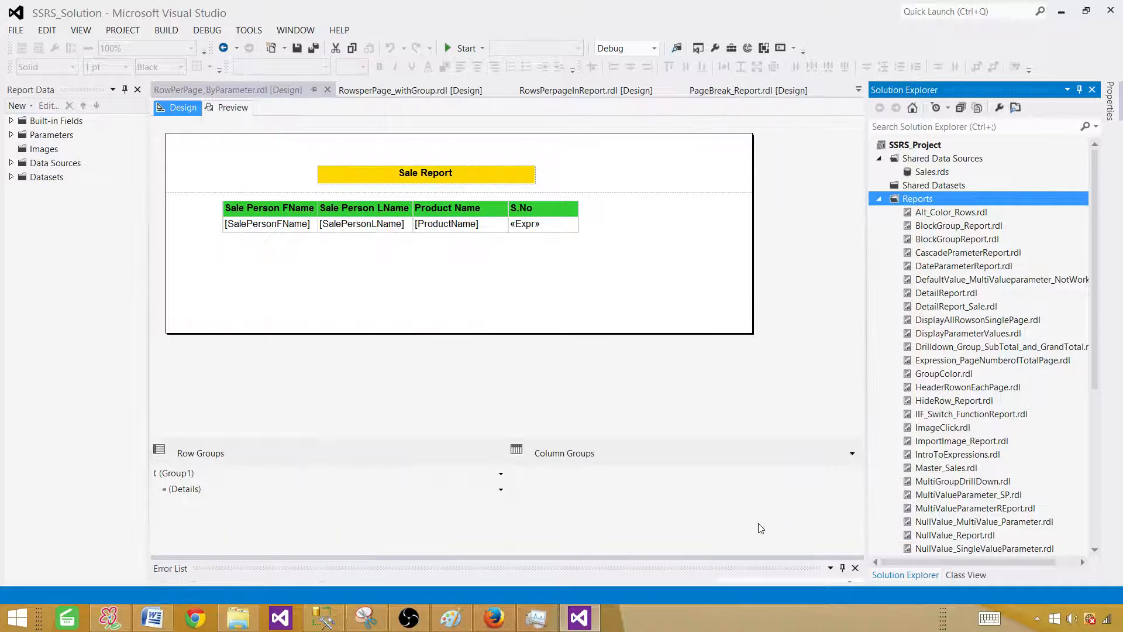
Step: Add a report data source named DS_Sales that references the shared Sales data source
double_click(962, 547)
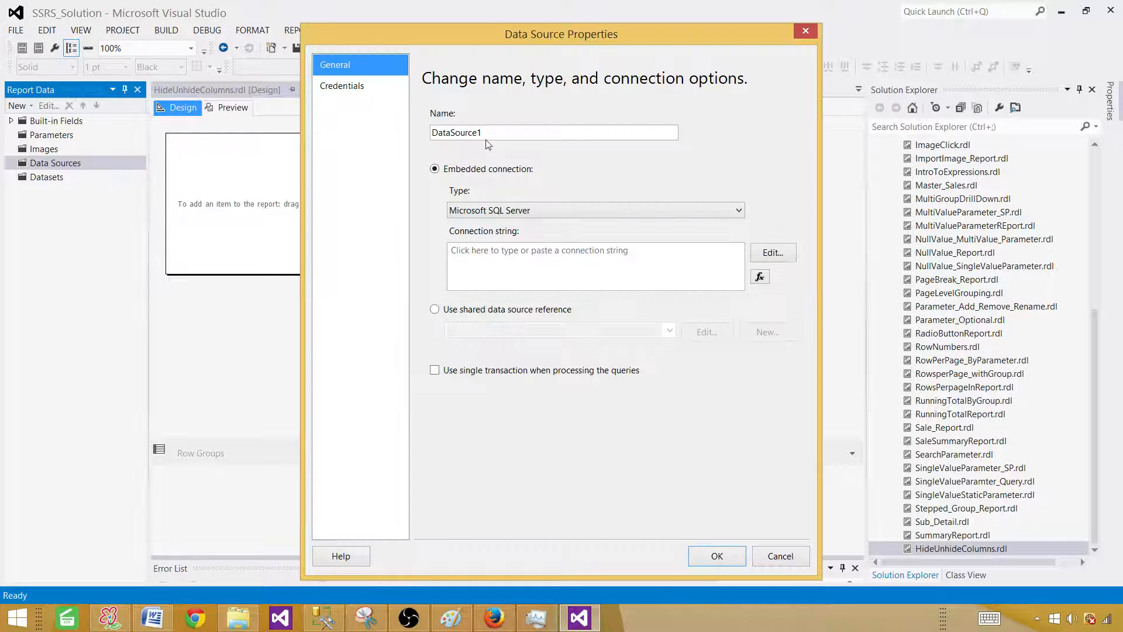
triple_click(554, 132)
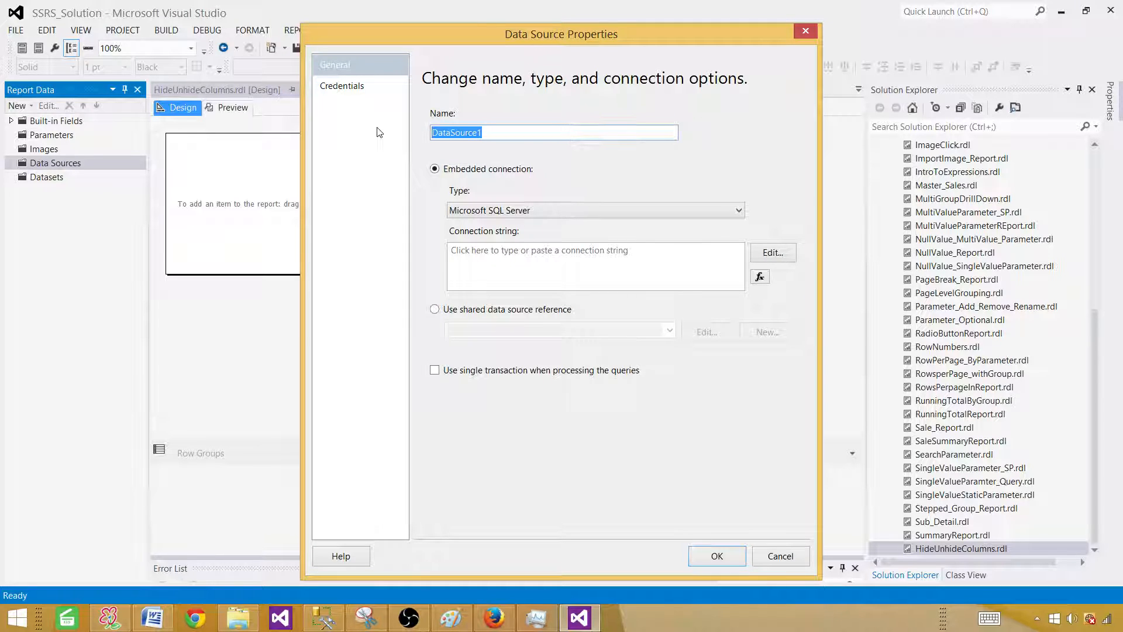
text(DS_)
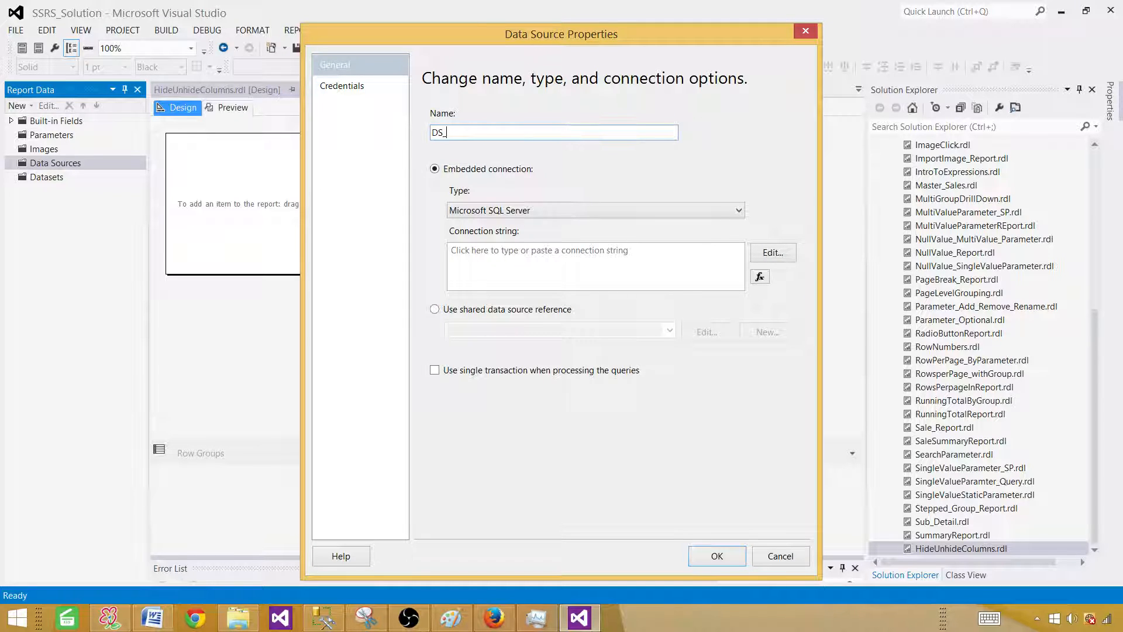
text(Sales)
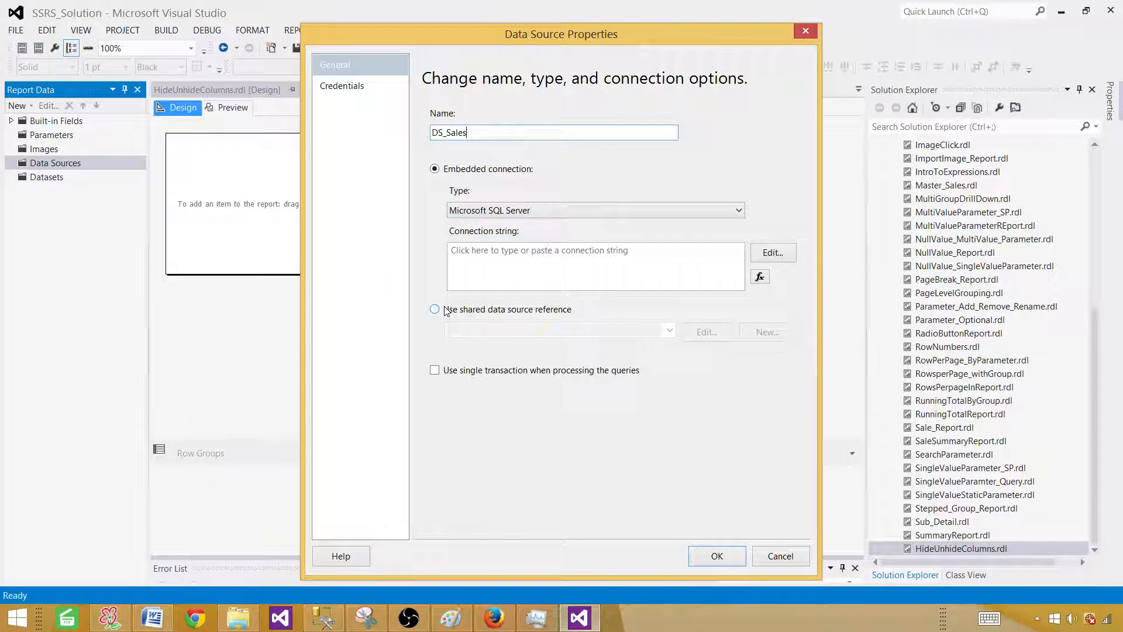
click(435, 308)
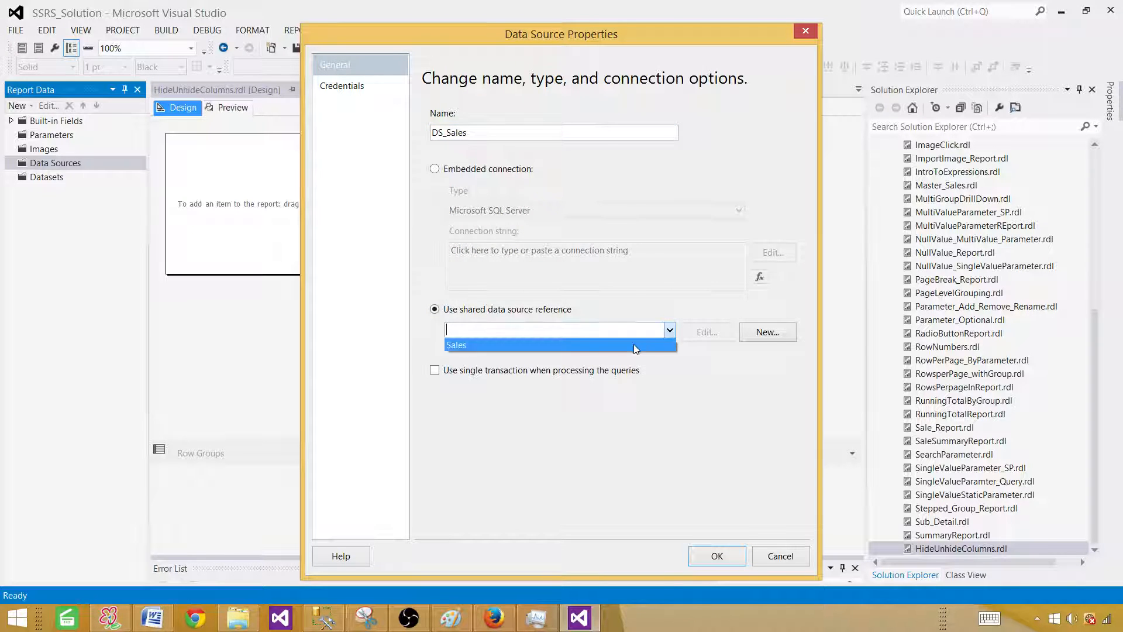
click(717, 556)
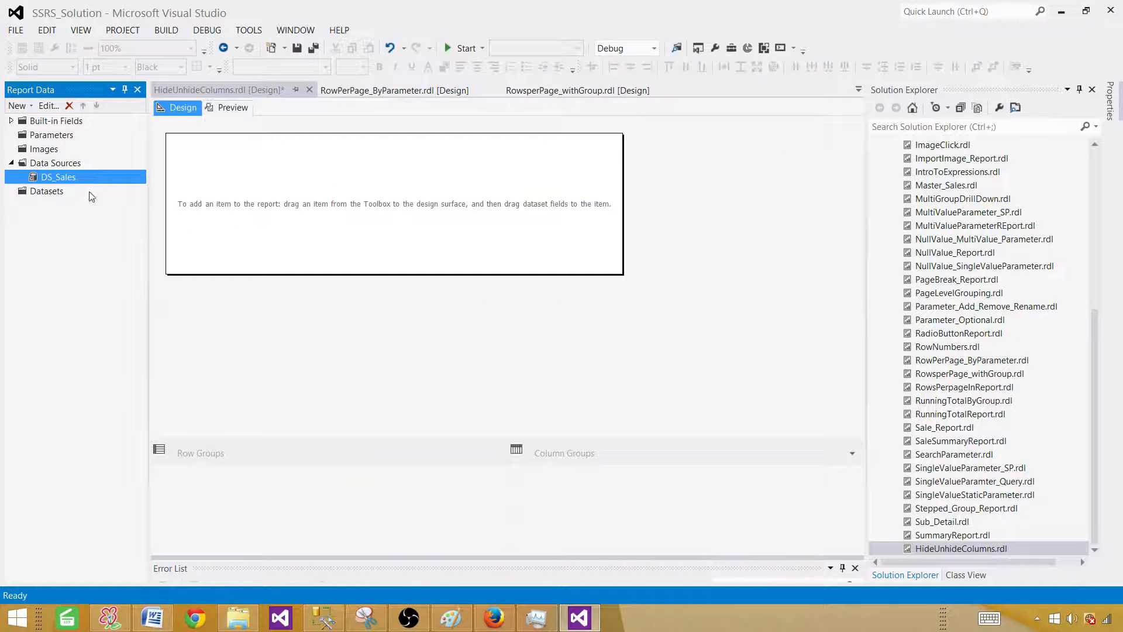
Step: Add an embedded dataset DSET_TotalSale on DS_Sales and paste the copied sales query into it
click(46, 190)
text(DSET_Tota)
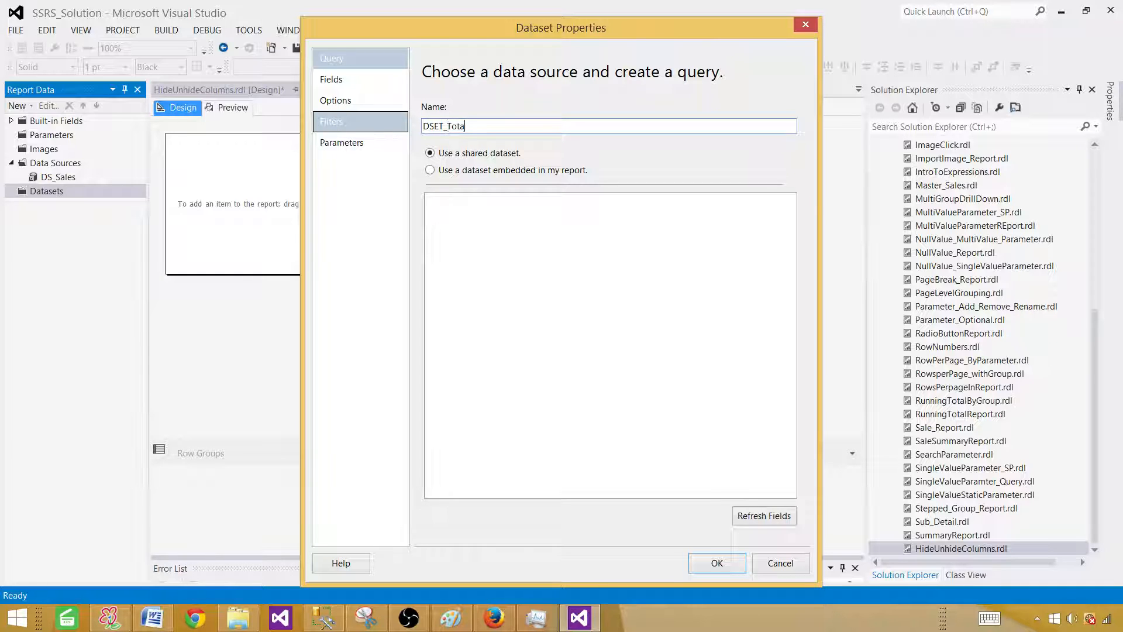
text(lSale)
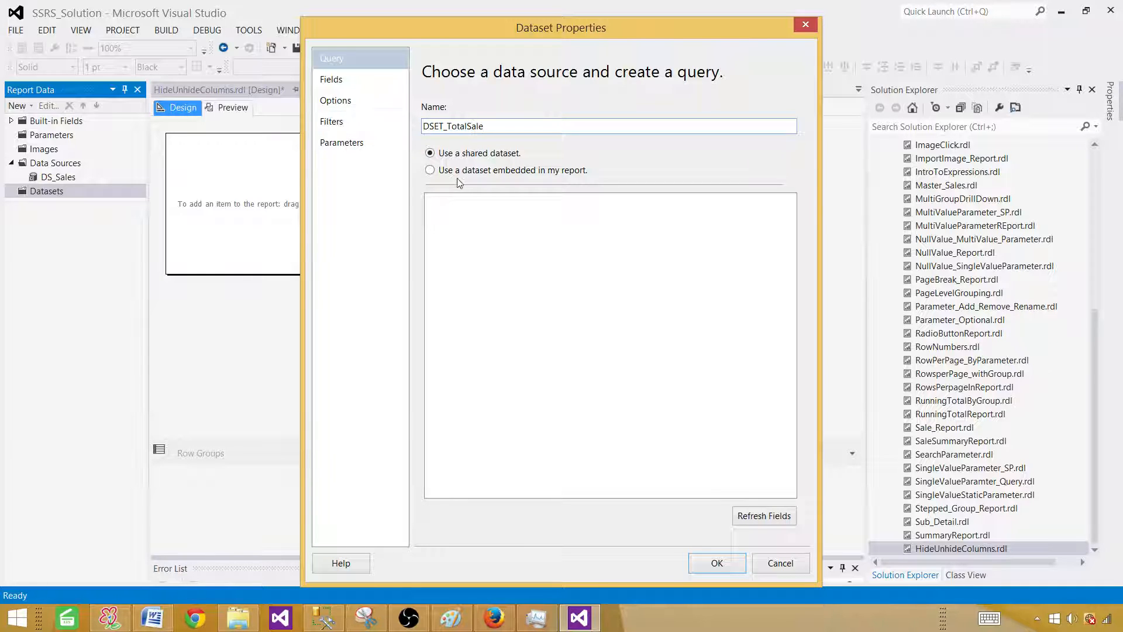
click(429, 169)
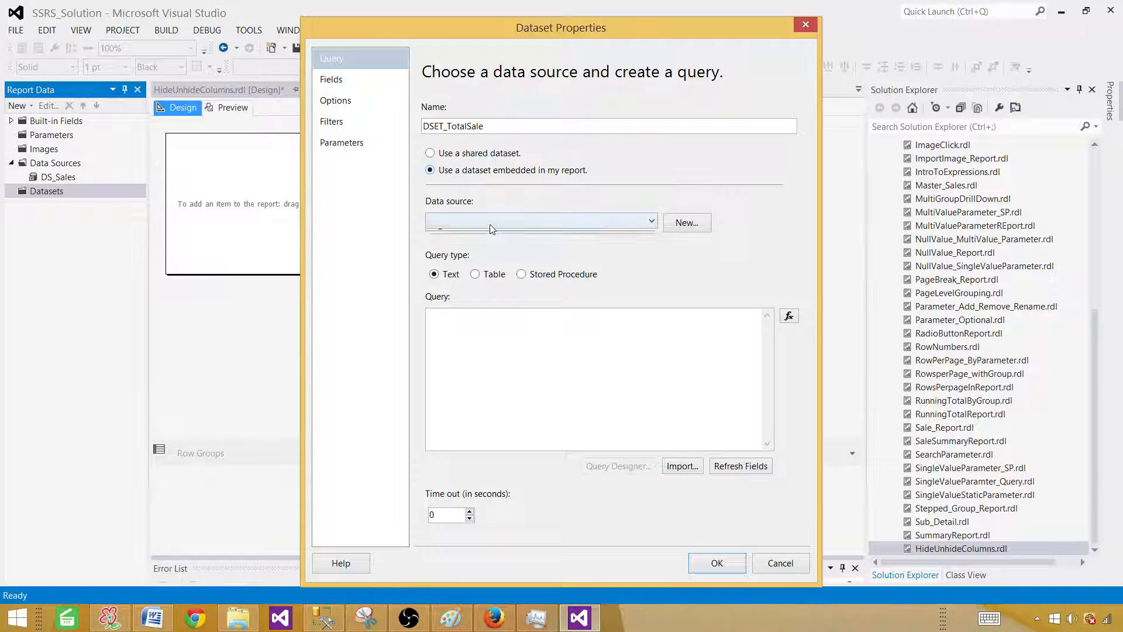
right_click(598, 379)
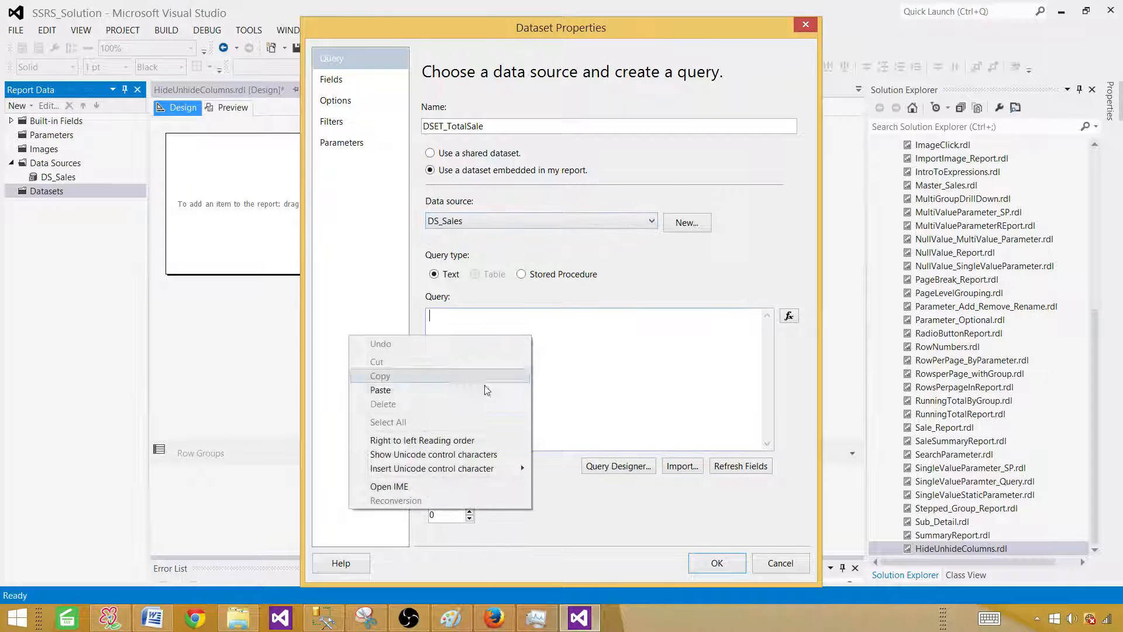
click(380, 390)
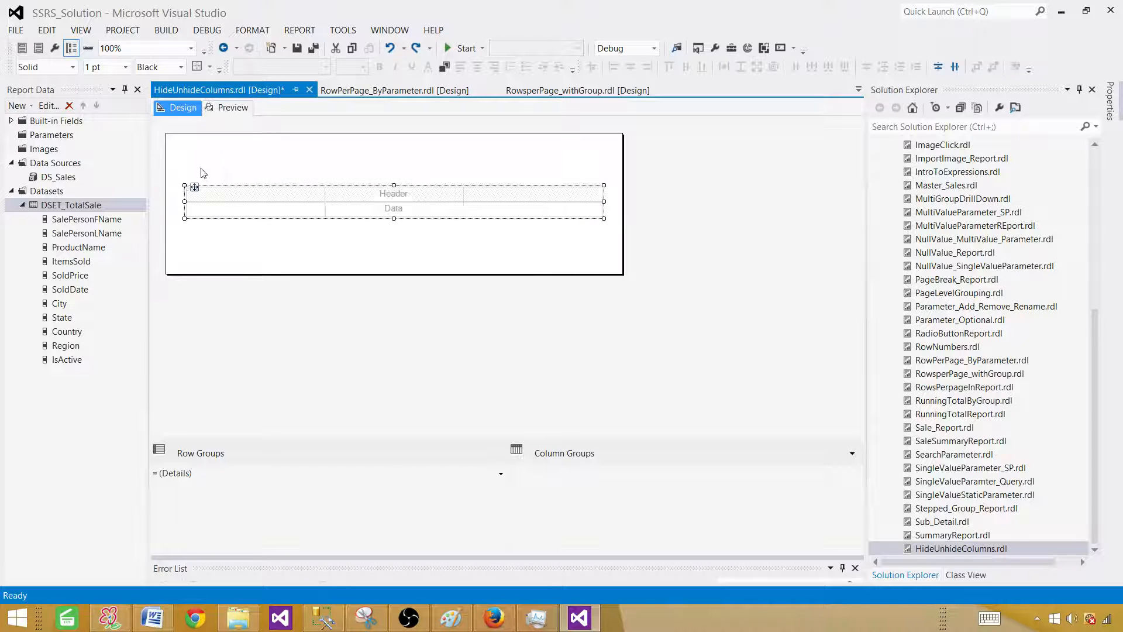
Step: Place the dataset's sales fields into the table's data row cells, from first name through City
click(220, 174)
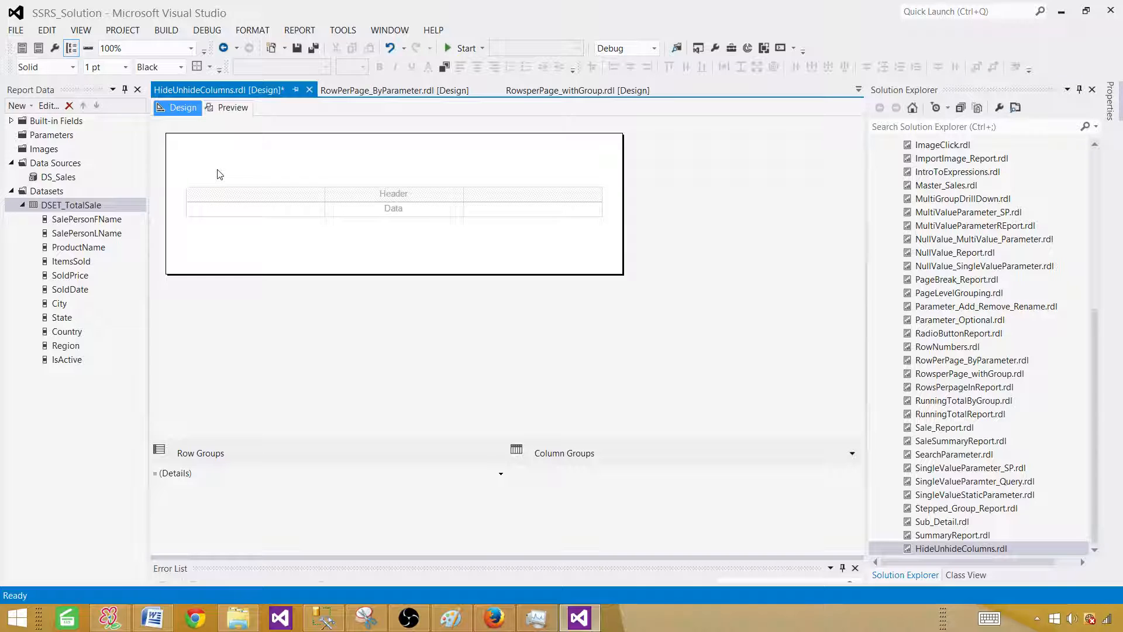
click(393, 208)
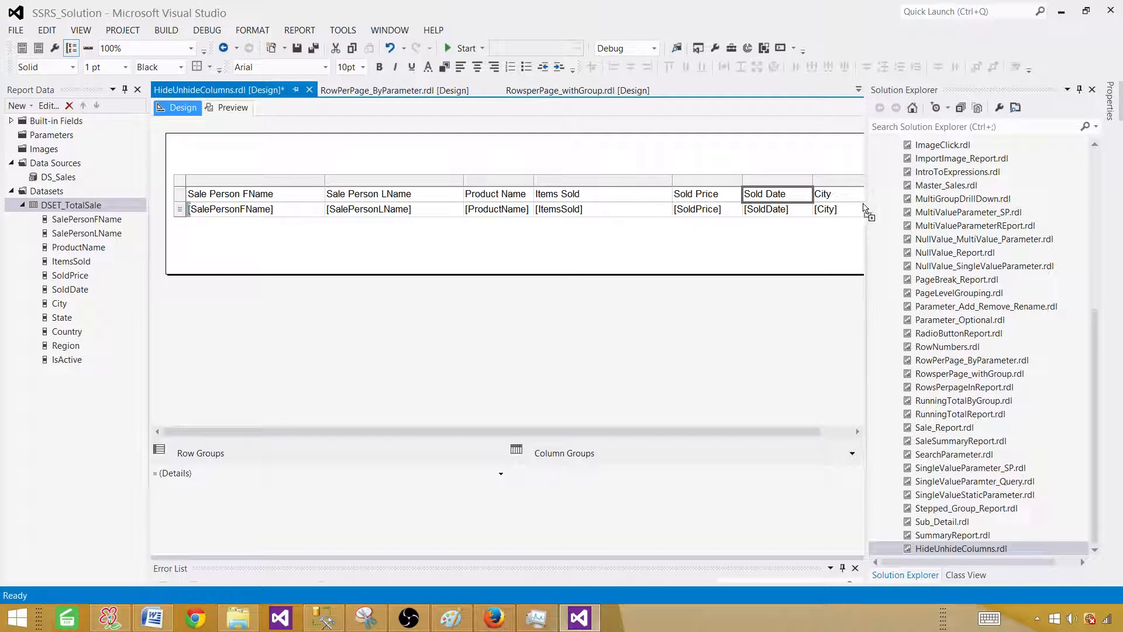
click(837, 208)
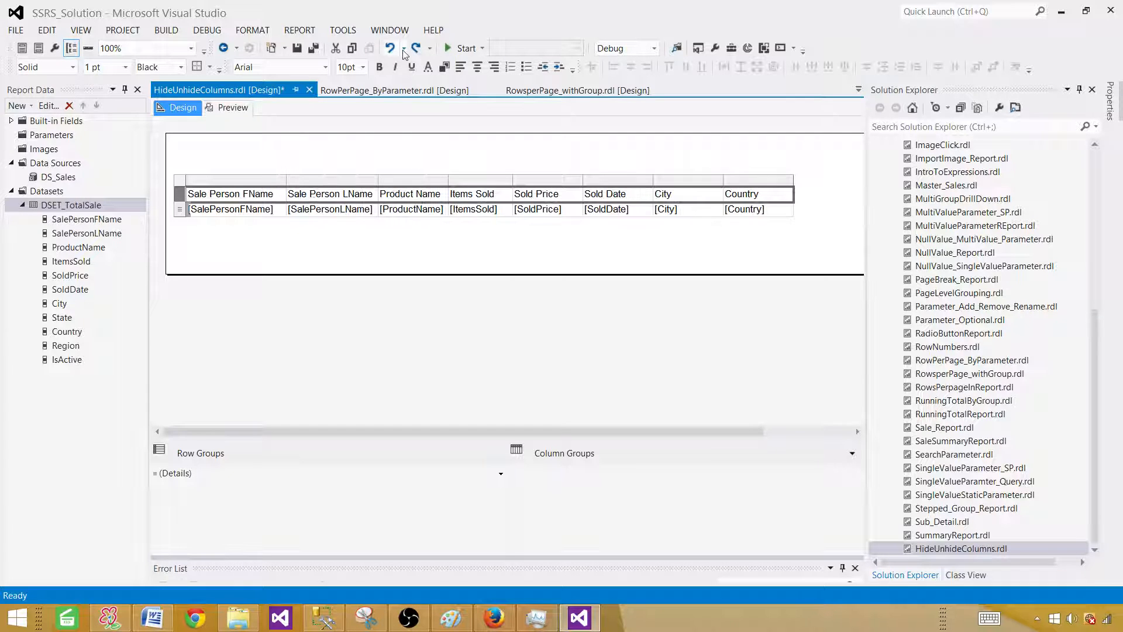
Step: Make the table's header row text bold
click(445, 66)
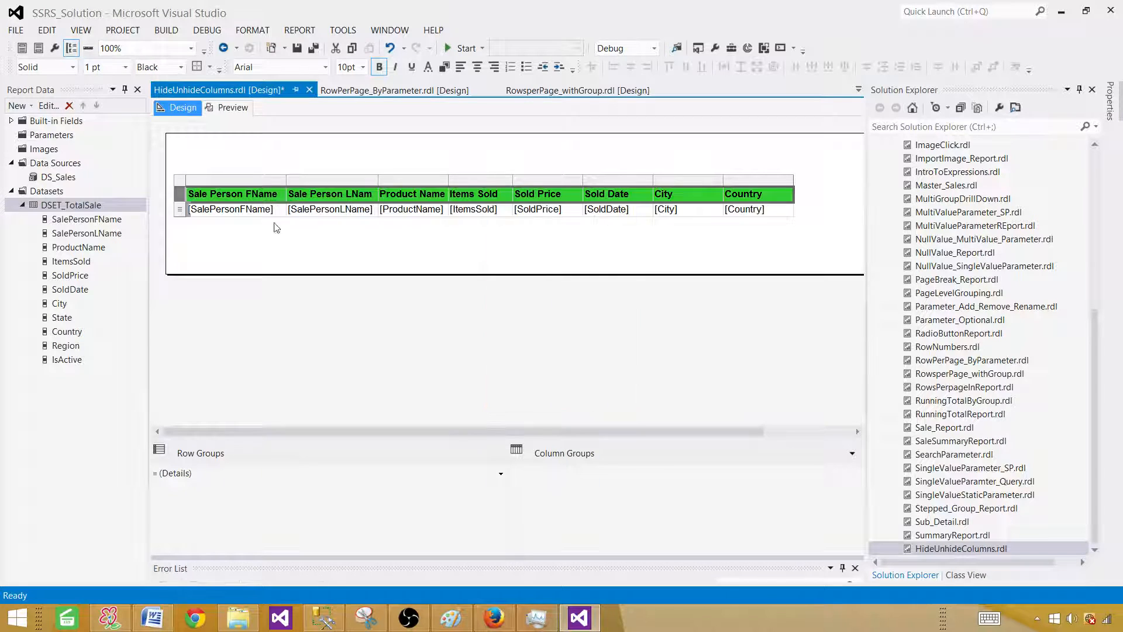
Step: Preview the report's sales rows under the green header, save it, and return to Design view
click(231, 108)
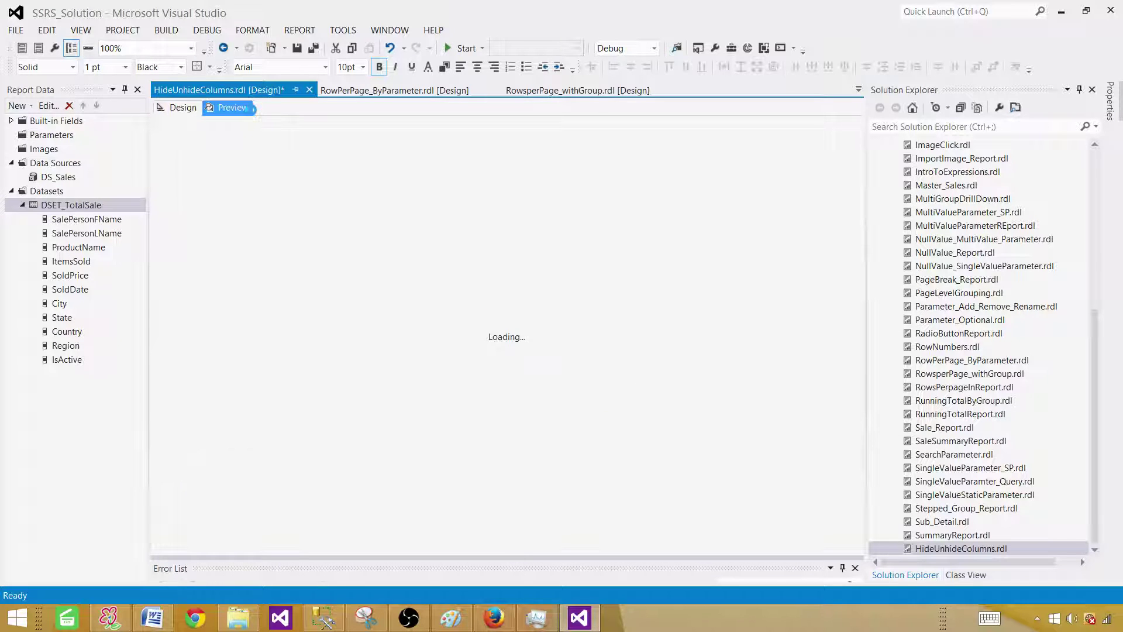
click(232, 108)
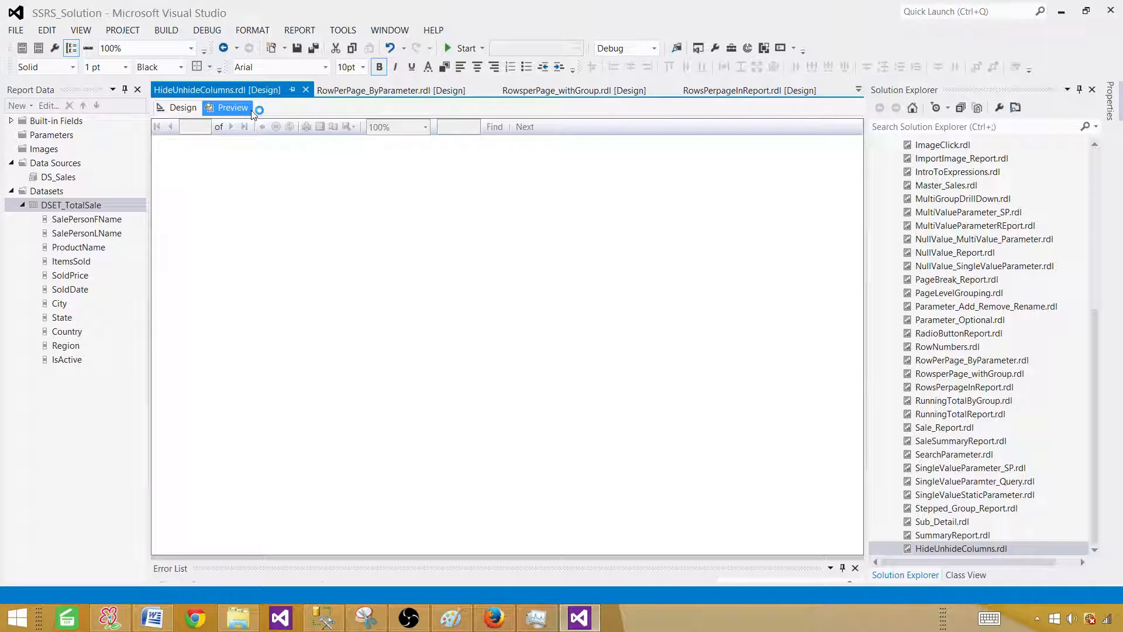
click(232, 108)
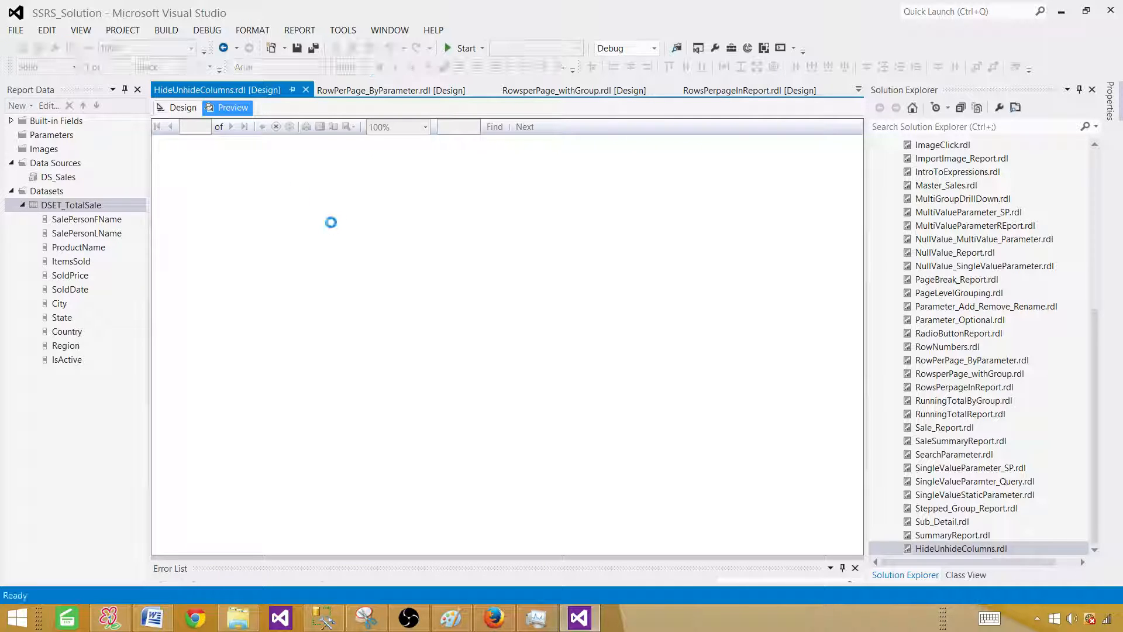
click(389, 90)
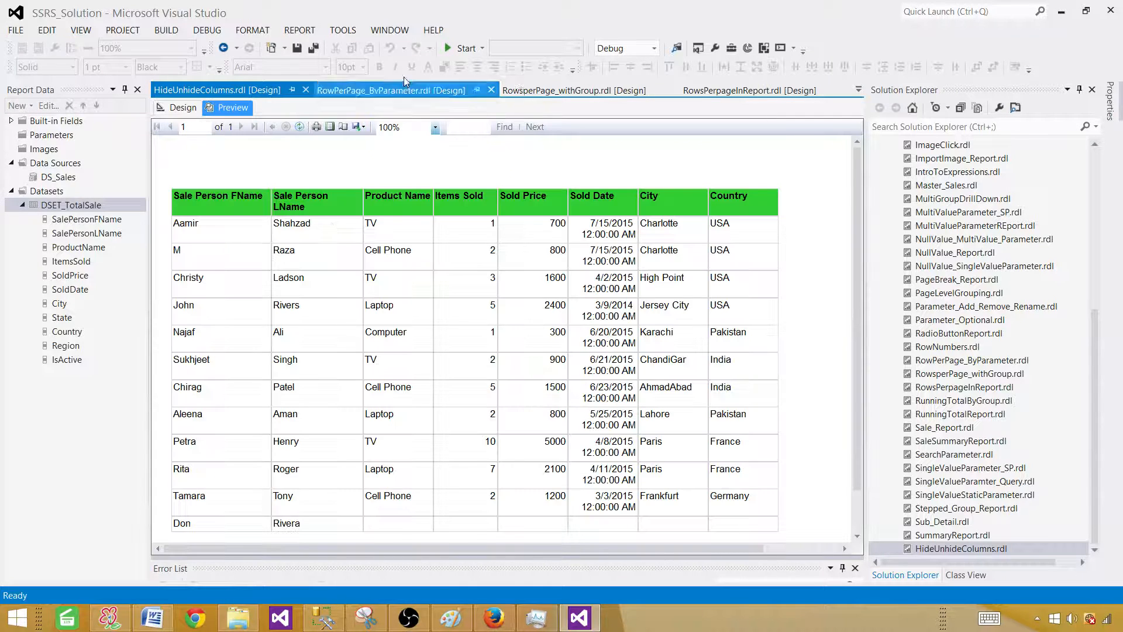
click(316, 48)
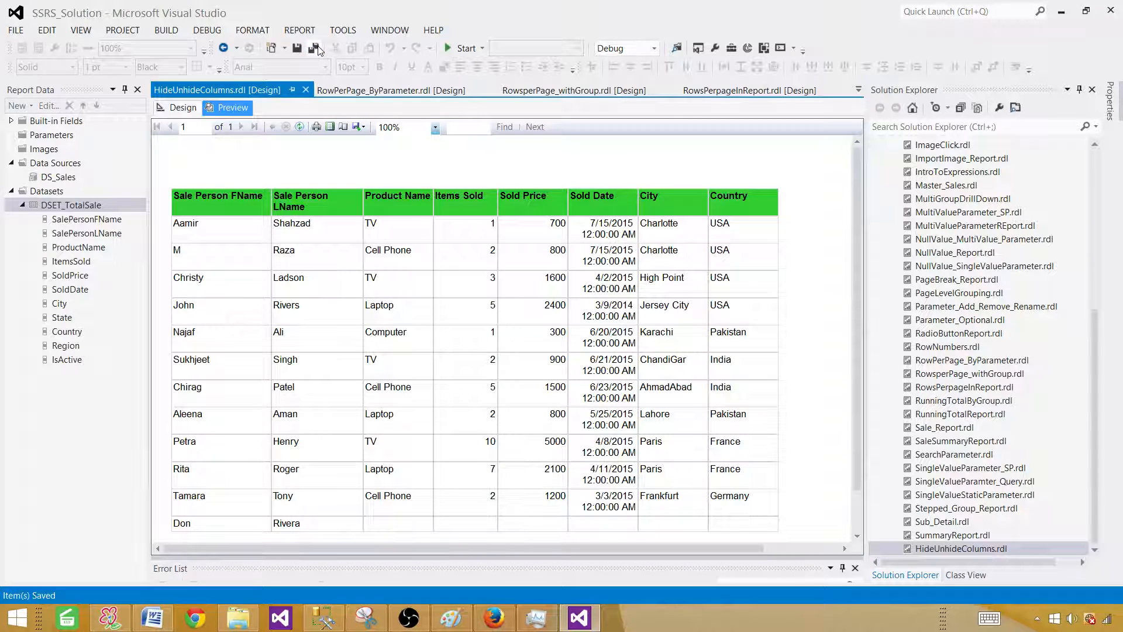
mouse_move(334, 308)
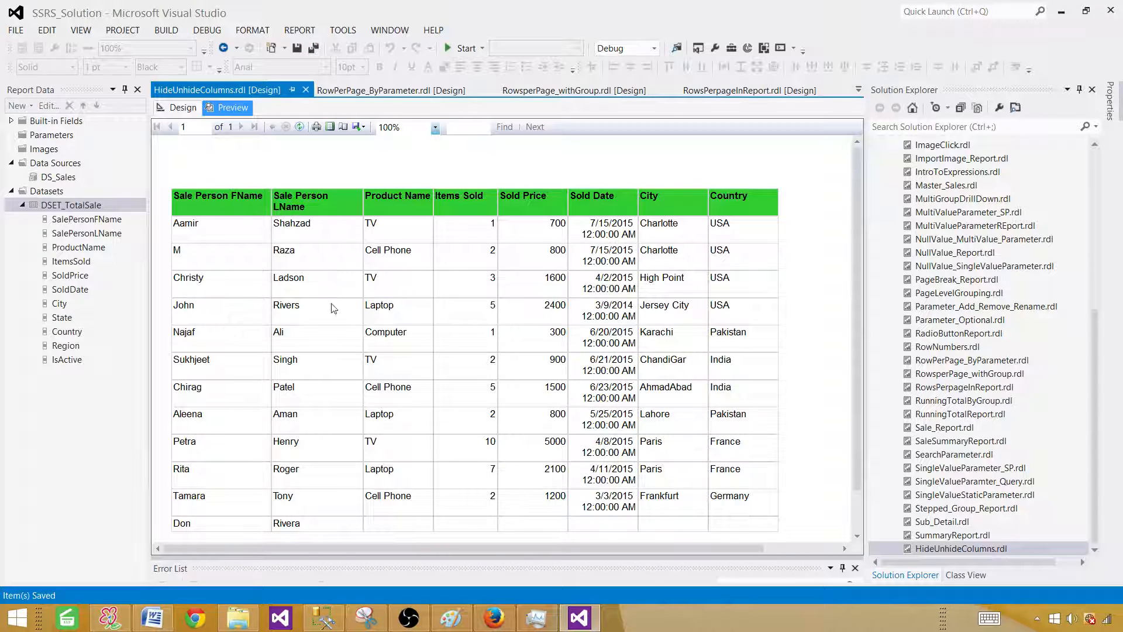
mouse_move(540, 220)
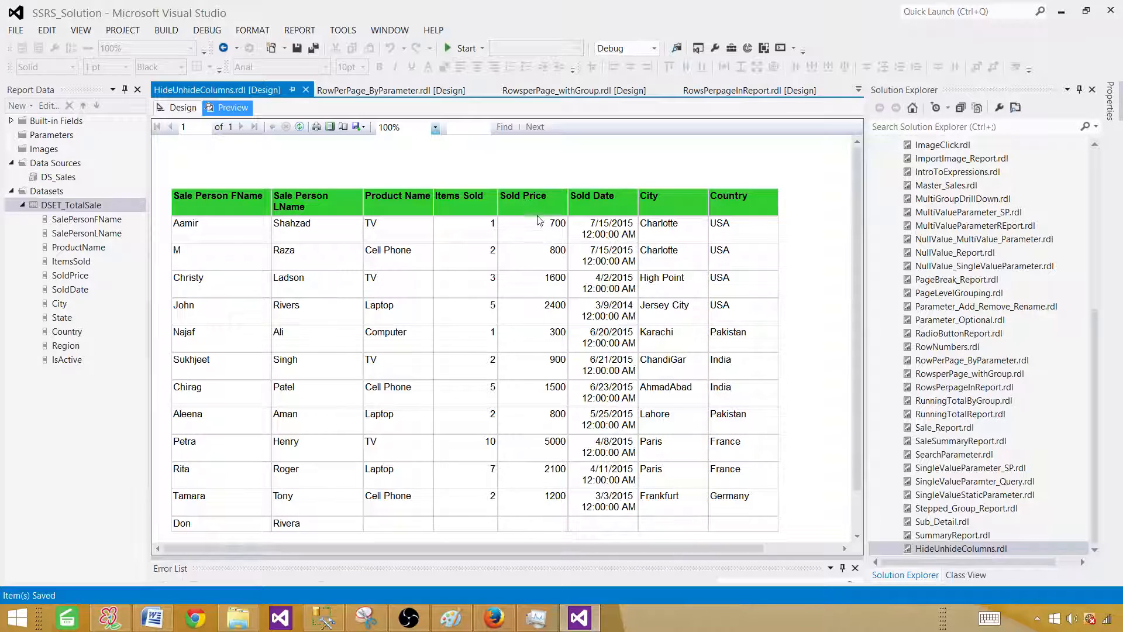
mouse_move(243, 199)
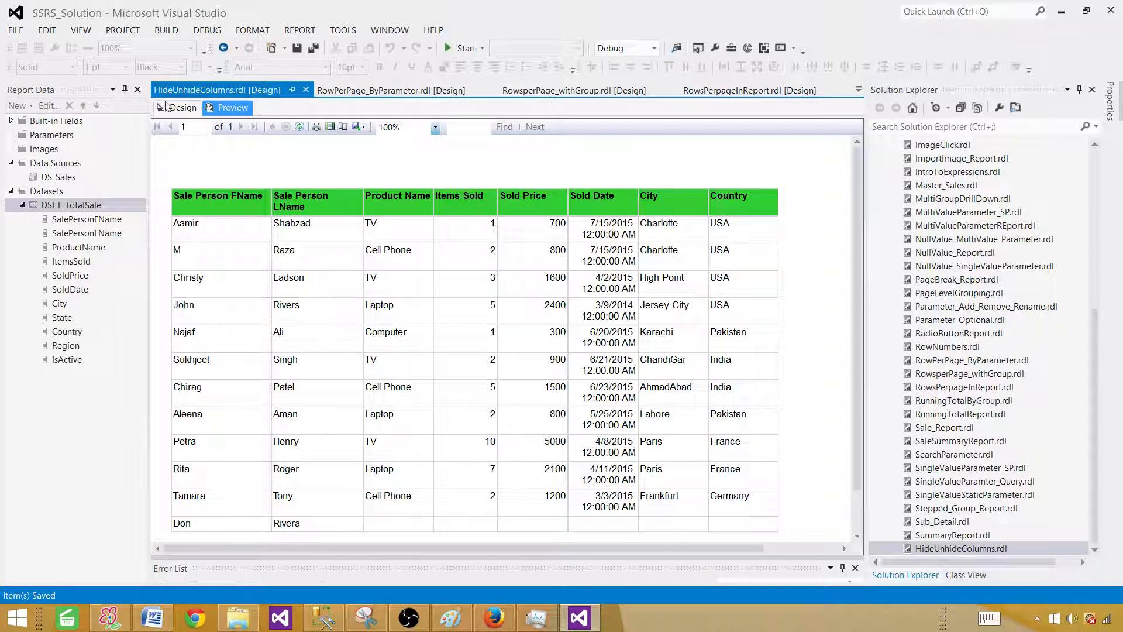
click(183, 107)
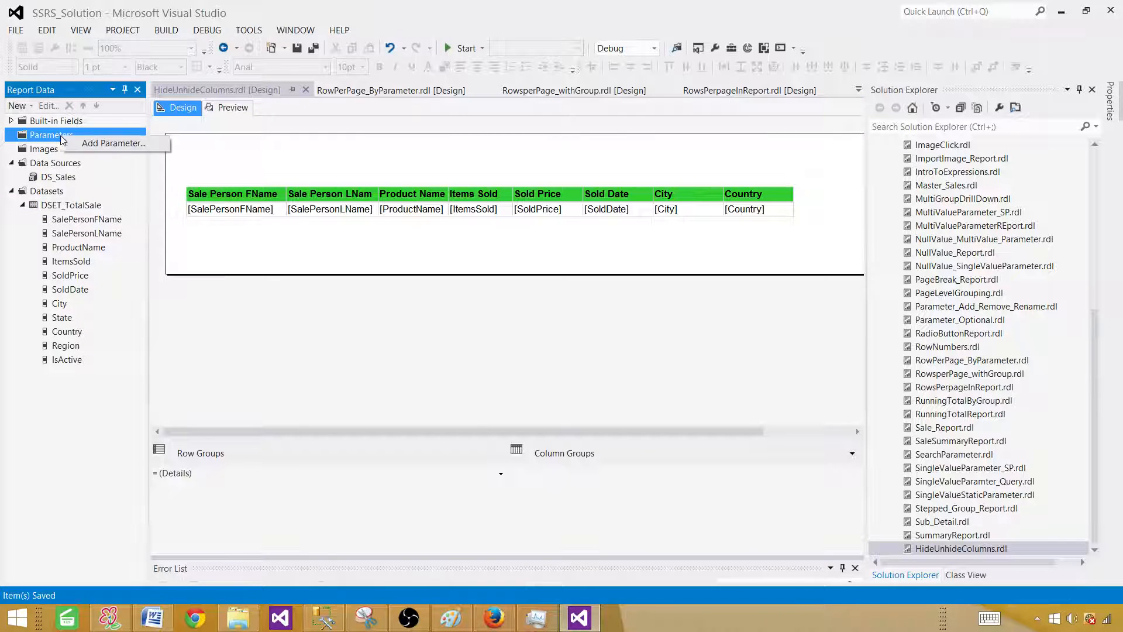
Step: Add report parameter DetailReportView with the same prompt and Boolean data type
click(113, 143)
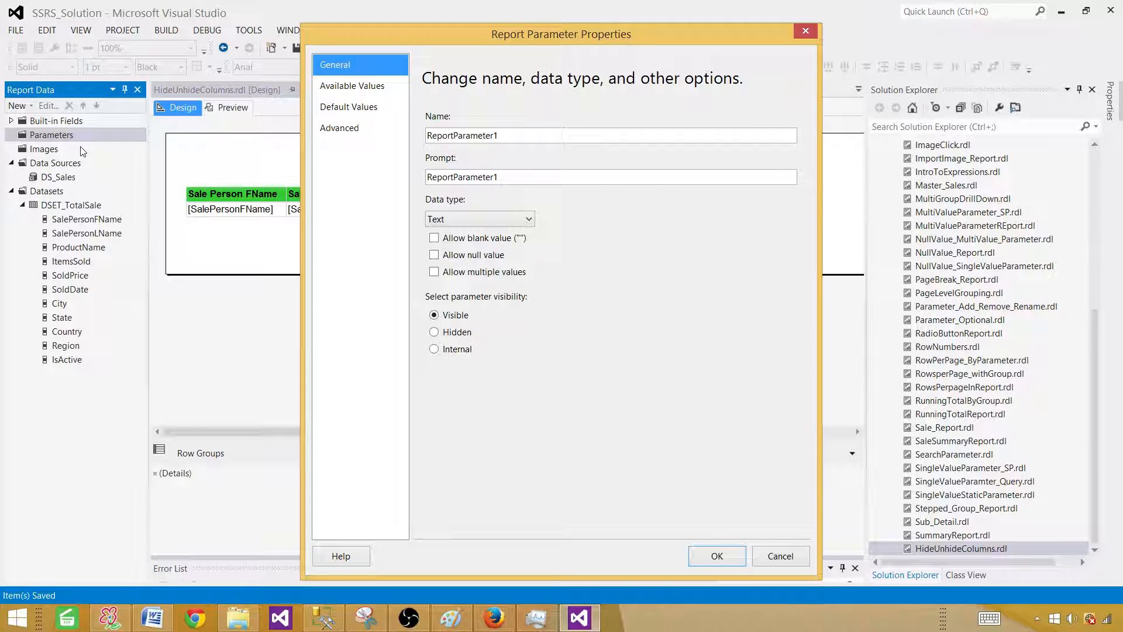
triple_click(493, 136)
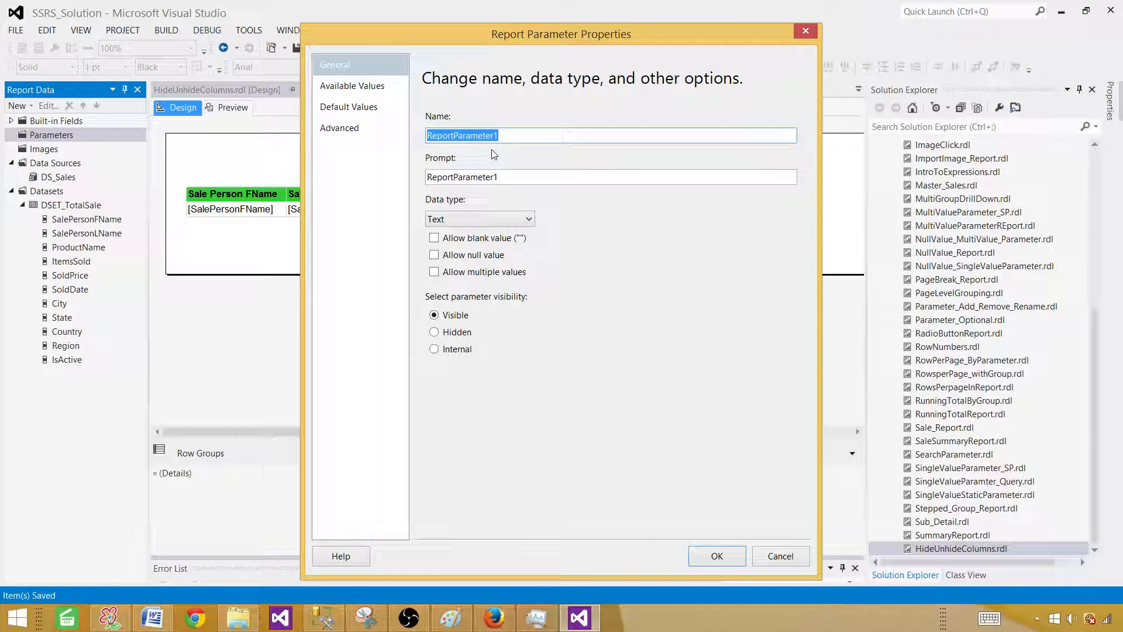
text(DetailReport)
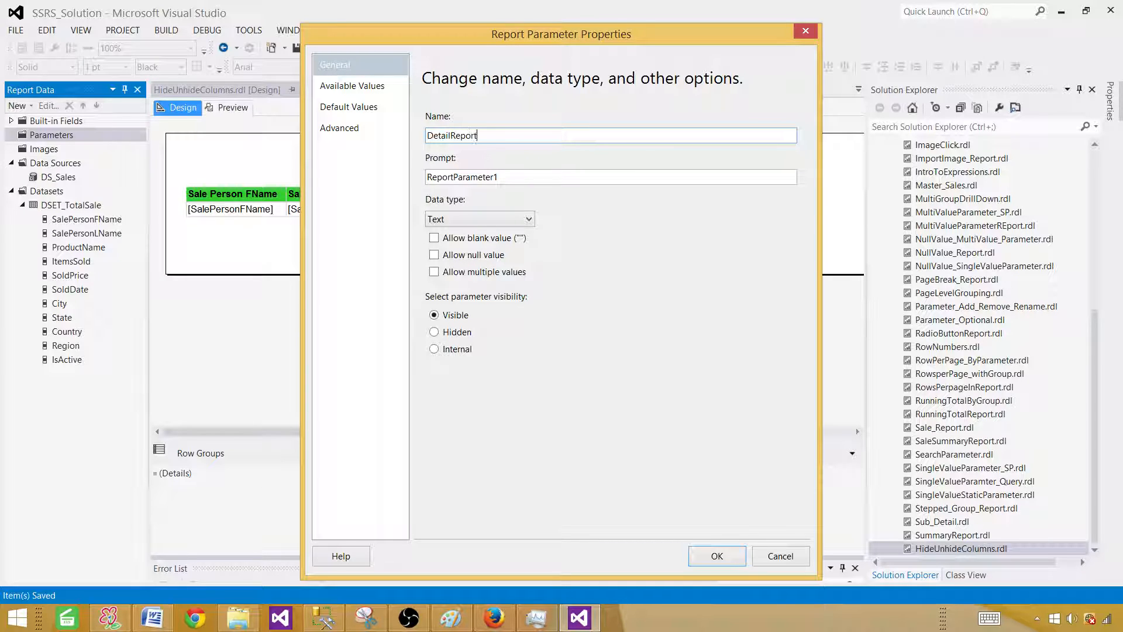
text(View)
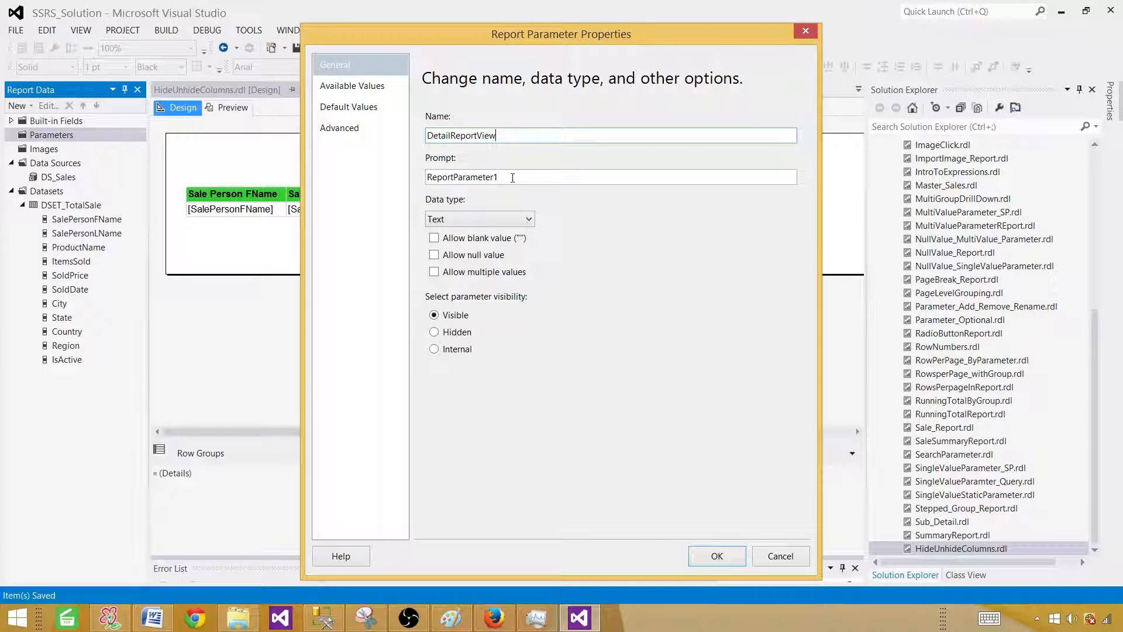
triple_click(461, 135)
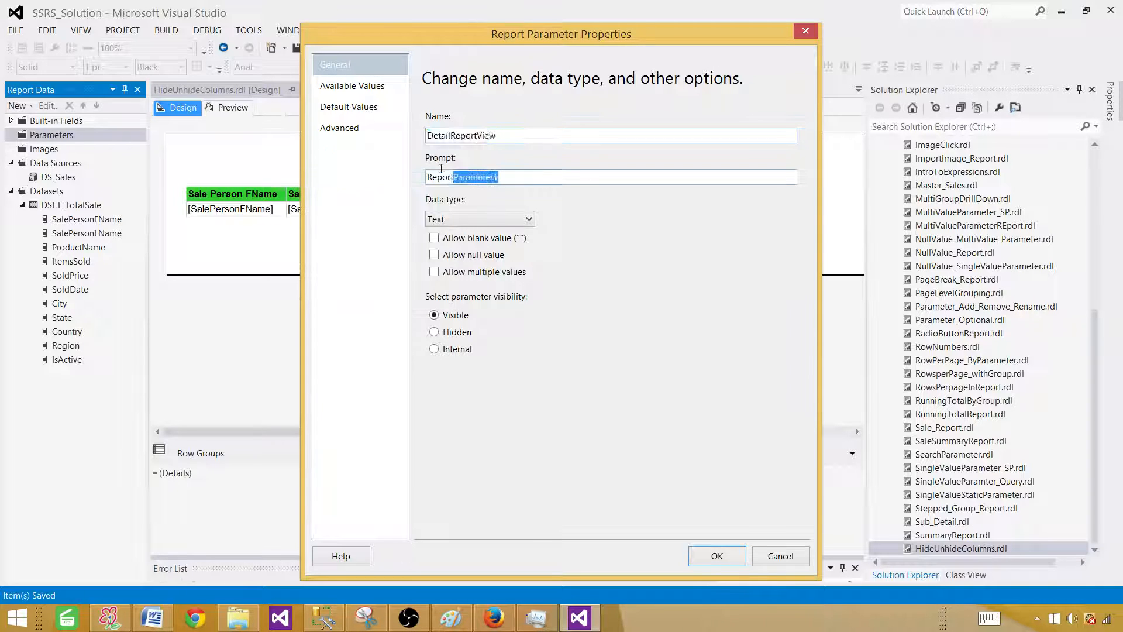
text(DetailReportView)
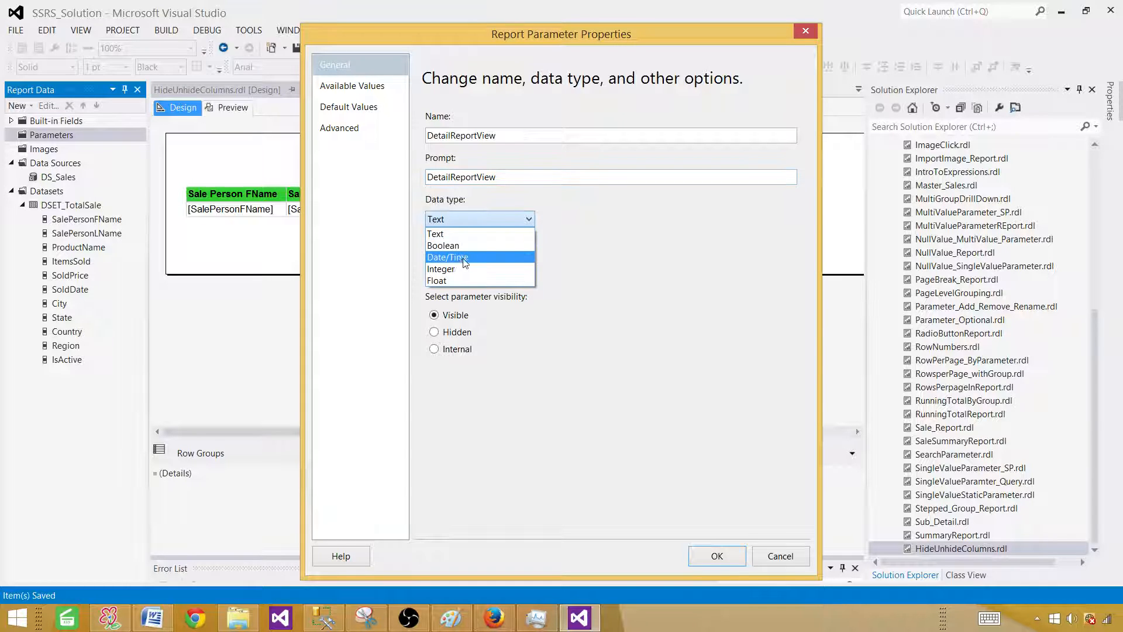
click(443, 245)
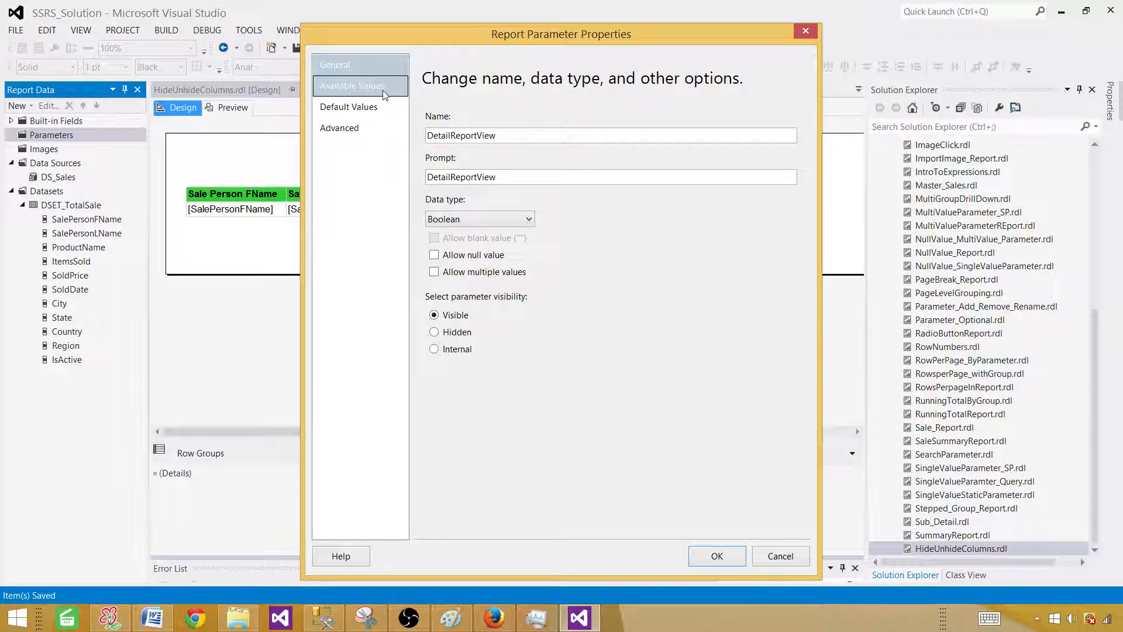
click(716, 555)
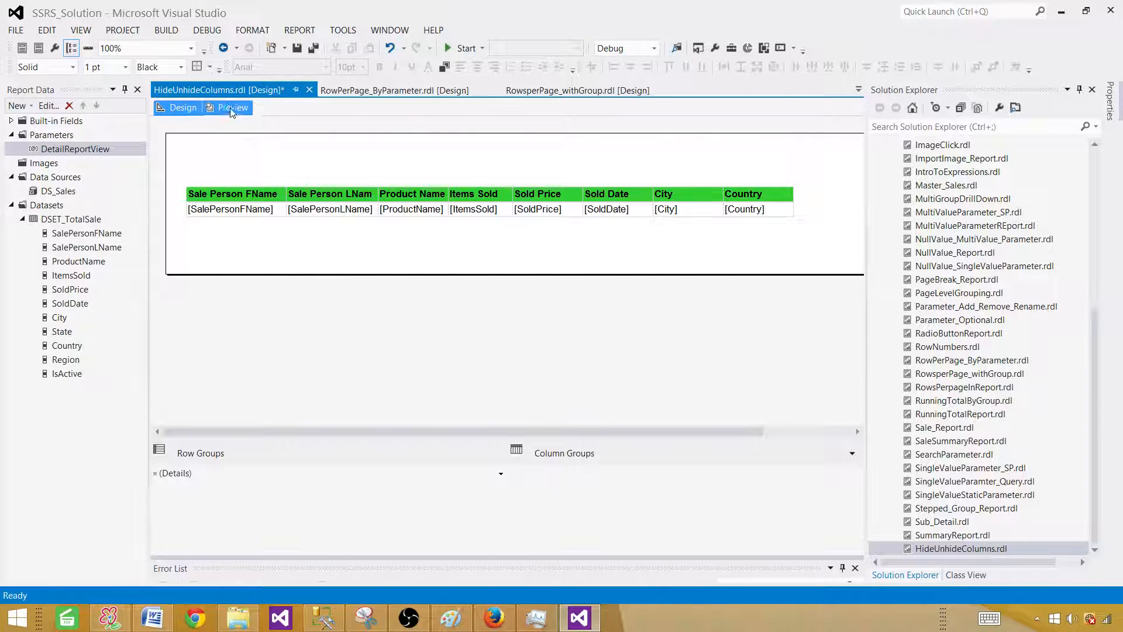
click(231, 107)
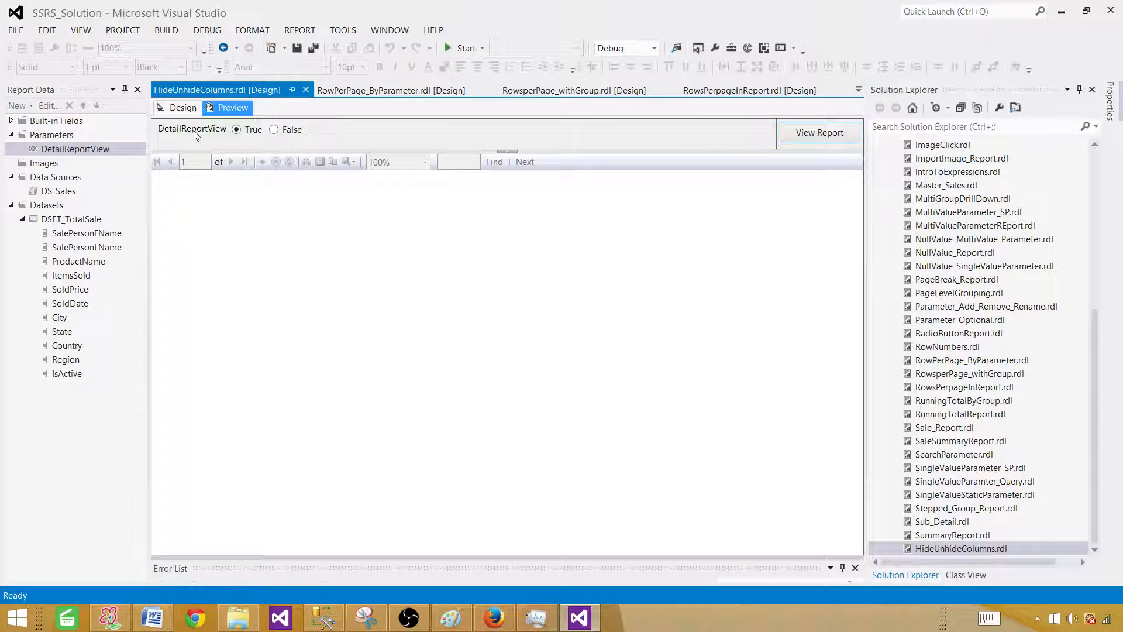
click(819, 132)
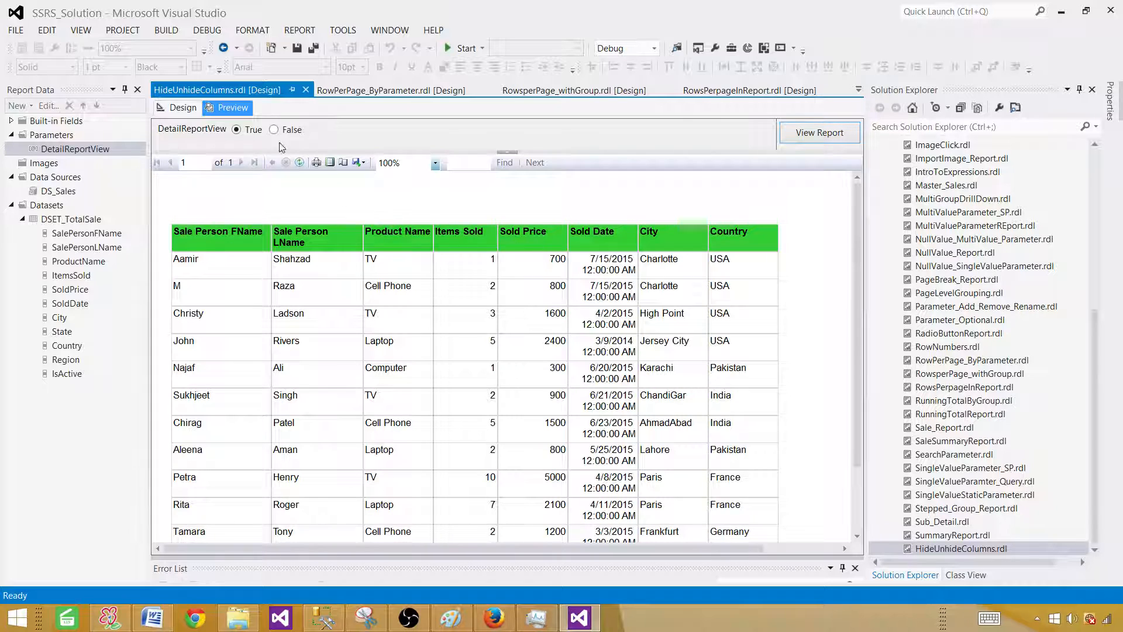
click(274, 130)
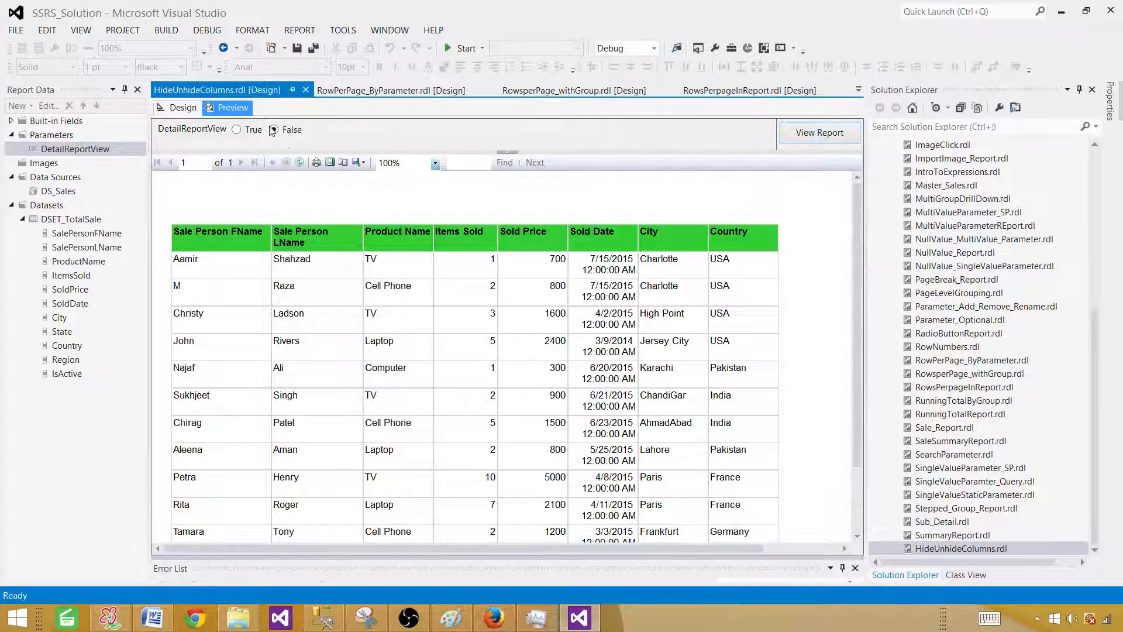
click(274, 130)
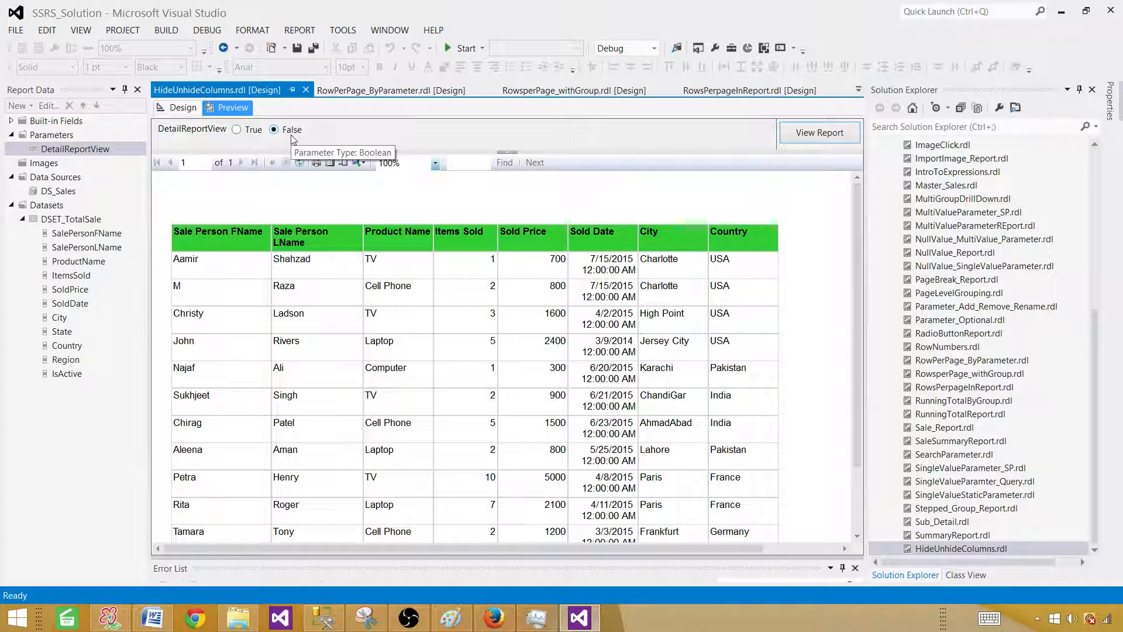
click(184, 107)
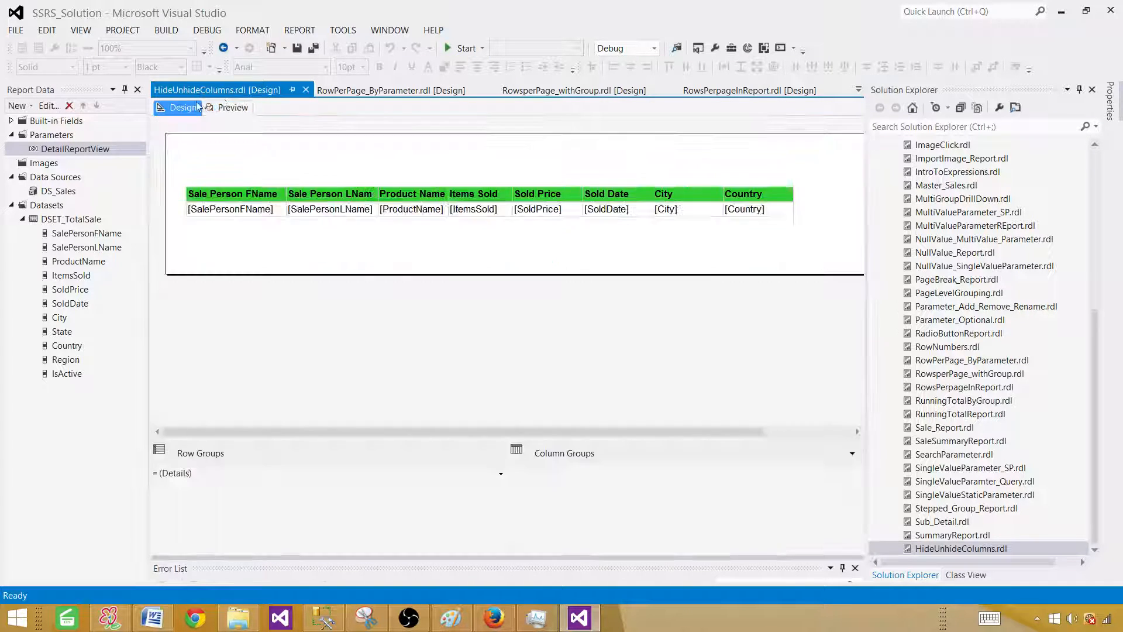
Step: Save the report, switch the grouping pane to Advanced Mode and select the Country column's static member
key(ctrl+s)
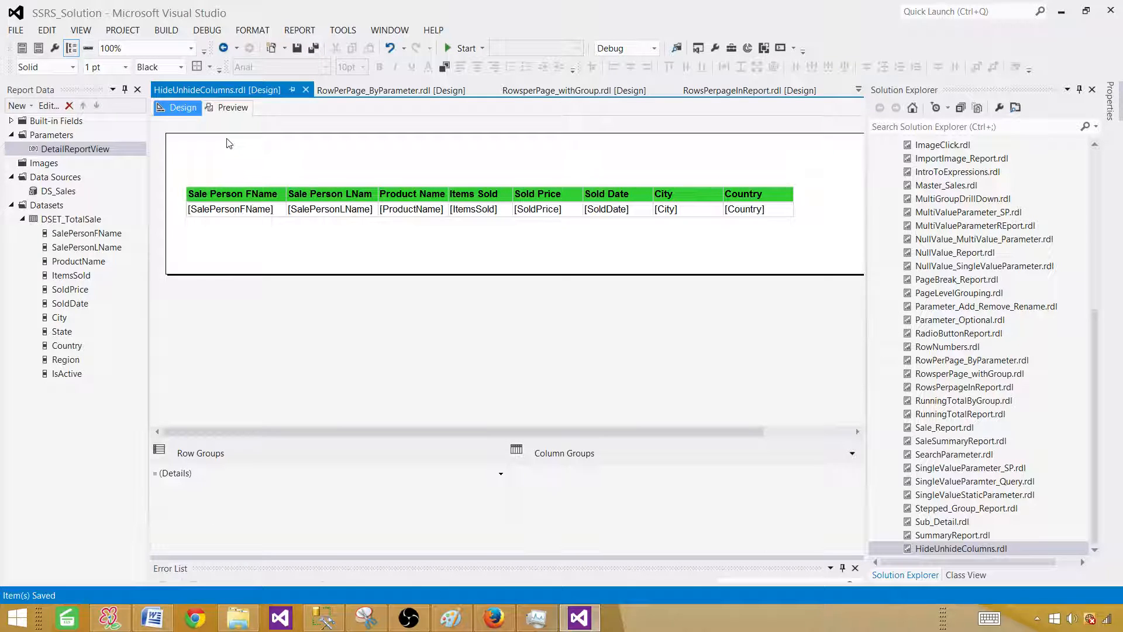
mouse_move(852, 455)
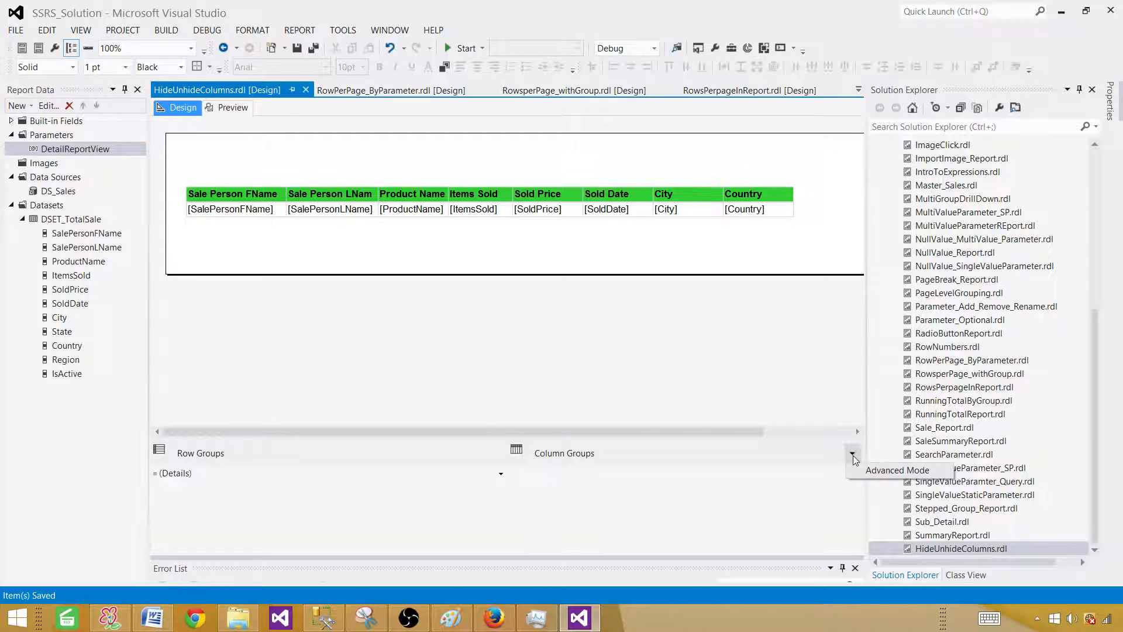
click(853, 457)
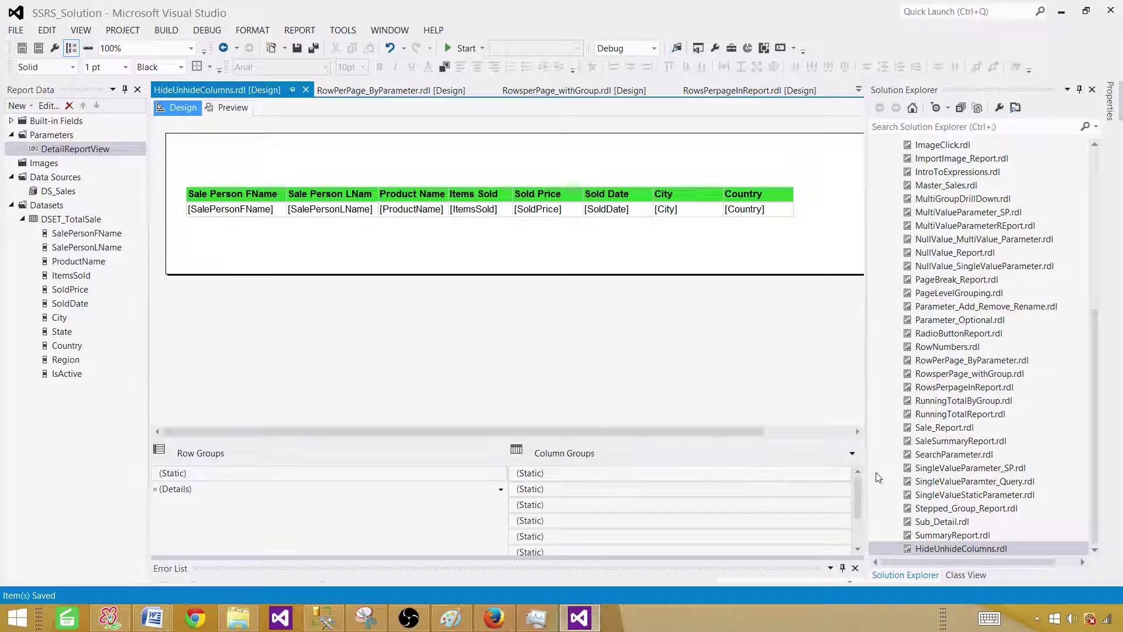
mouse_move(714, 430)
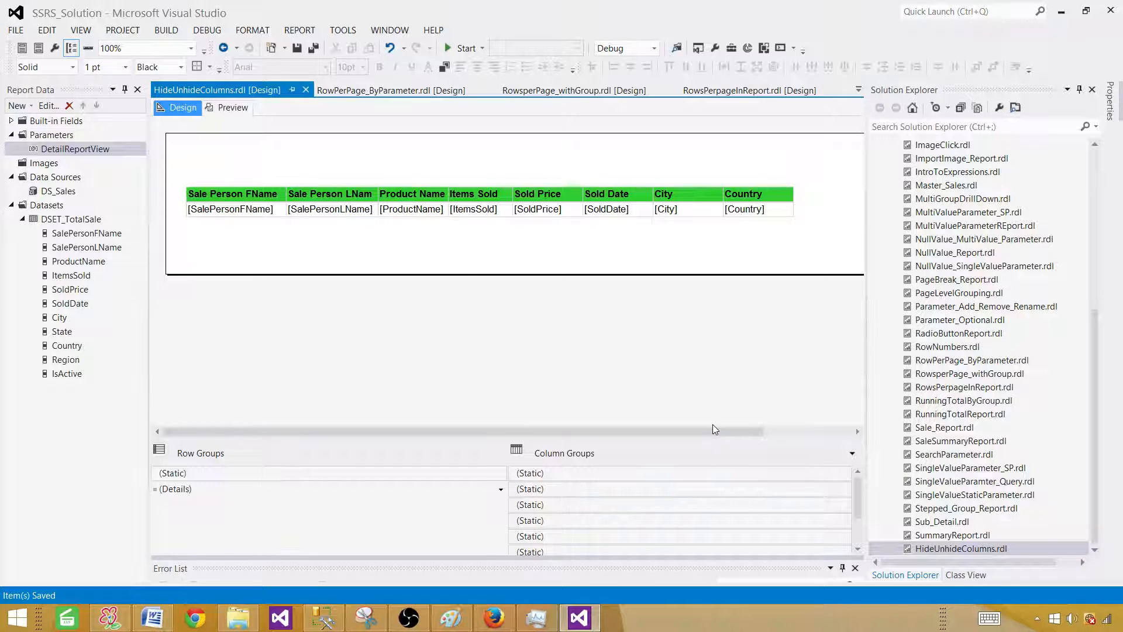
mouse_move(780, 430)
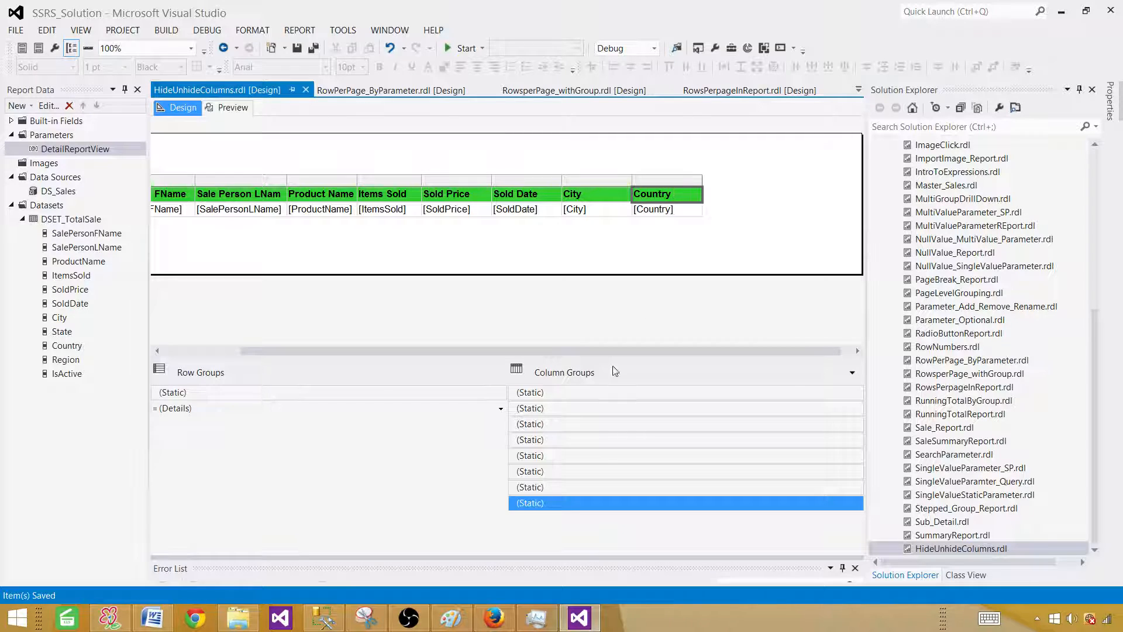
click(583, 440)
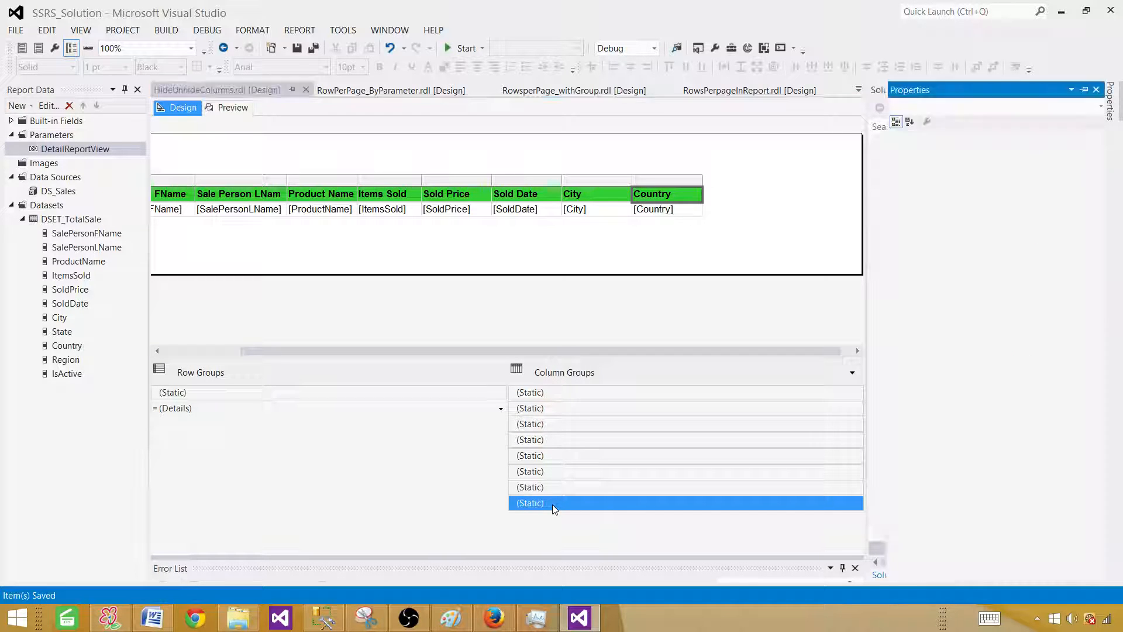
Step: Set the Country column member's Hidden property to =Parameters!DetailReportView.Value="False" and copy that expression
click(530, 502)
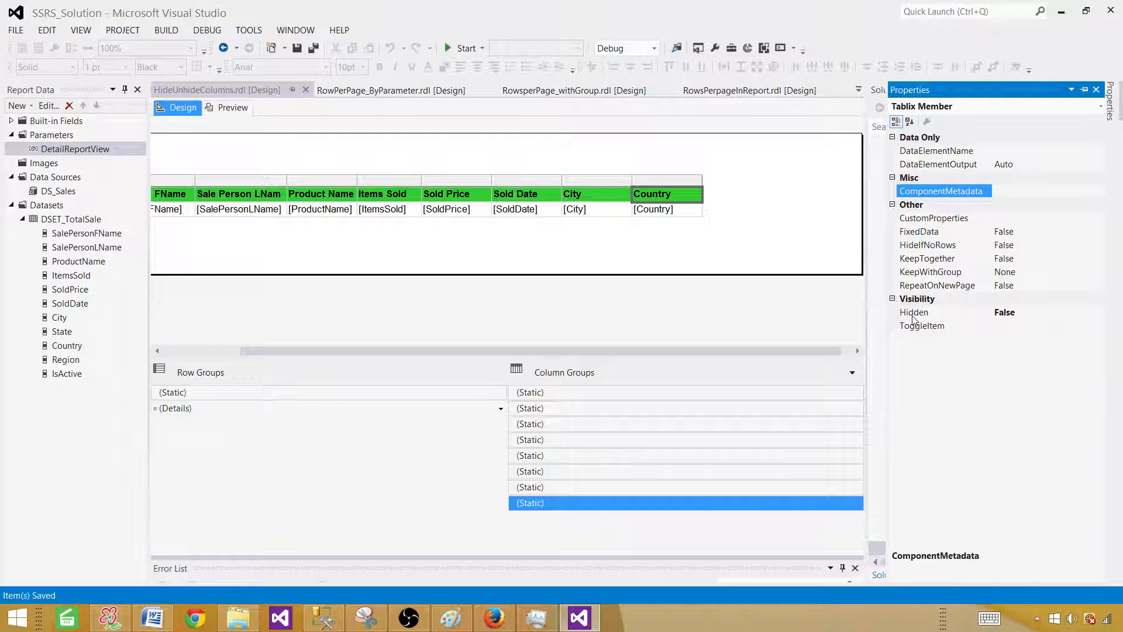
click(914, 311)
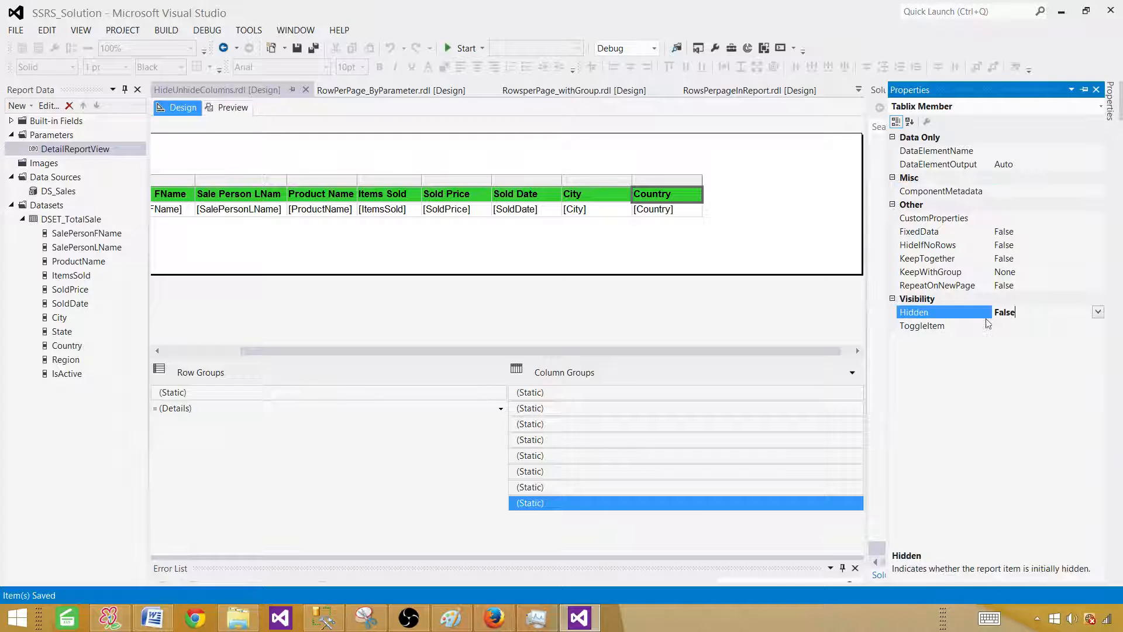
click(1098, 311)
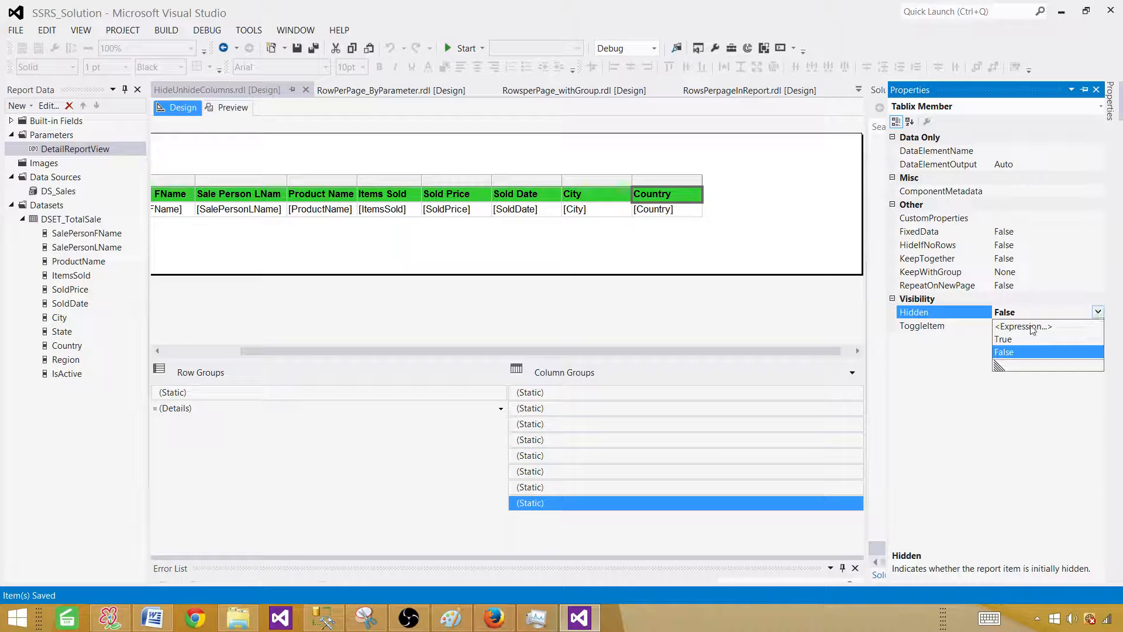
click(1023, 327)
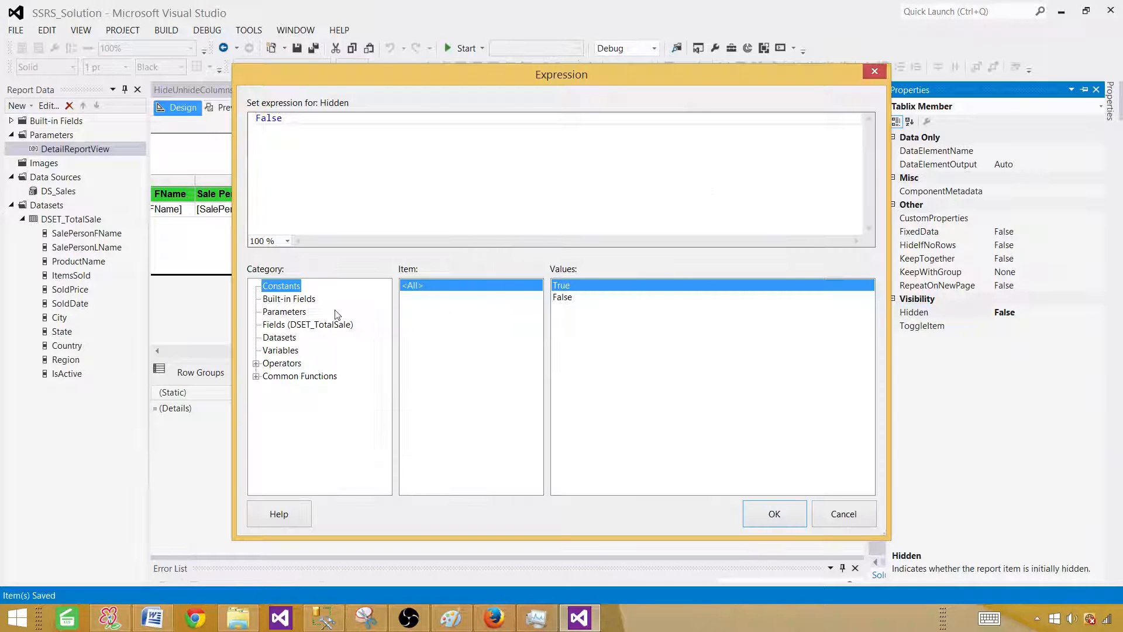
click(284, 311)
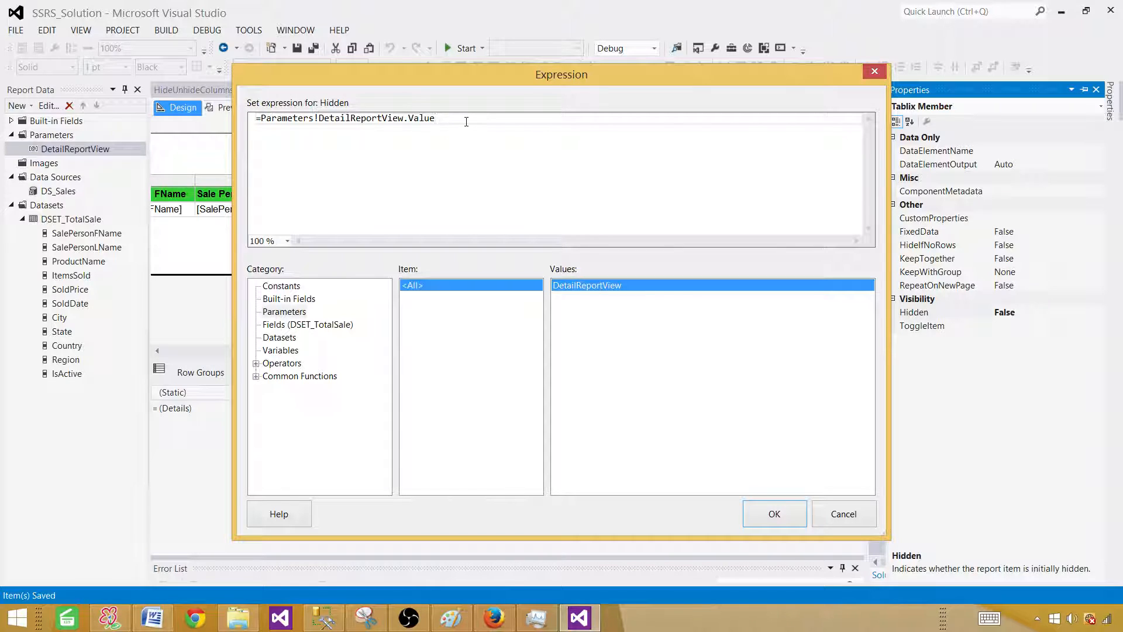
text(="Gs)
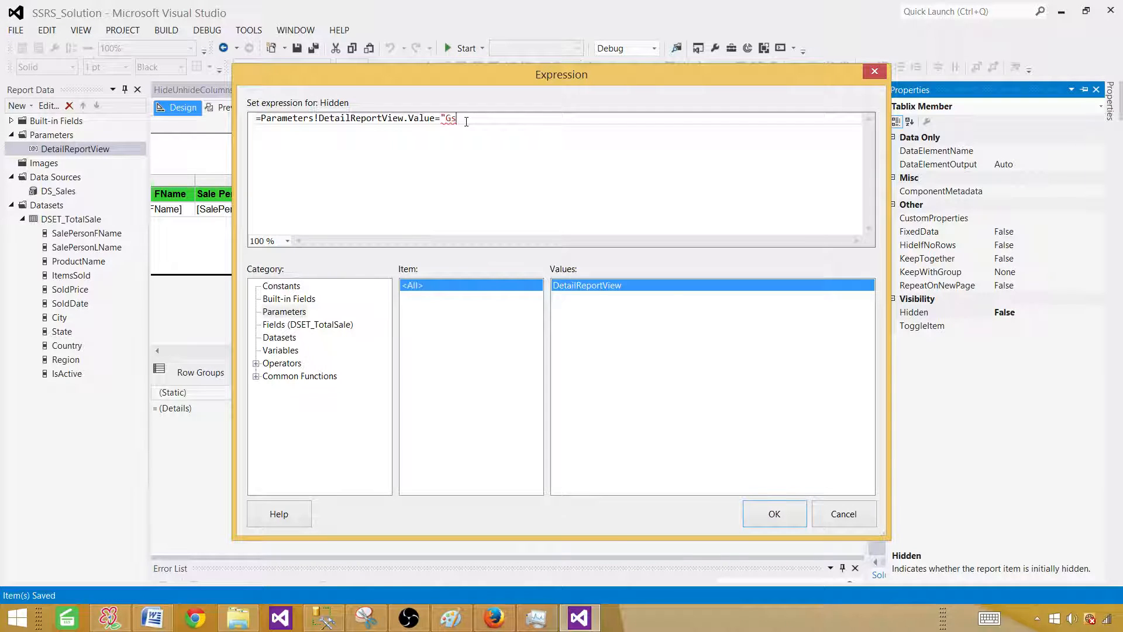
text(Fa)
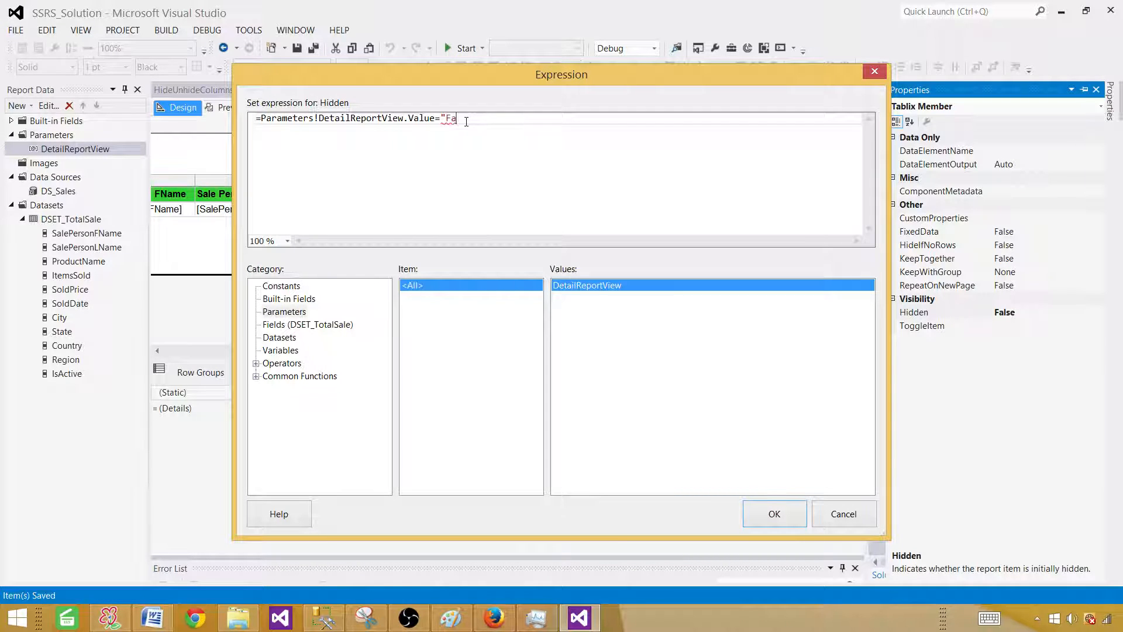
text(lse")
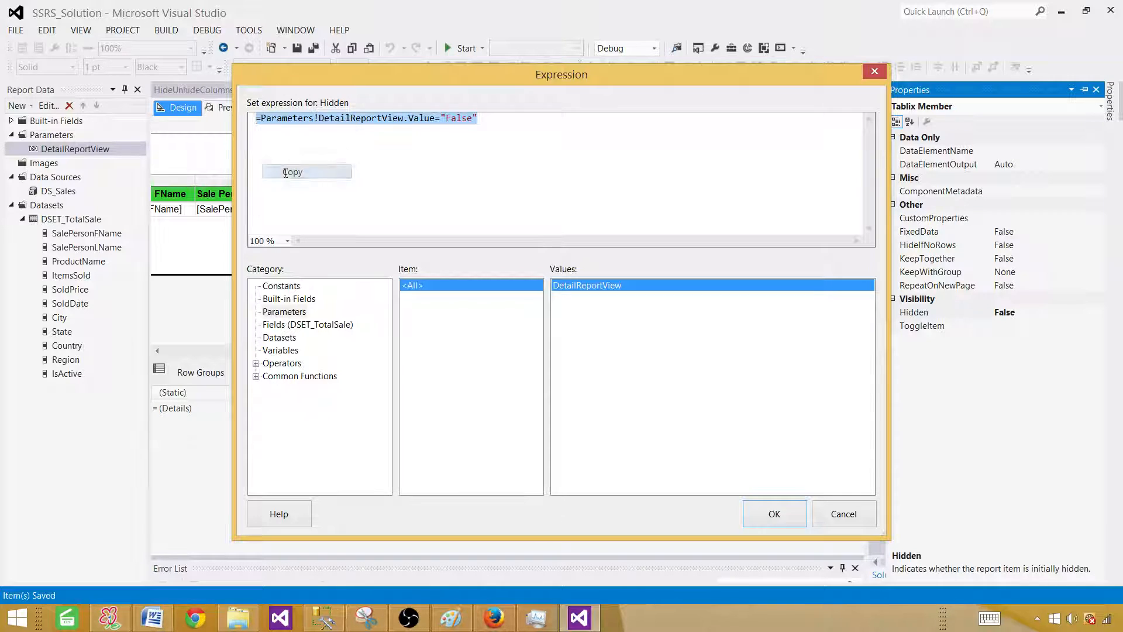
click(774, 514)
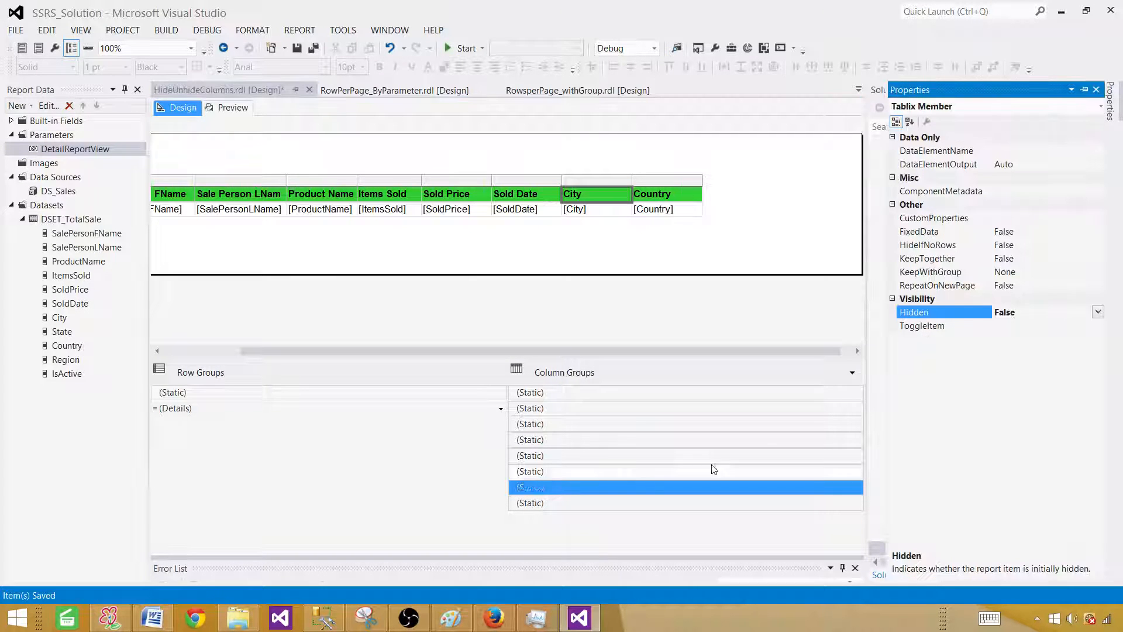
Step: Set the City column member's Hidden property to =Parameters!DetailReportView.Value="False"
click(1099, 311)
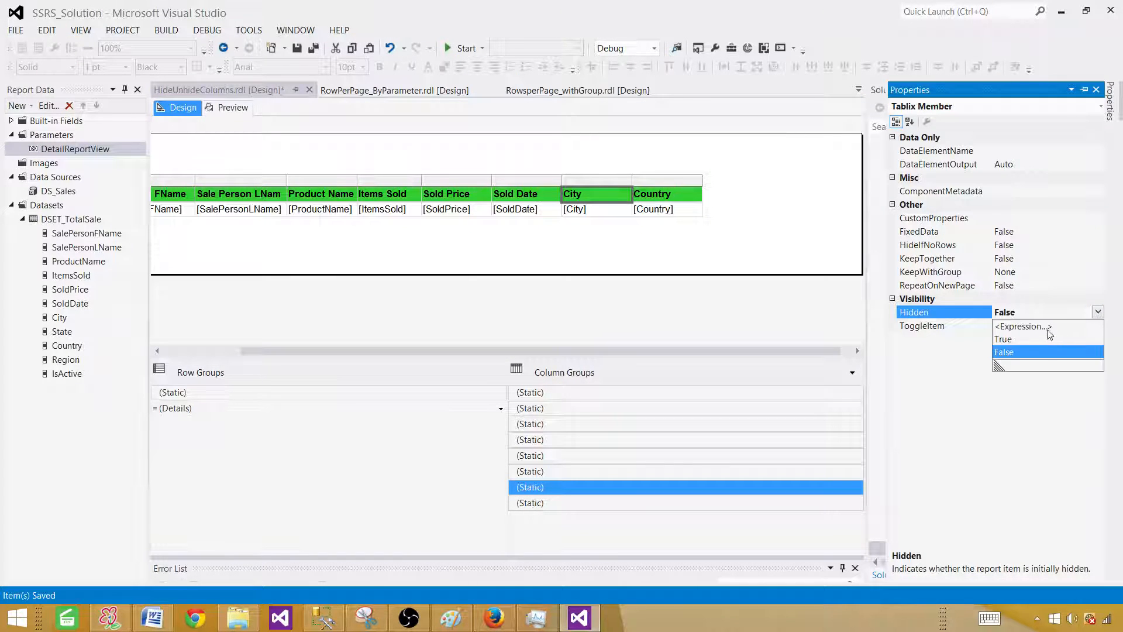
click(1020, 327)
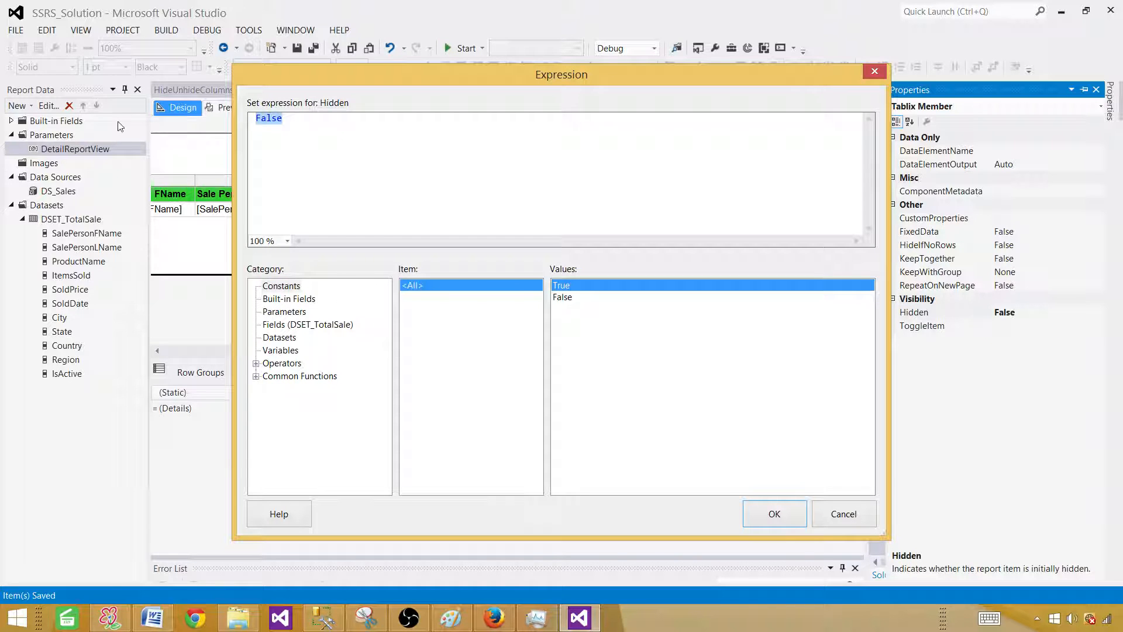
text(=Parameters!DetailReportView.Value="False")
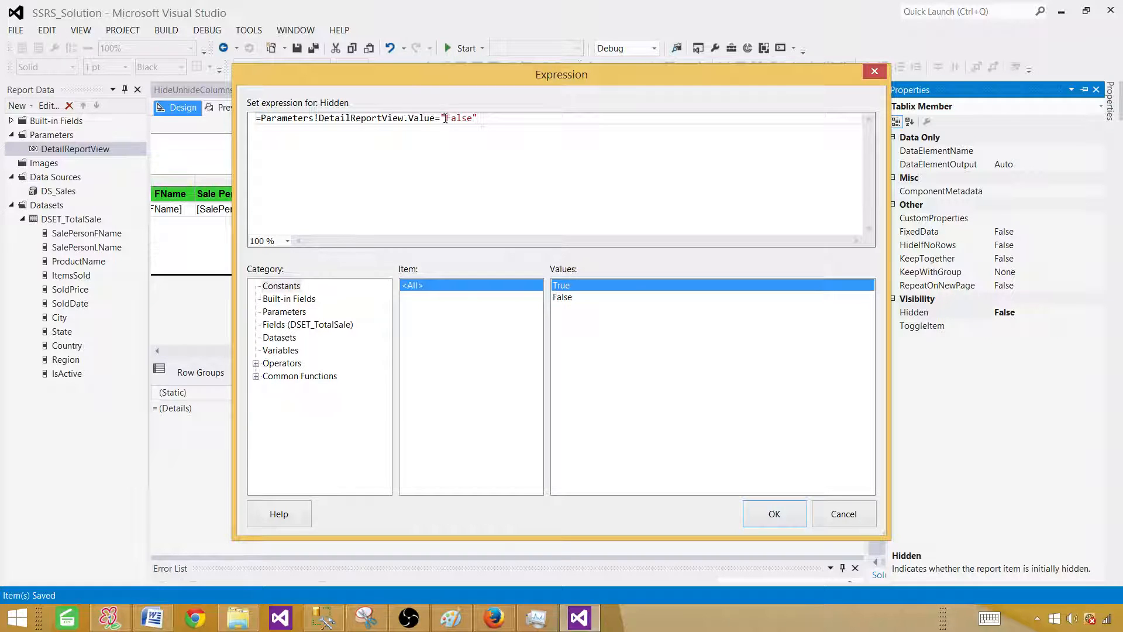
mouse_move(780, 451)
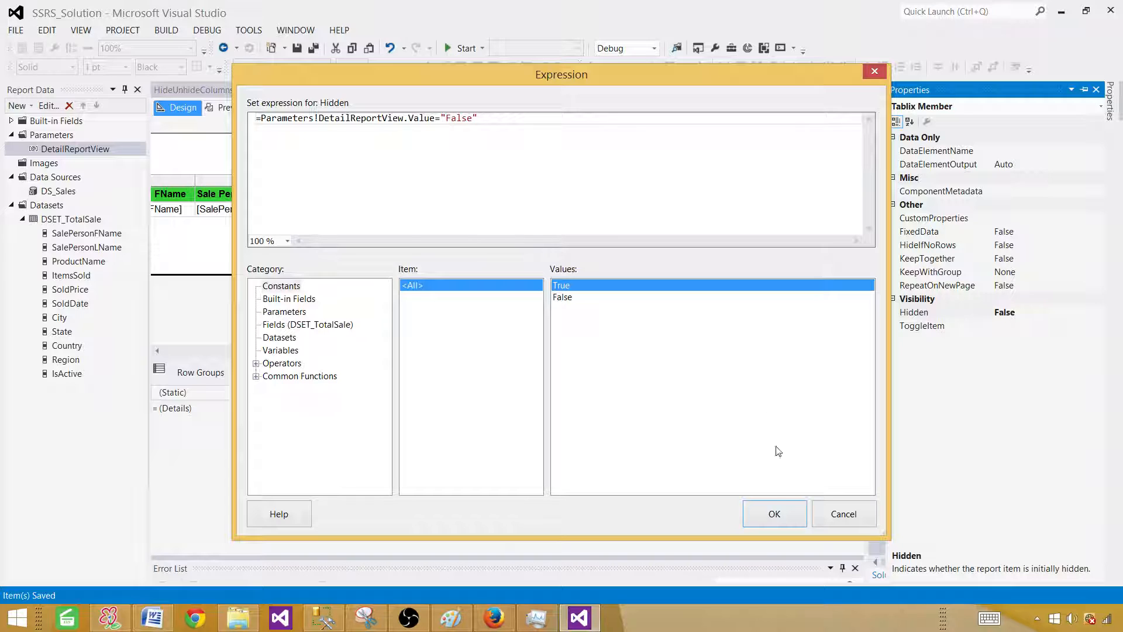
click(774, 514)
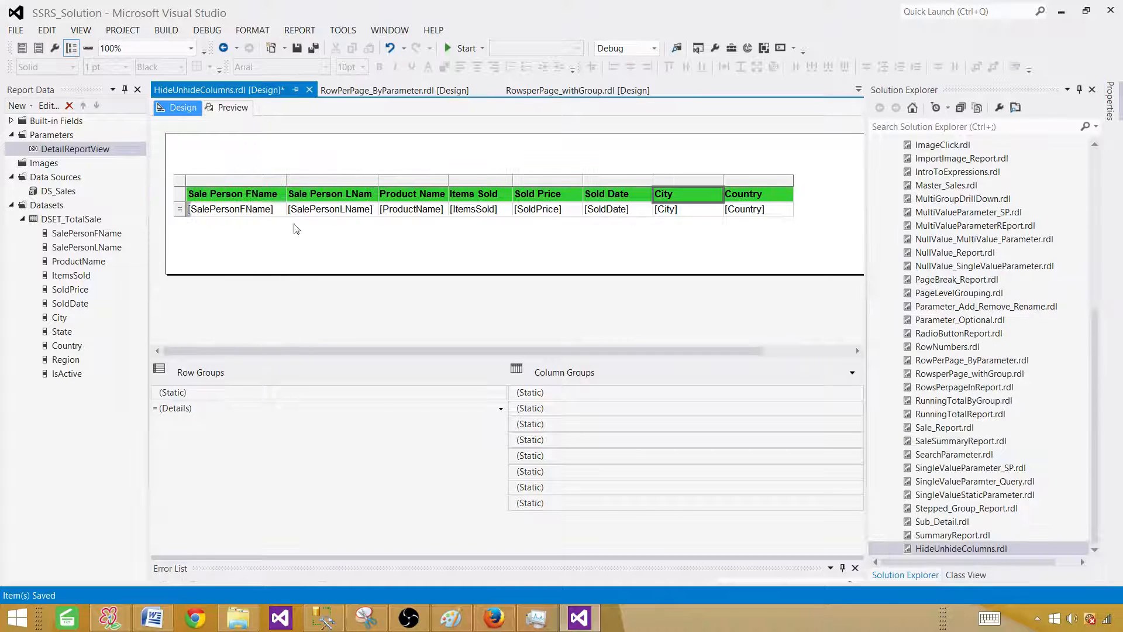
Step: Set the Sale Person LName column member's Hidden property to =Parameters!DetailReportView.Value="False"
click(330, 208)
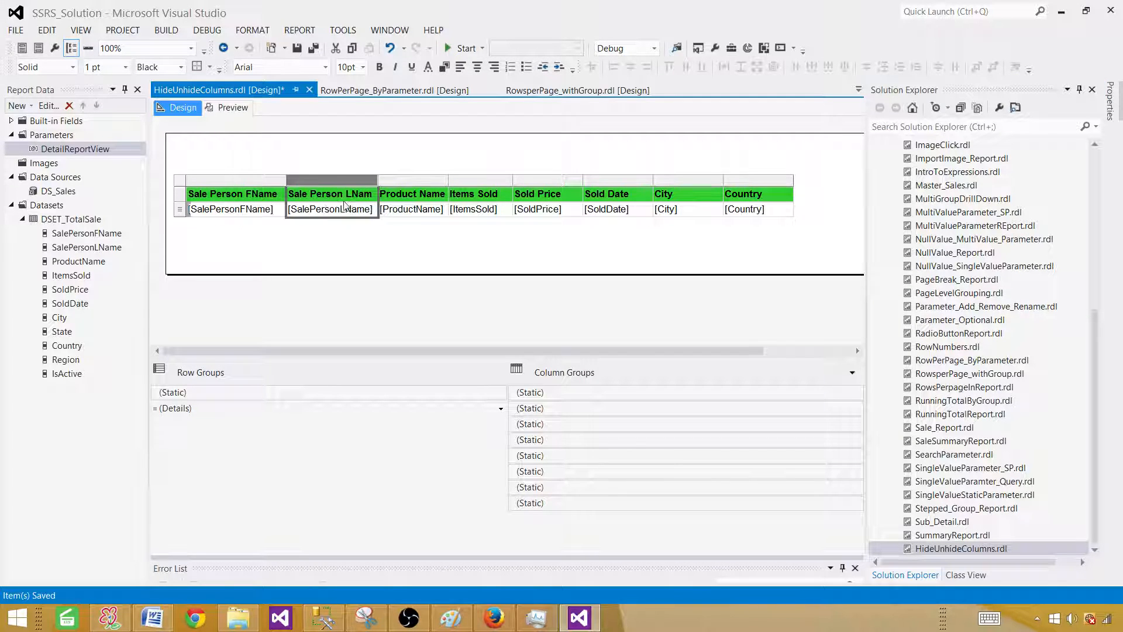
click(530, 423)
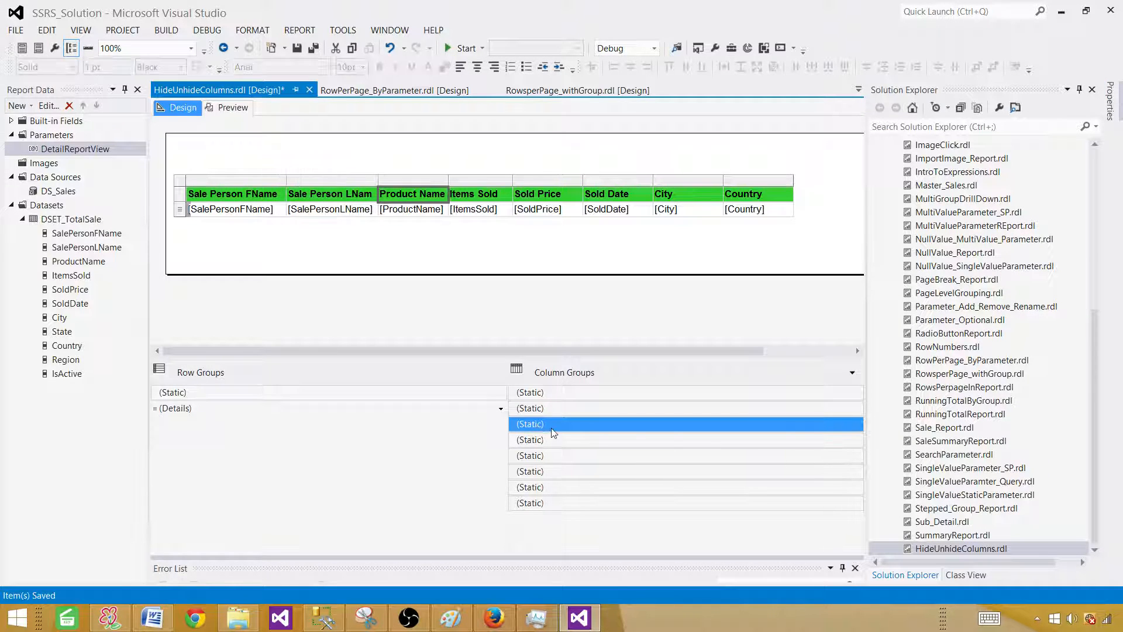
click(530, 407)
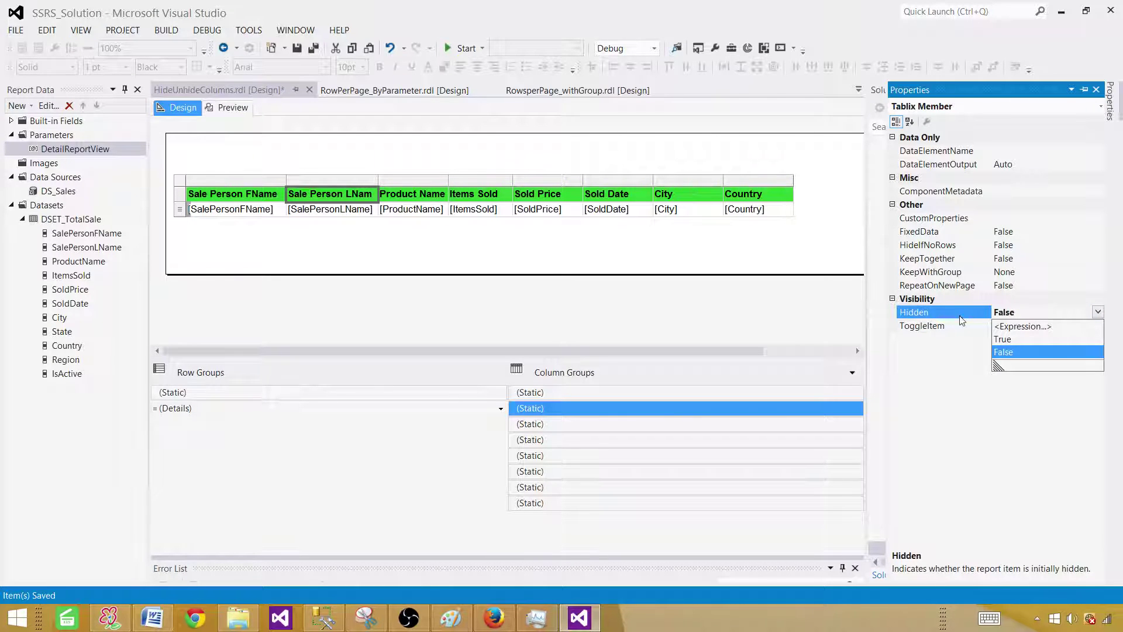
click(1022, 326)
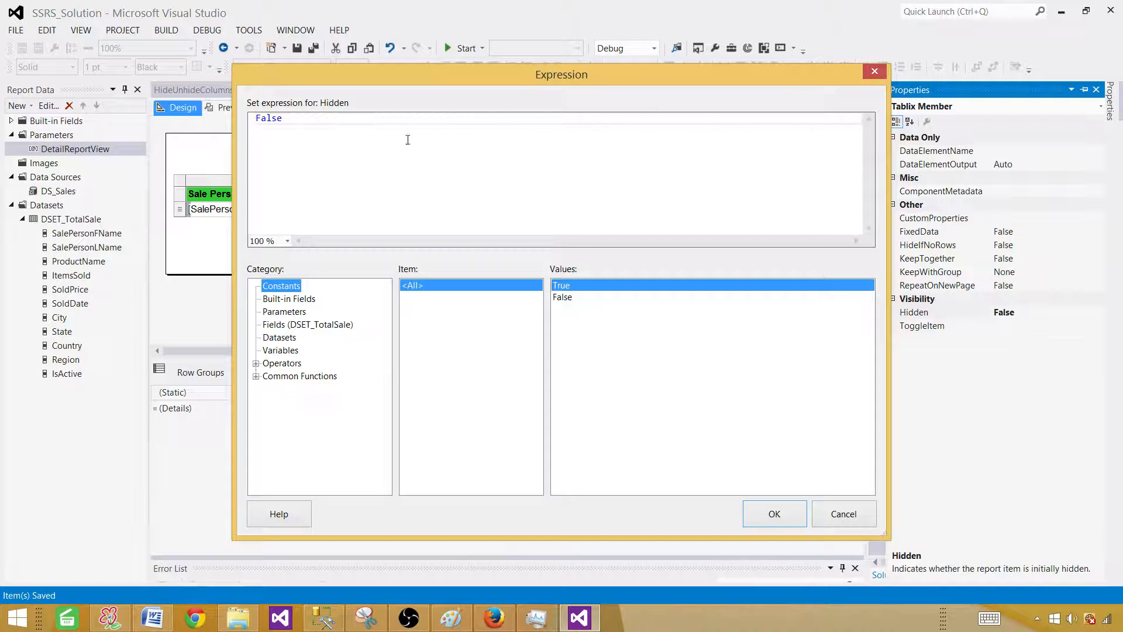
text(=Parameters!DetailReportView.Value="False")
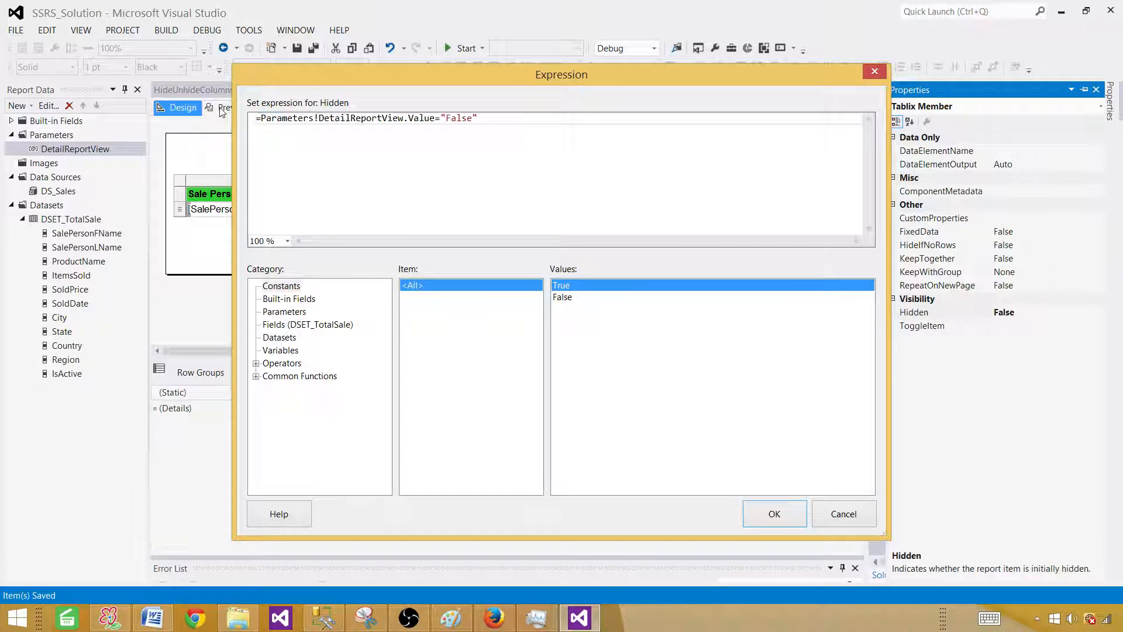
click(773, 514)
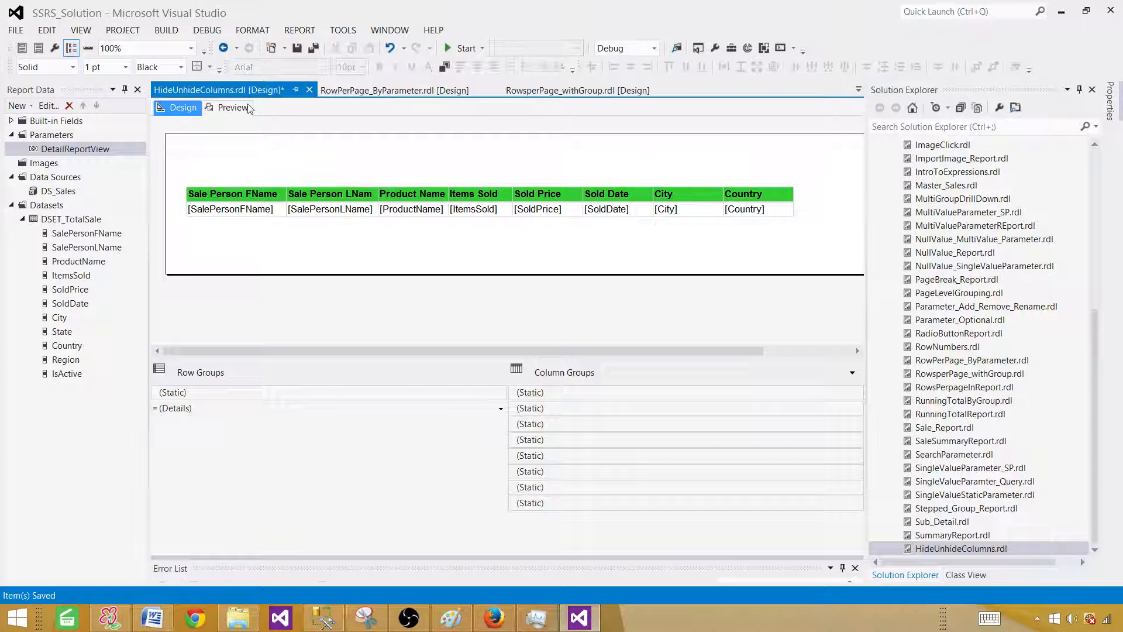
Step: Preview the report with DetailReportView True, then False, hiding Last Name, City and Country
click(232, 108)
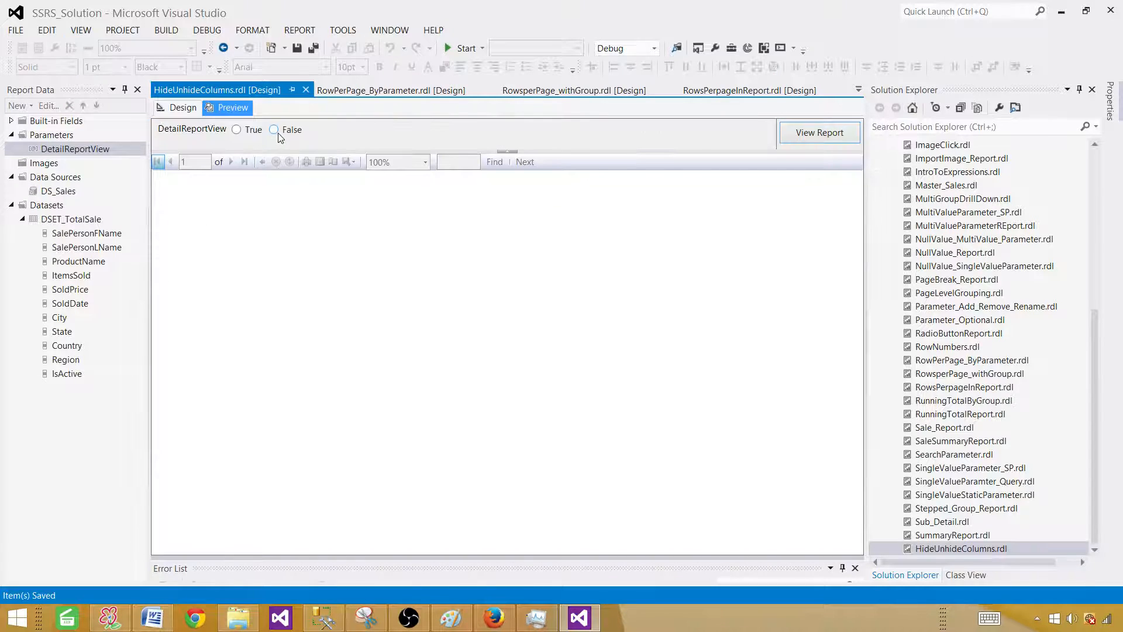
click(237, 130)
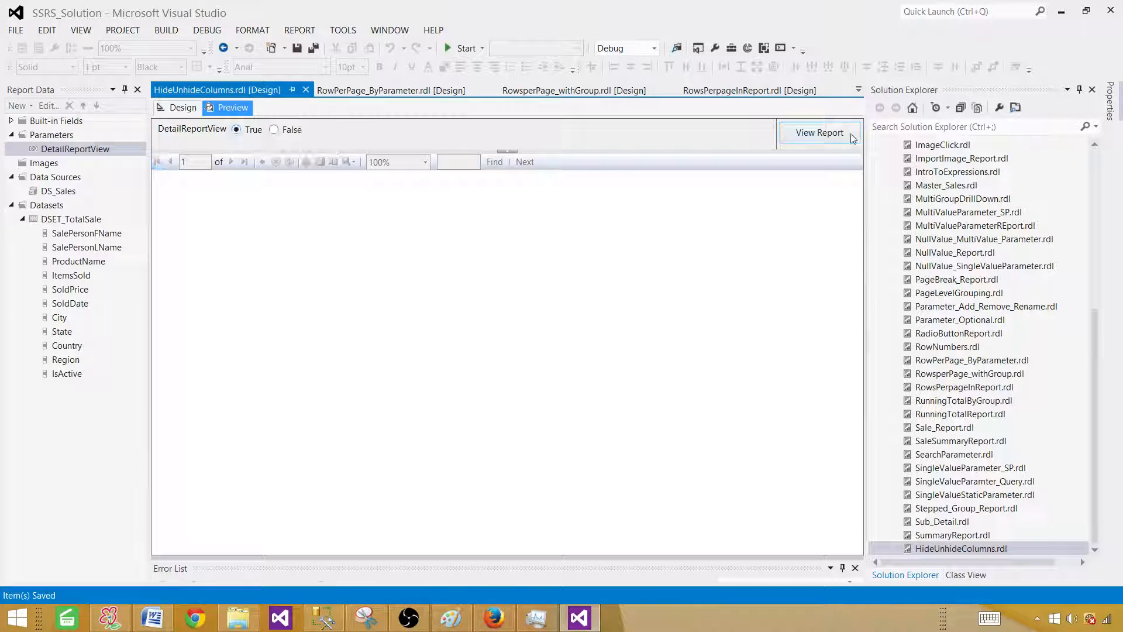
click(819, 132)
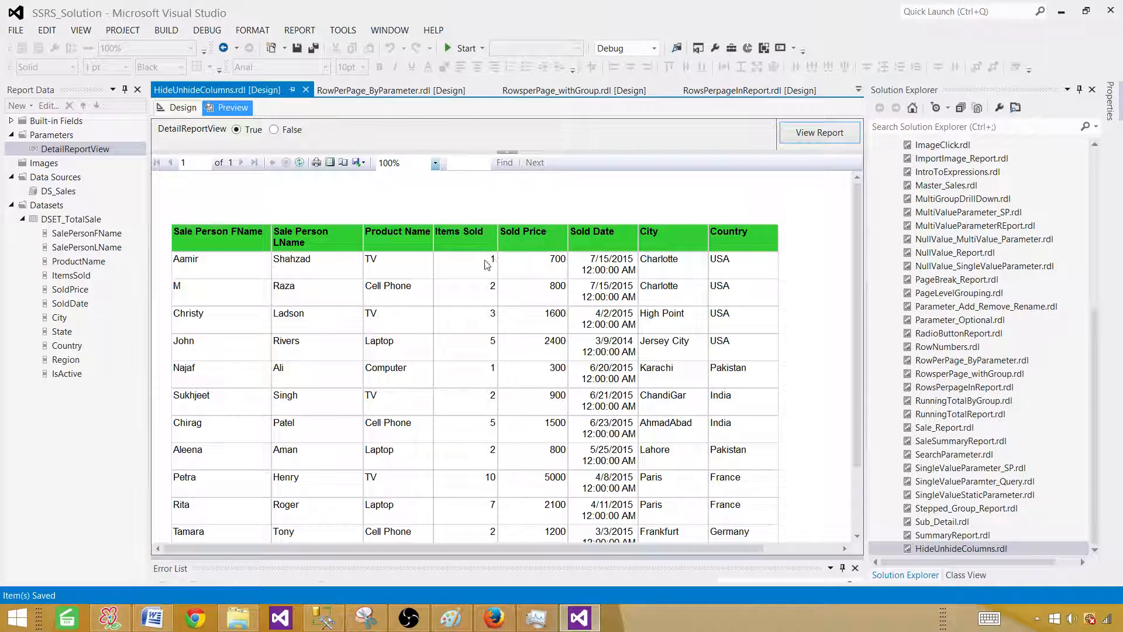
click(254, 130)
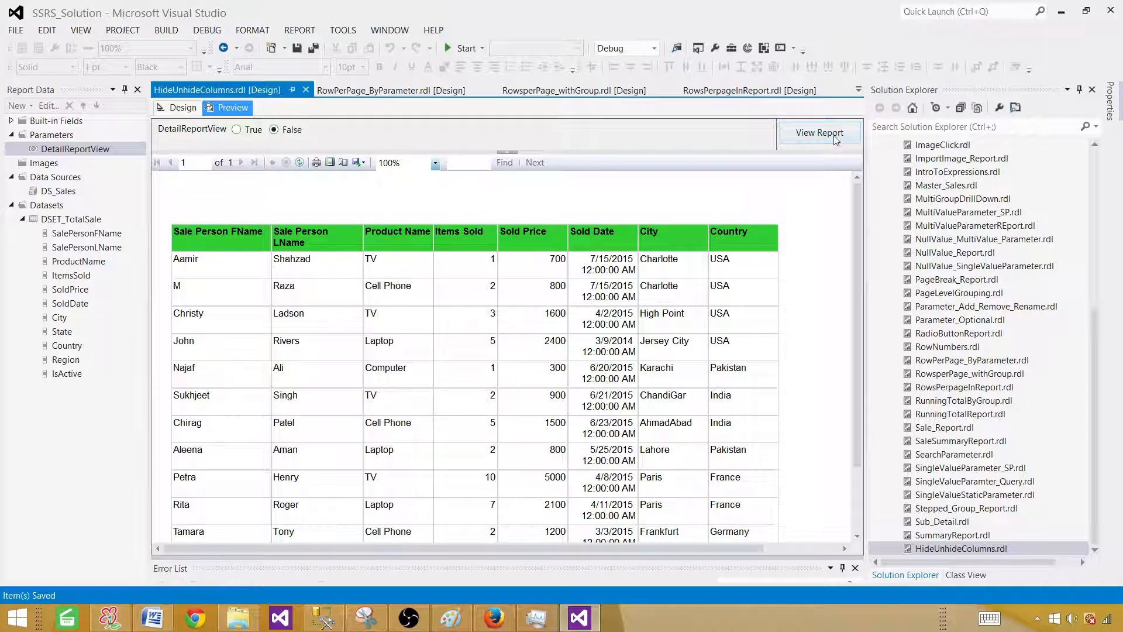
click(820, 132)
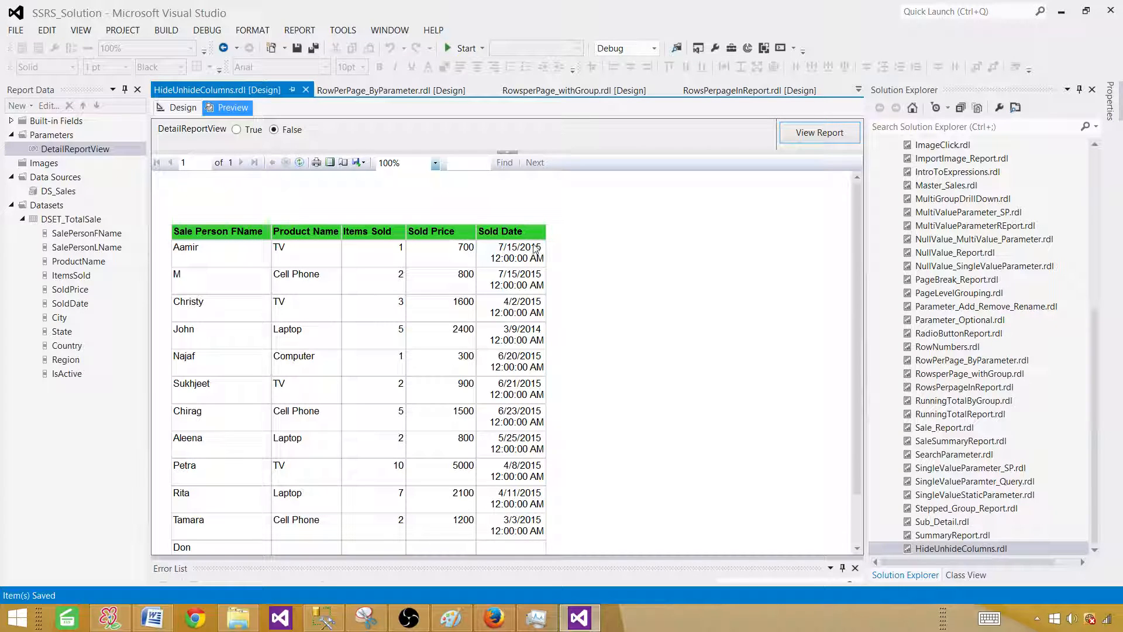
mouse_move(599, 228)
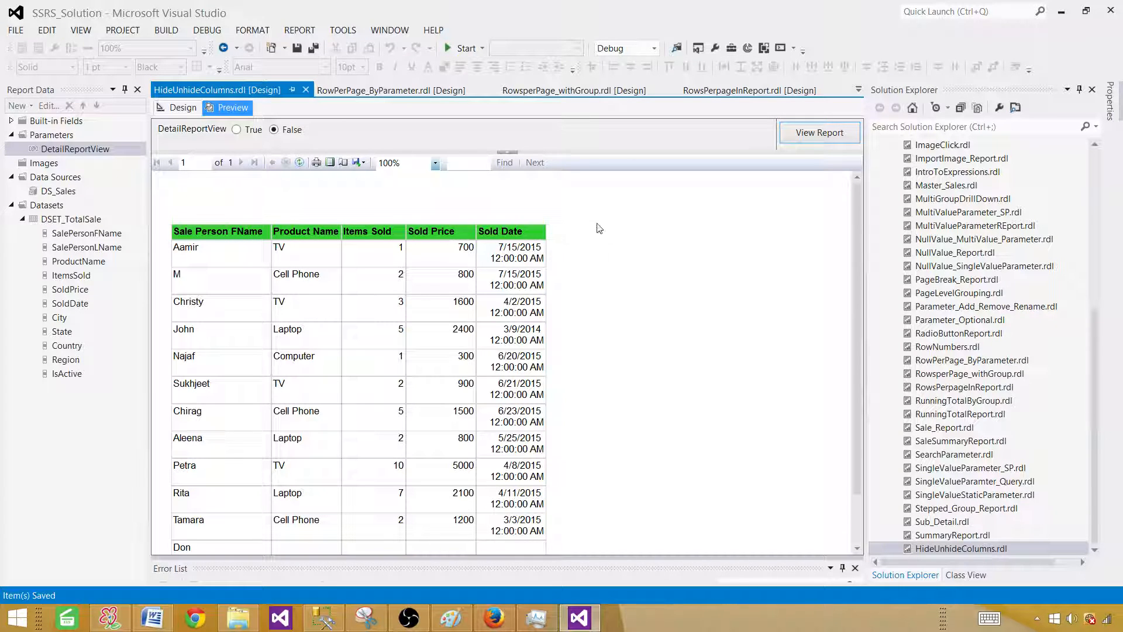
mouse_move(577, 296)
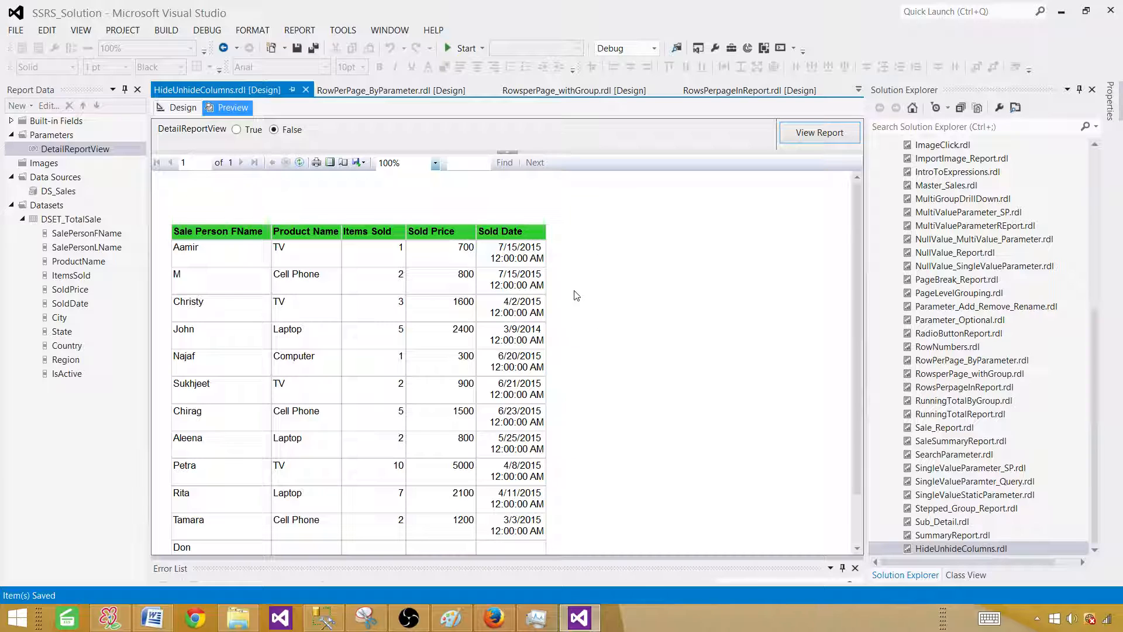
mouse_move(241, 136)
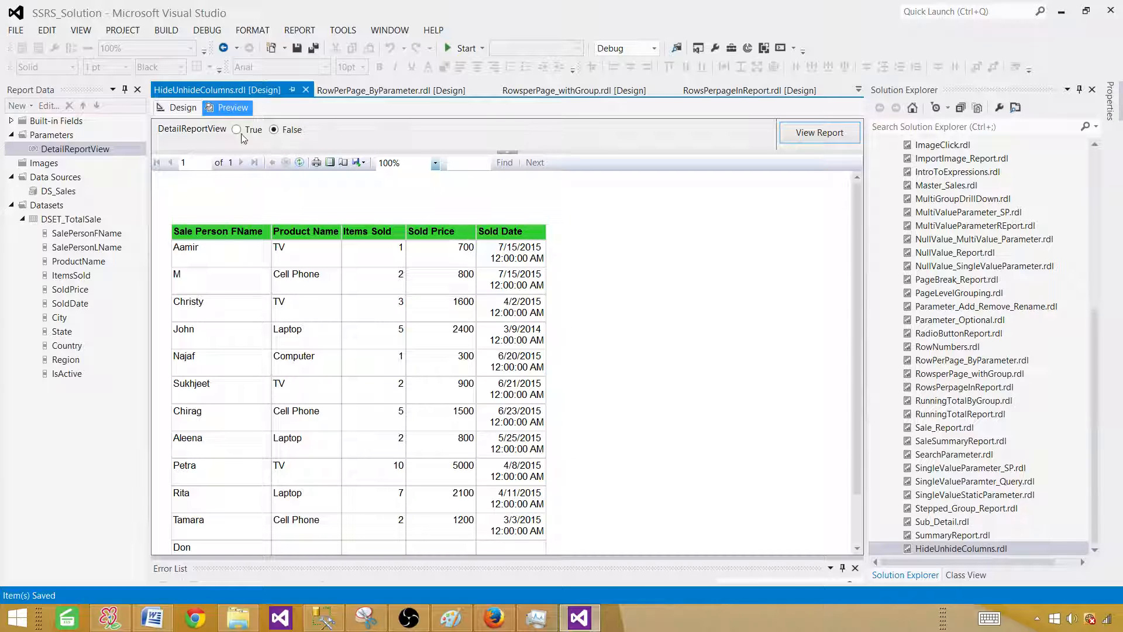
click(819, 132)
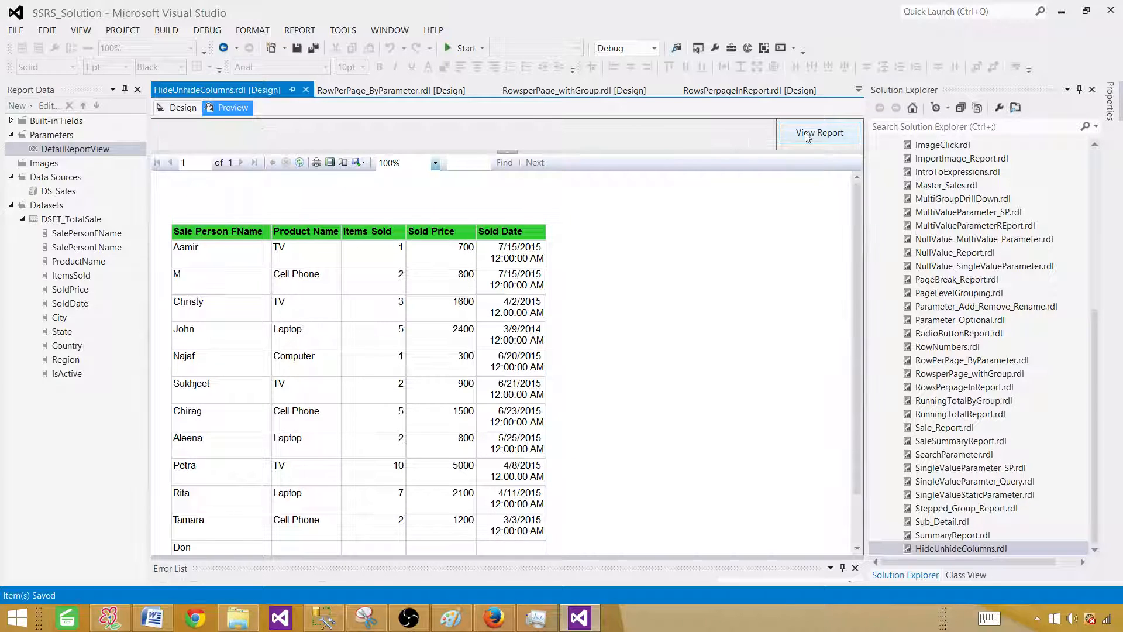
click(819, 132)
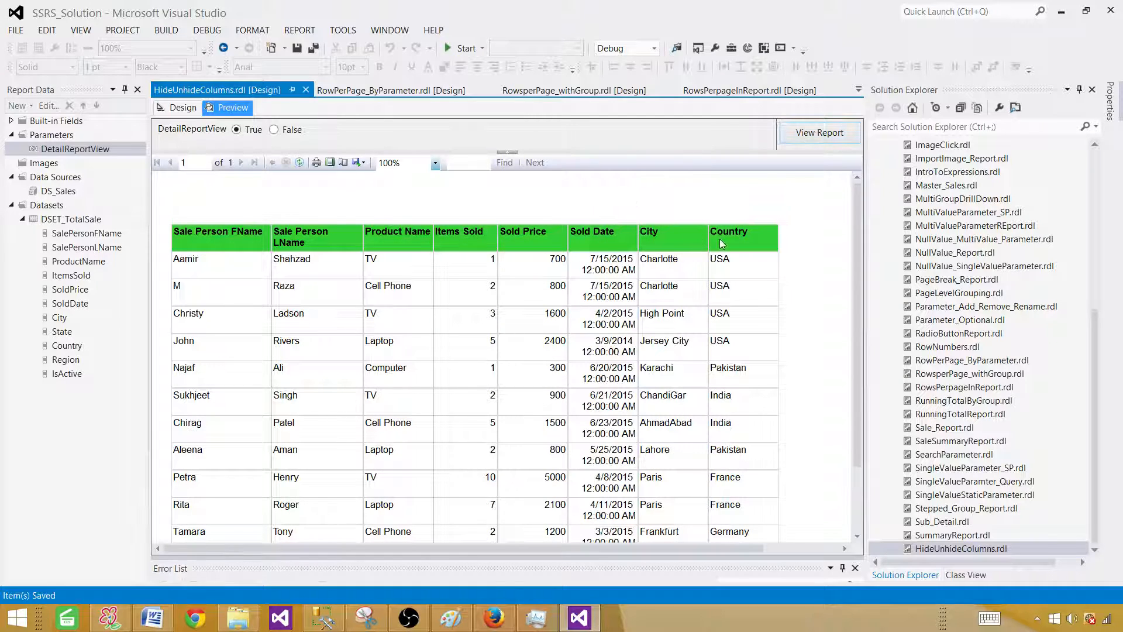
mouse_move(273, 135)
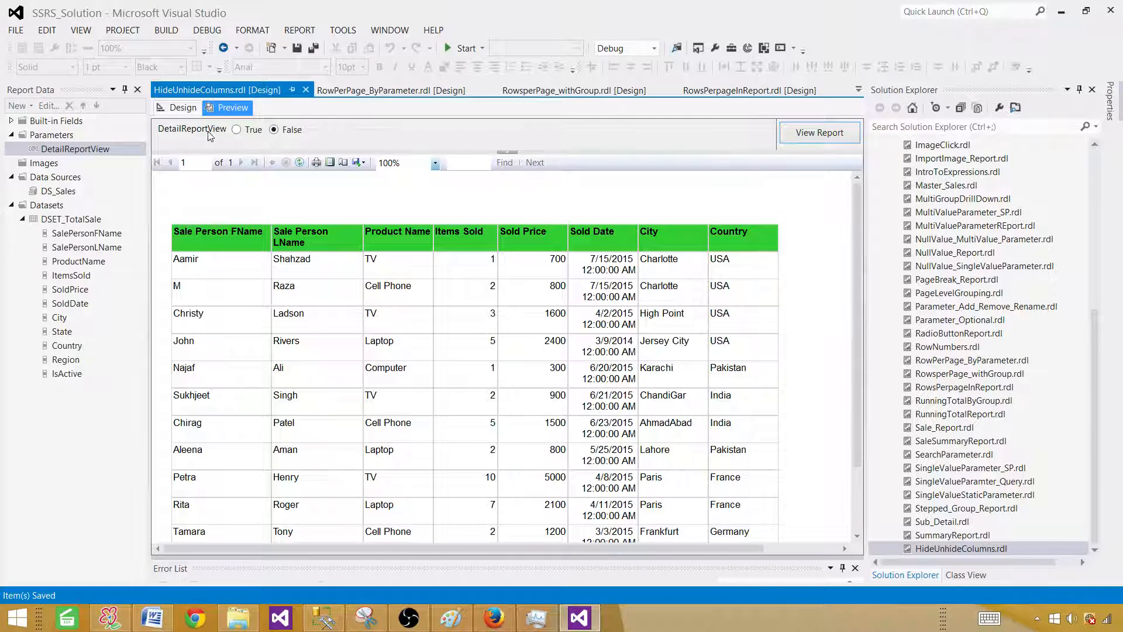
click(274, 130)
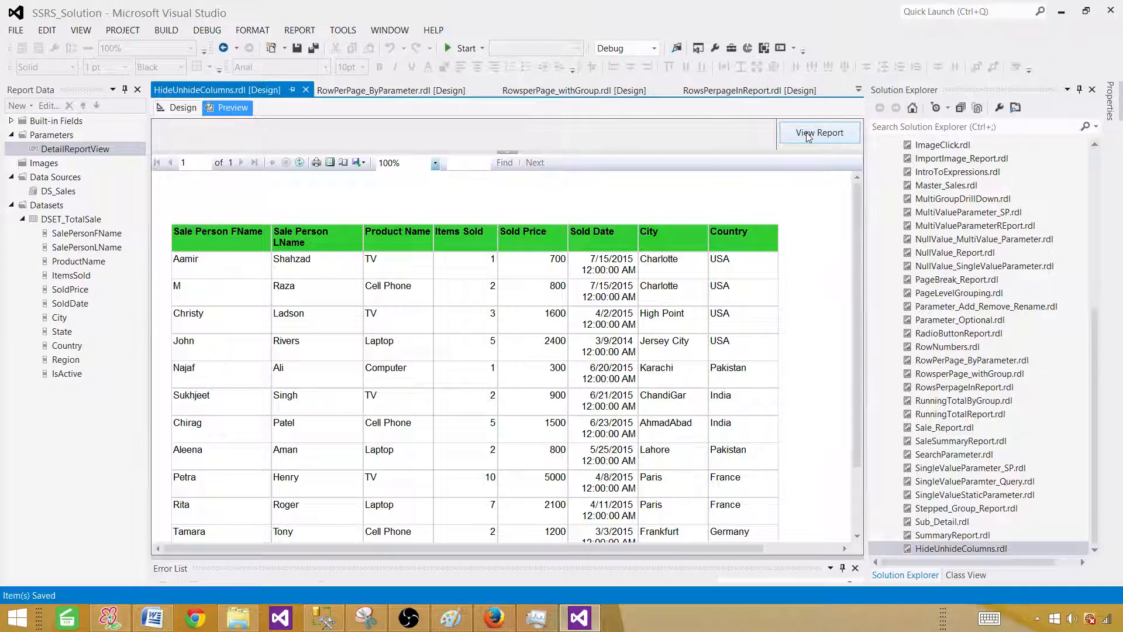
click(820, 132)
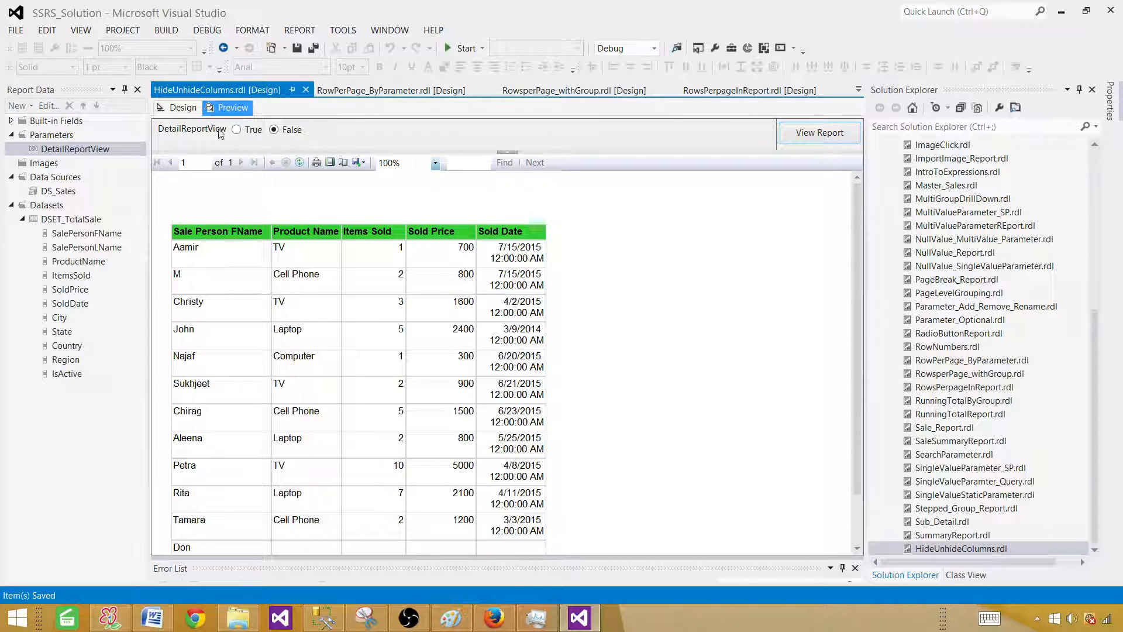
mouse_move(197, 138)
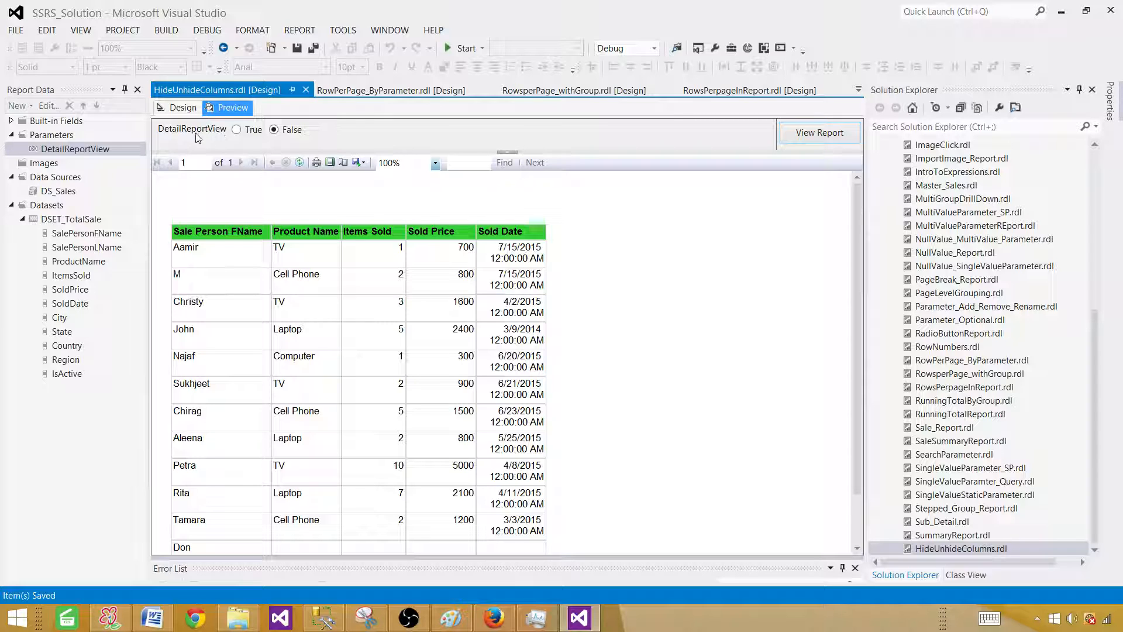
mouse_move(206, 140)
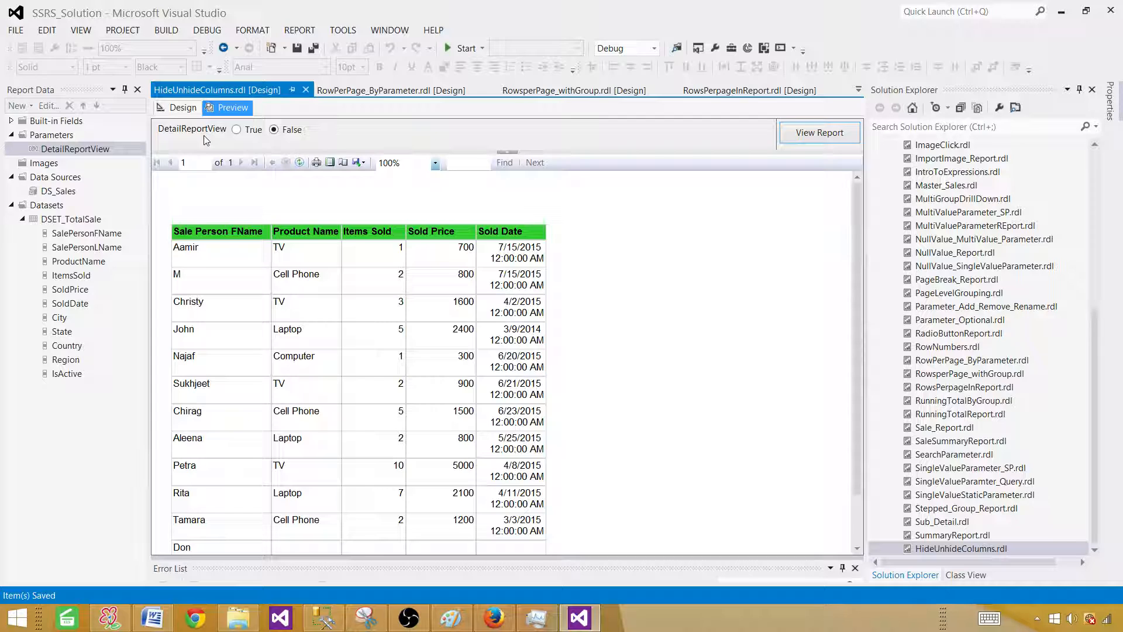
mouse_move(770, 629)
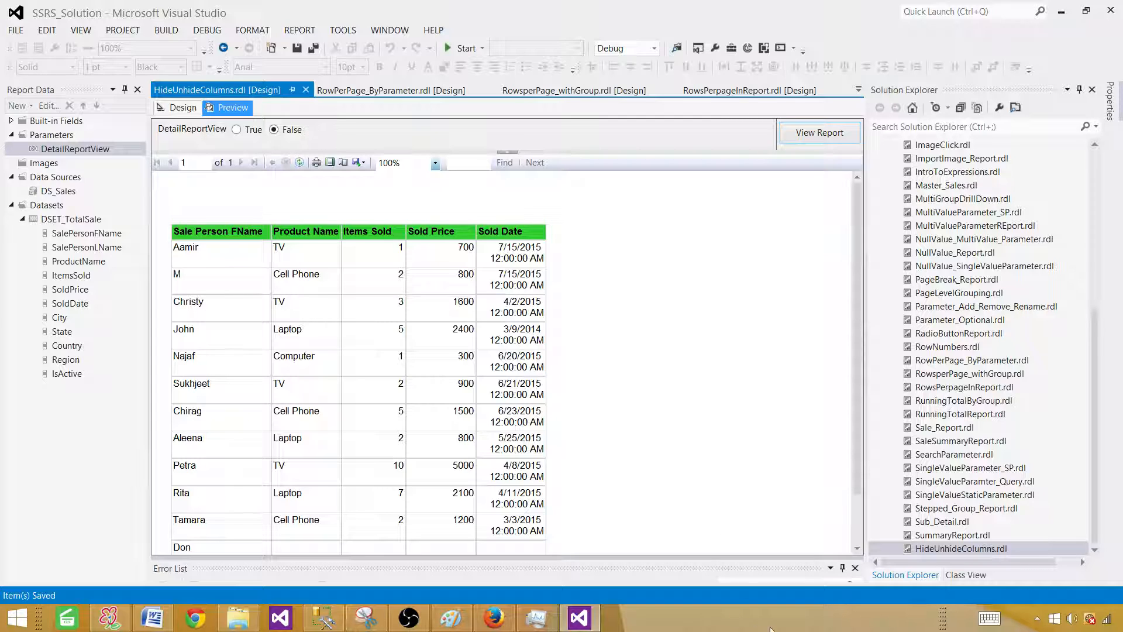